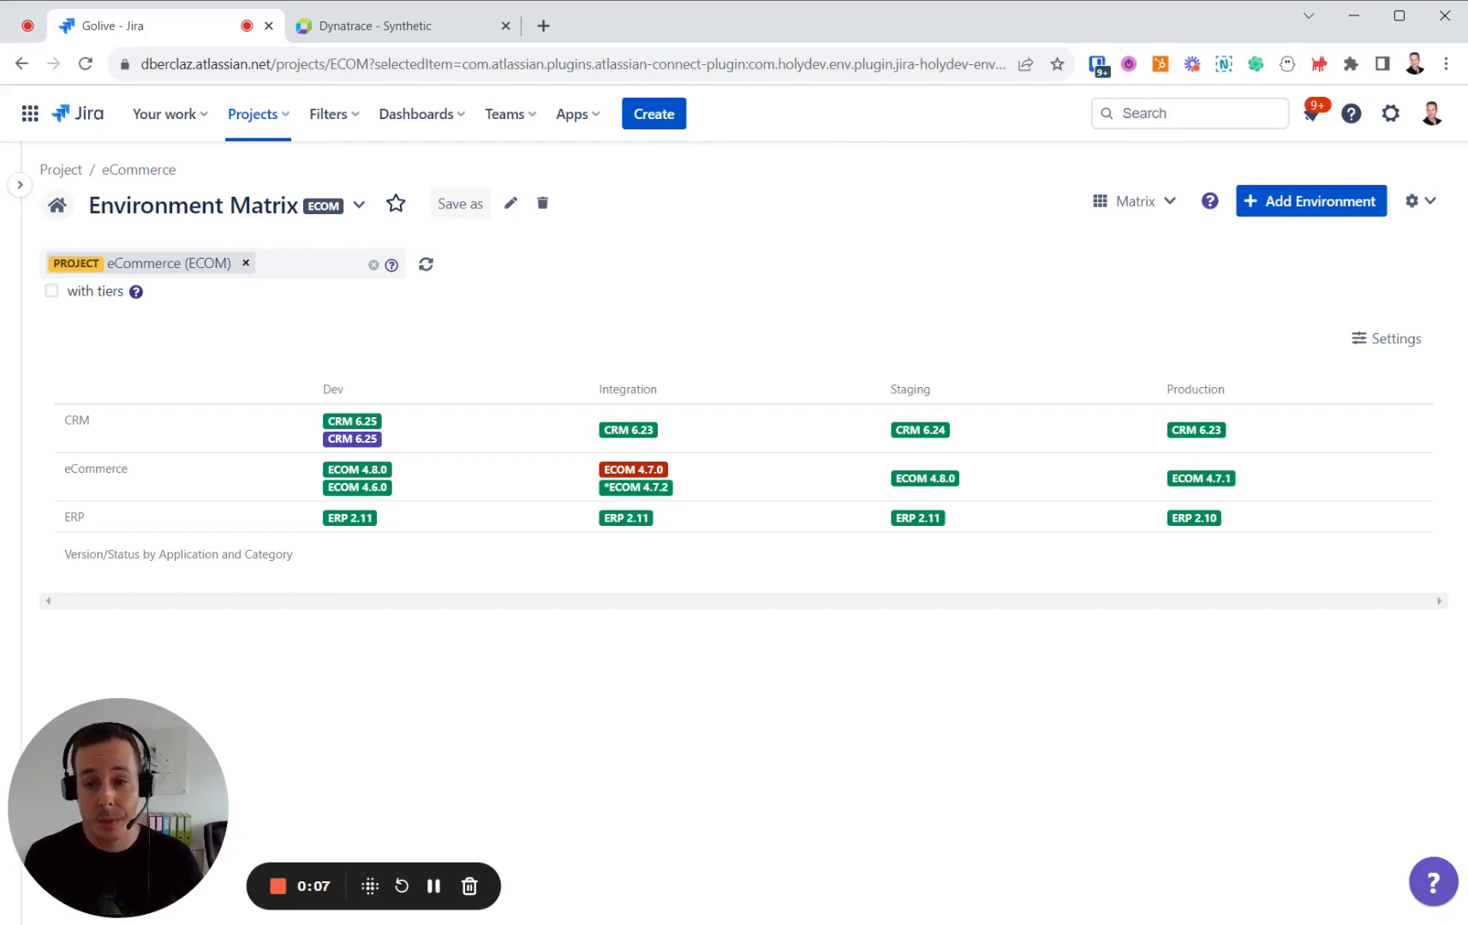
pyautogui.moveTo(1246, 738)
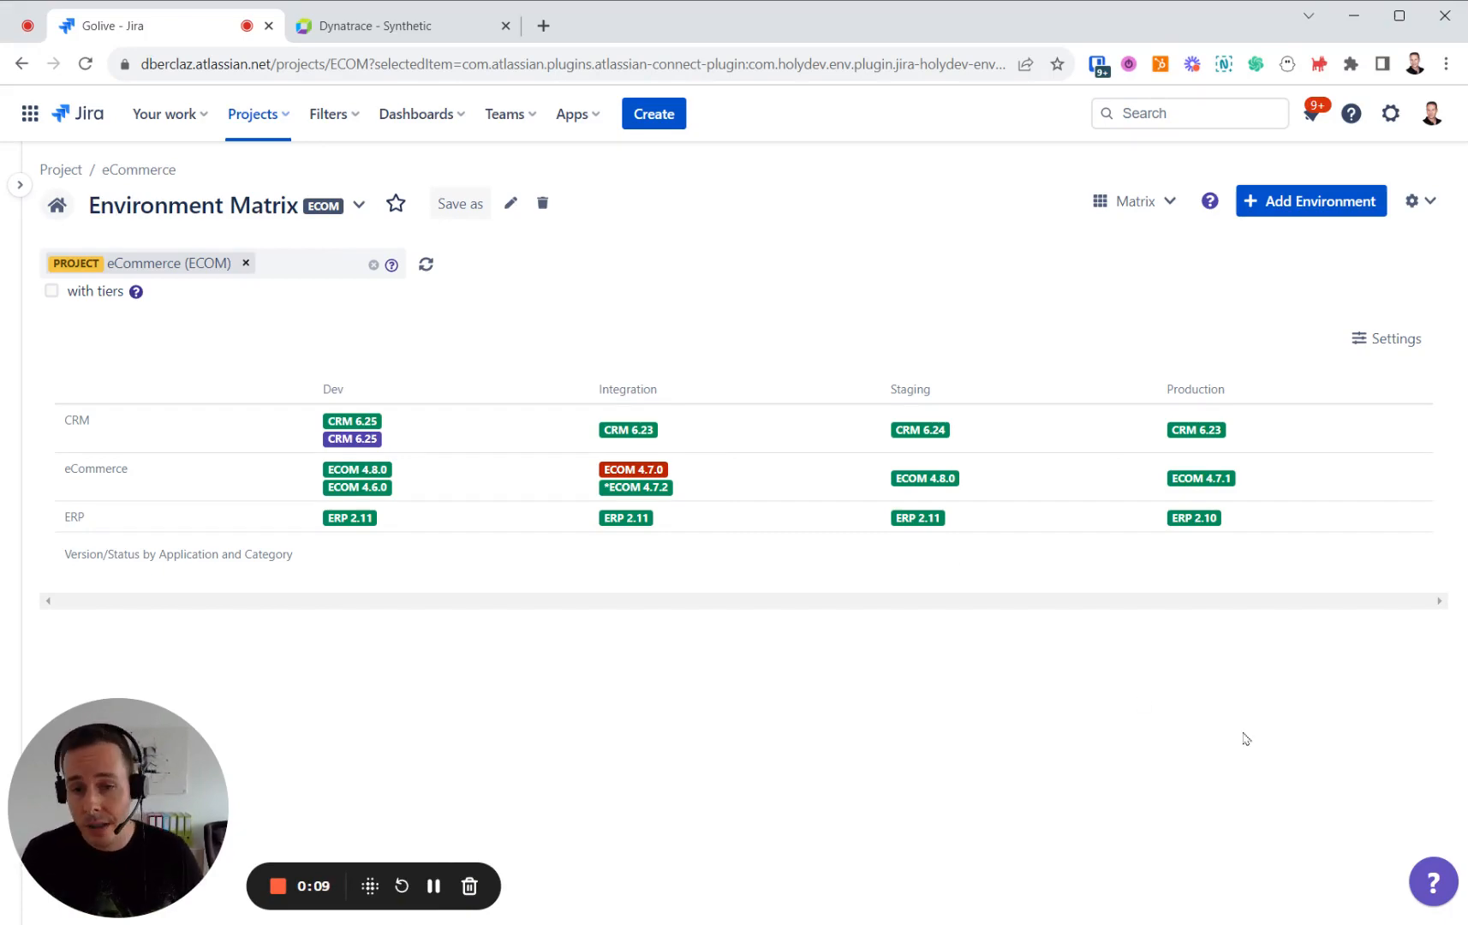
pyautogui.moveTo(653, 696)
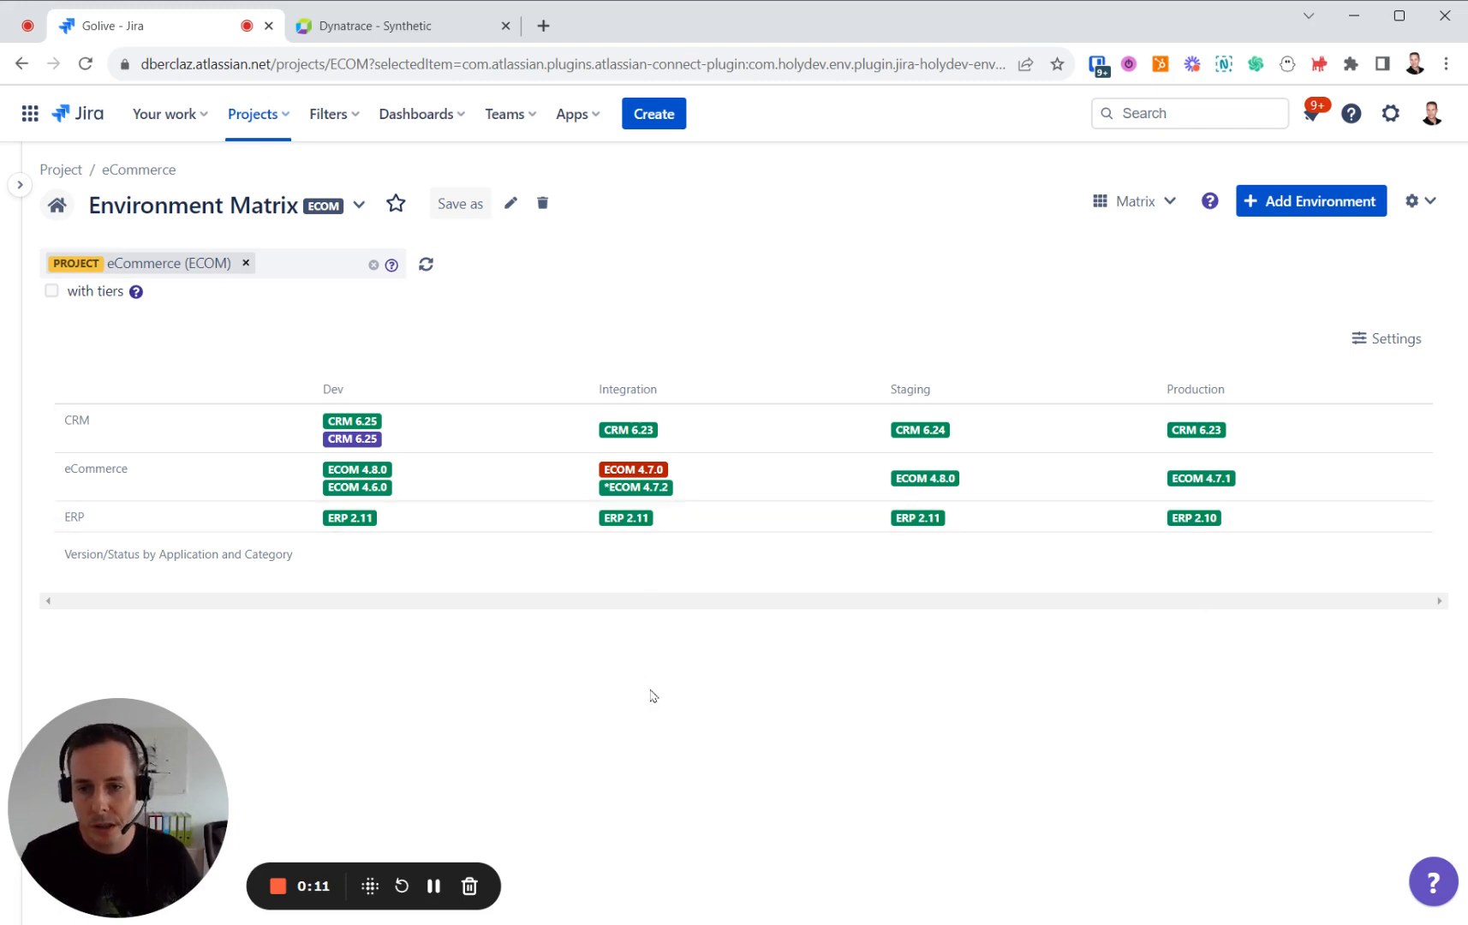
pyautogui.moveTo(106, 479)
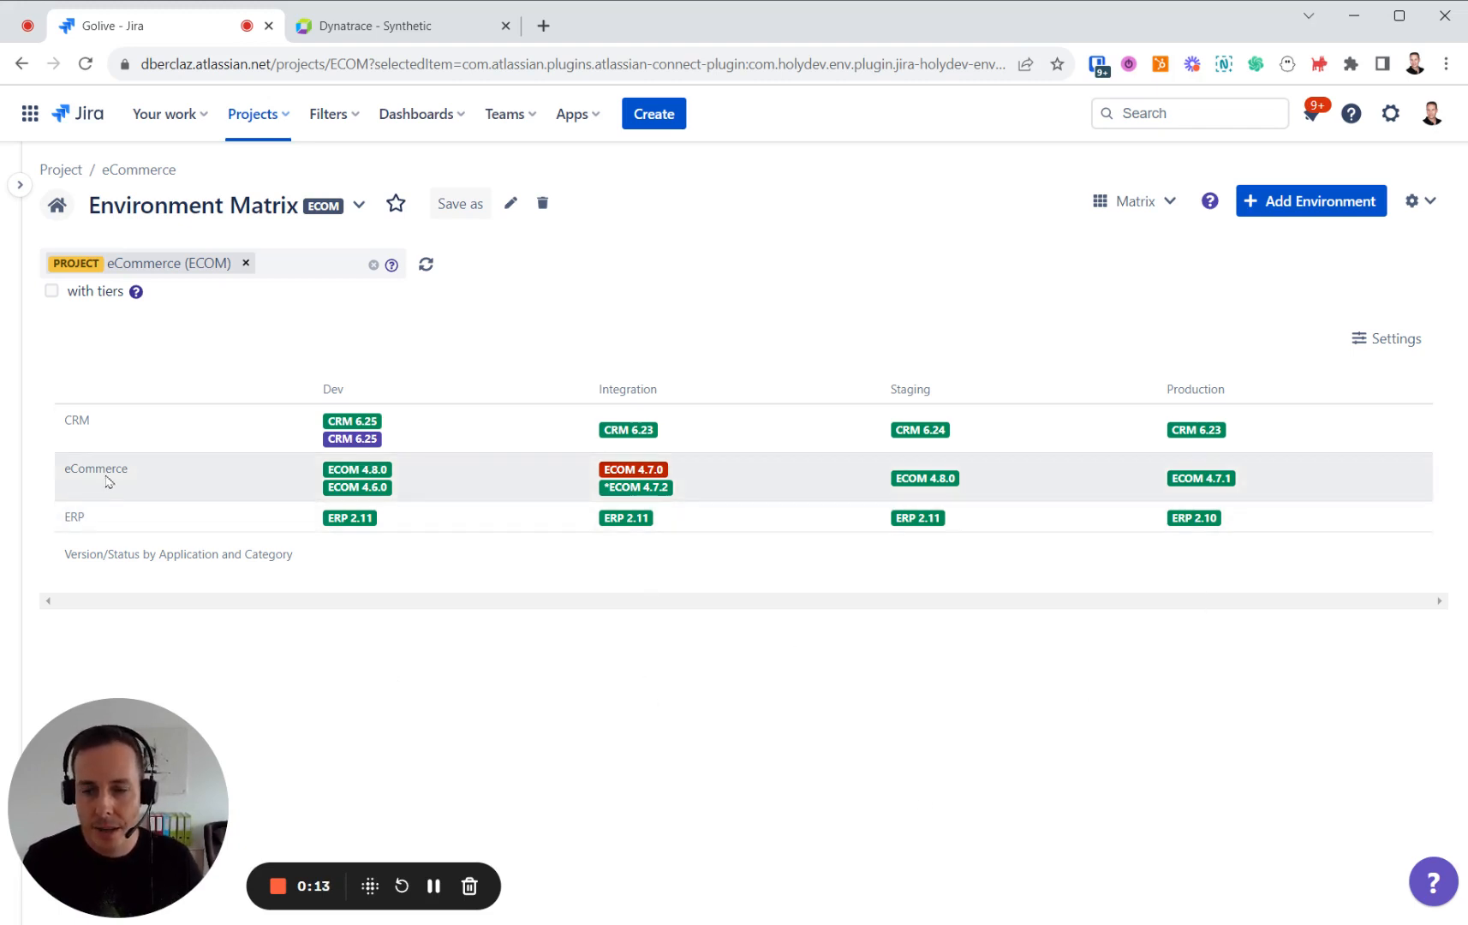
pyautogui.moveTo(618, 398)
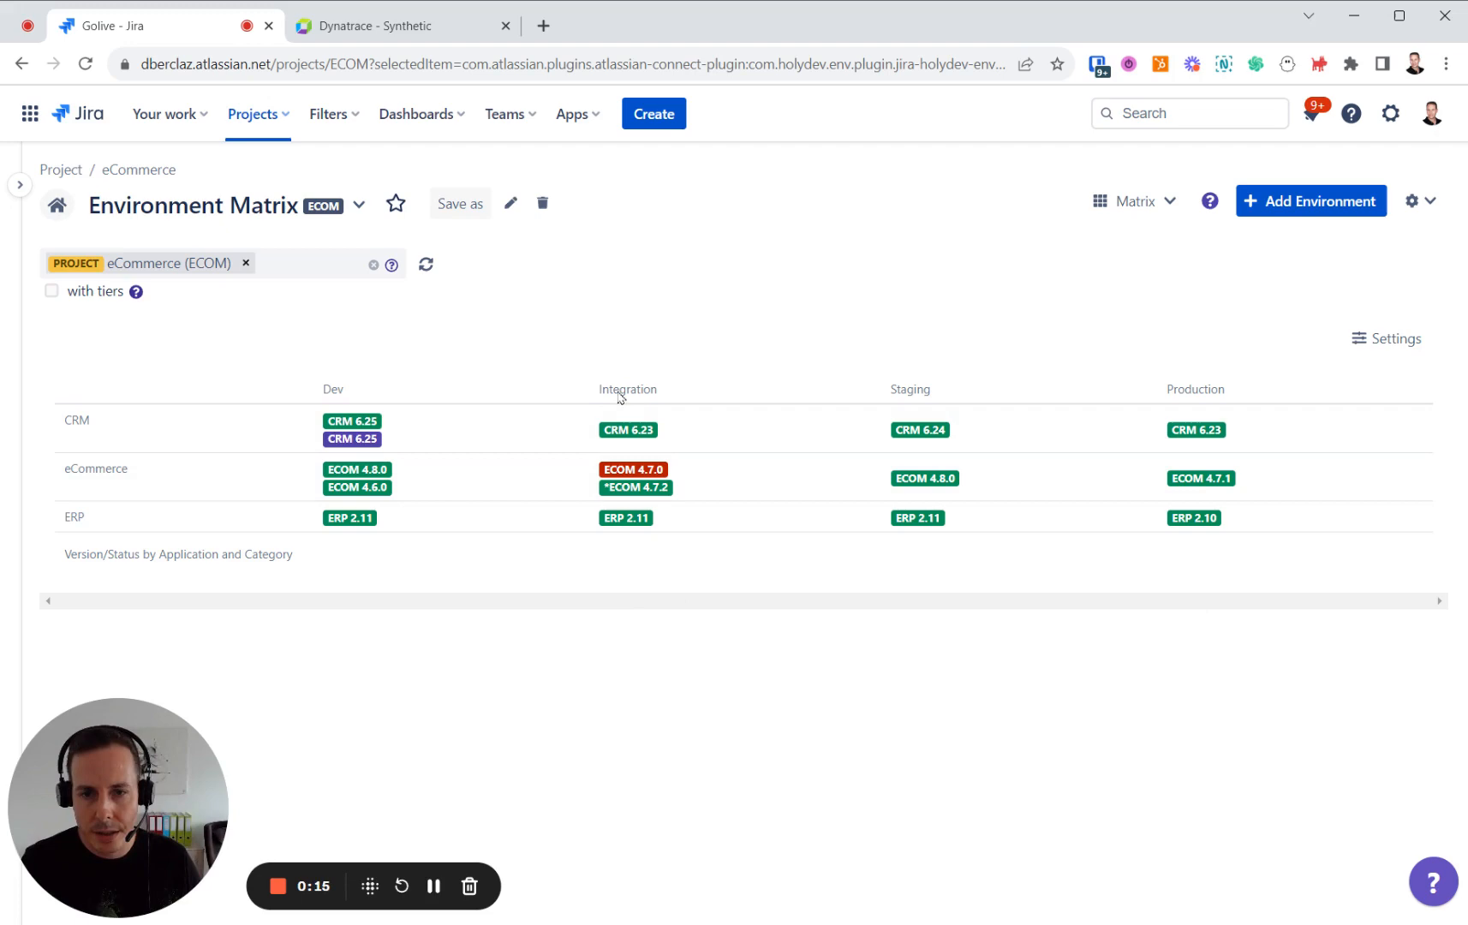
# - Review the eCommerce Integration 1 environment details and its available statuses in Golive
pyautogui.click(632, 470)
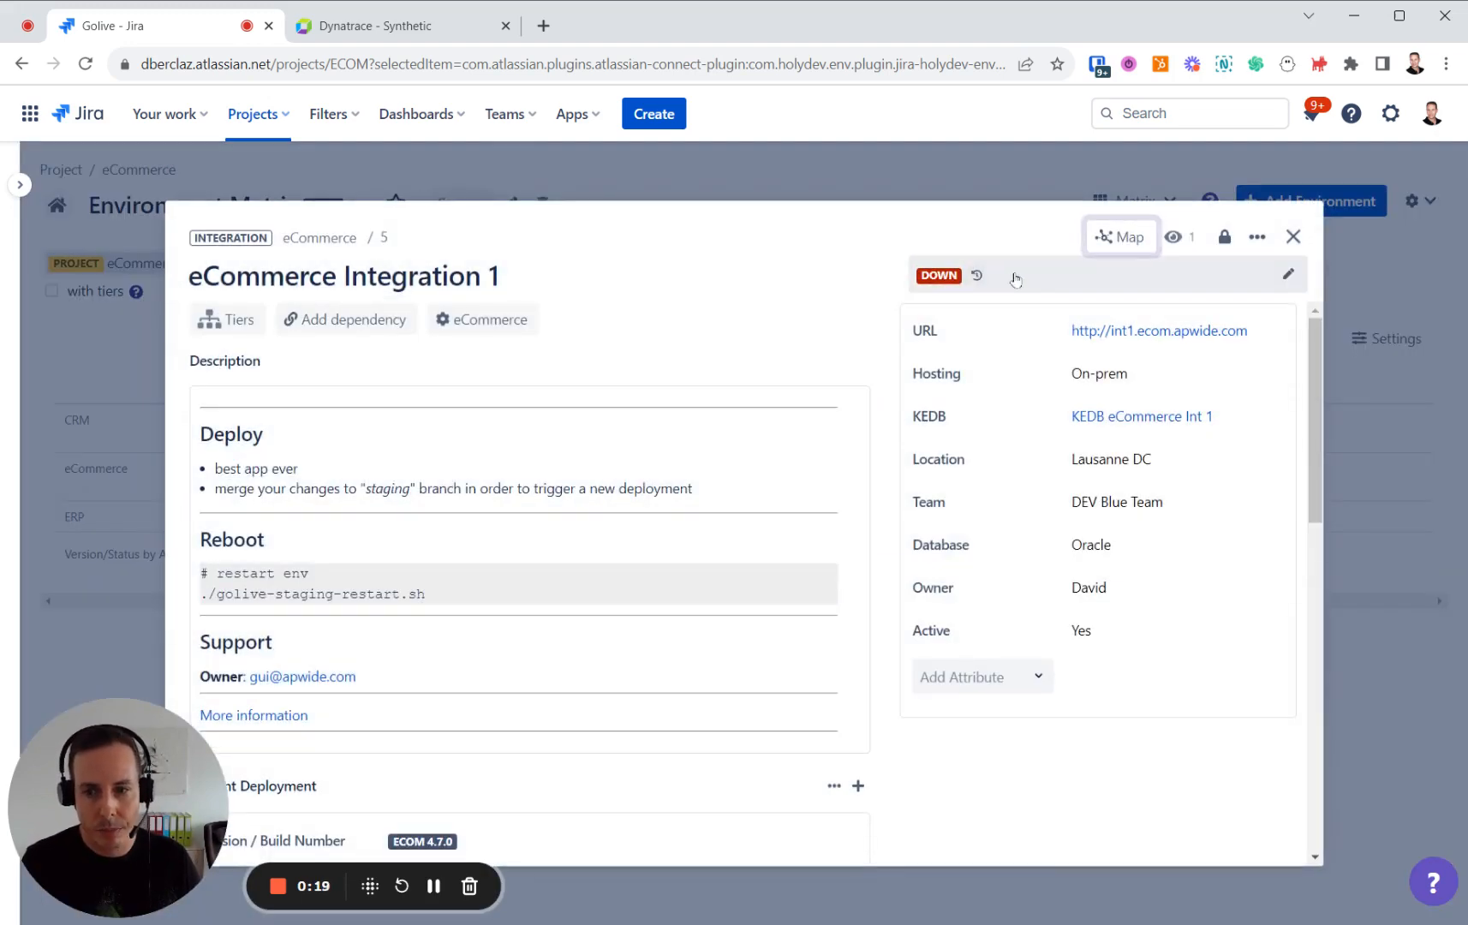
pyautogui.click(939, 276)
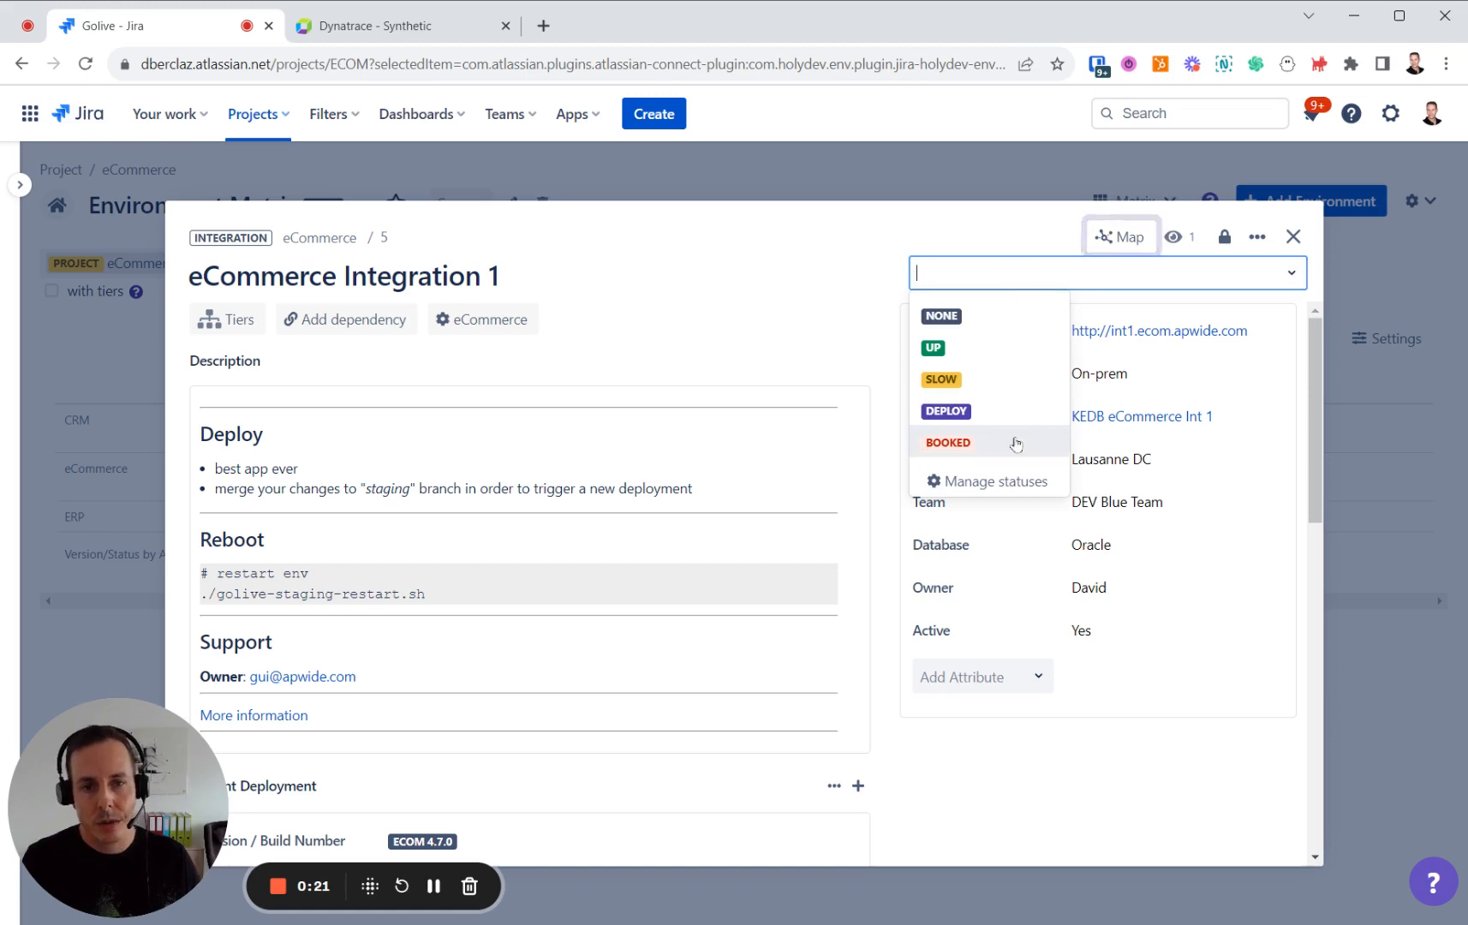
pyautogui.moveTo(1011, 363)
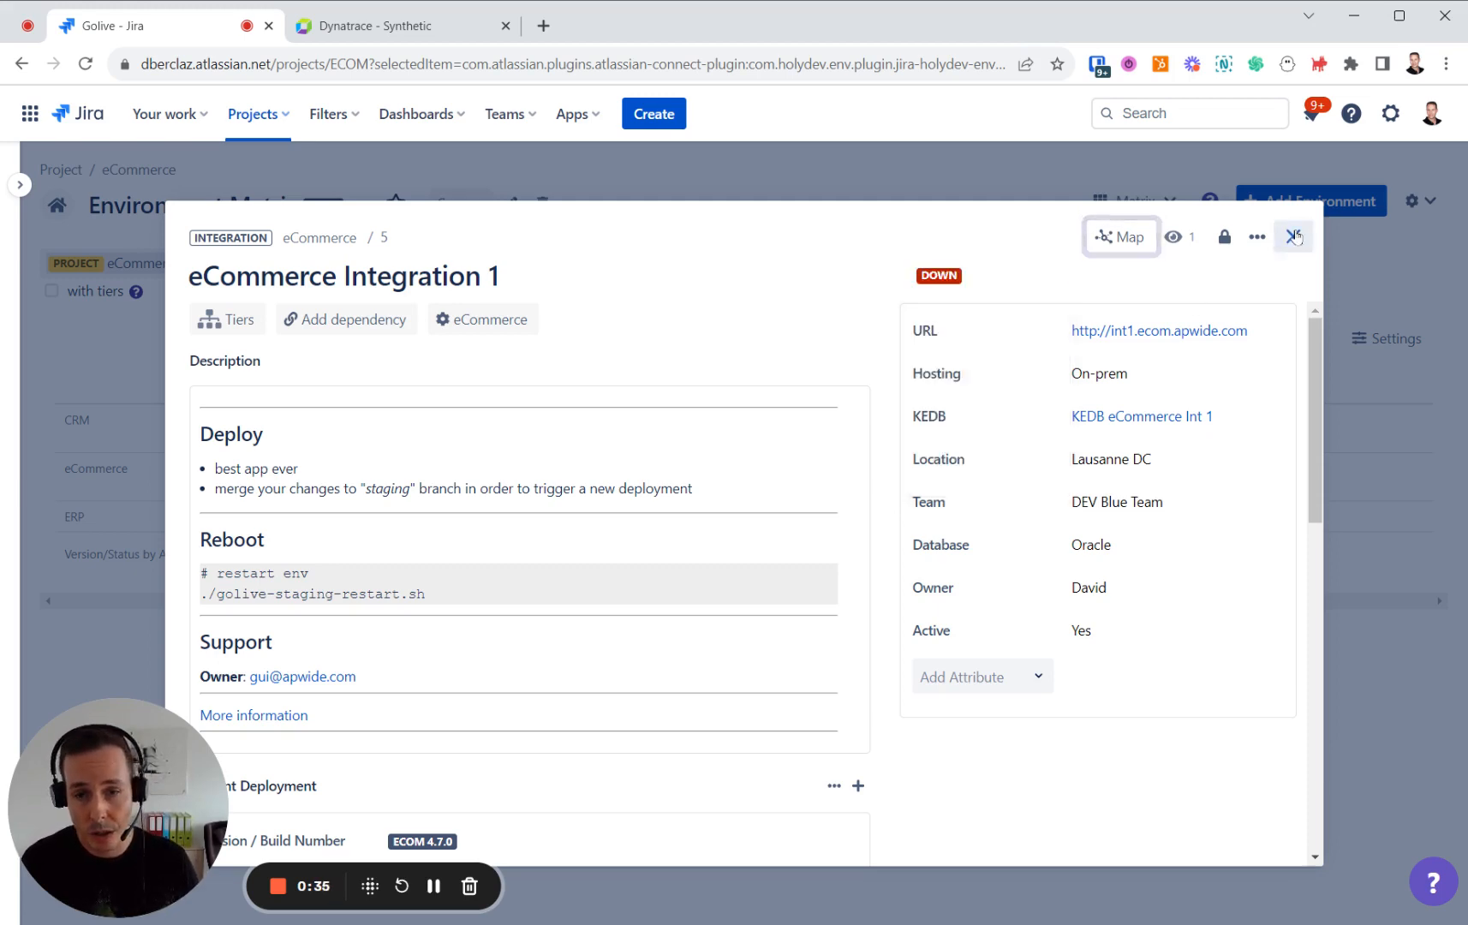
pyautogui.click(1294, 236)
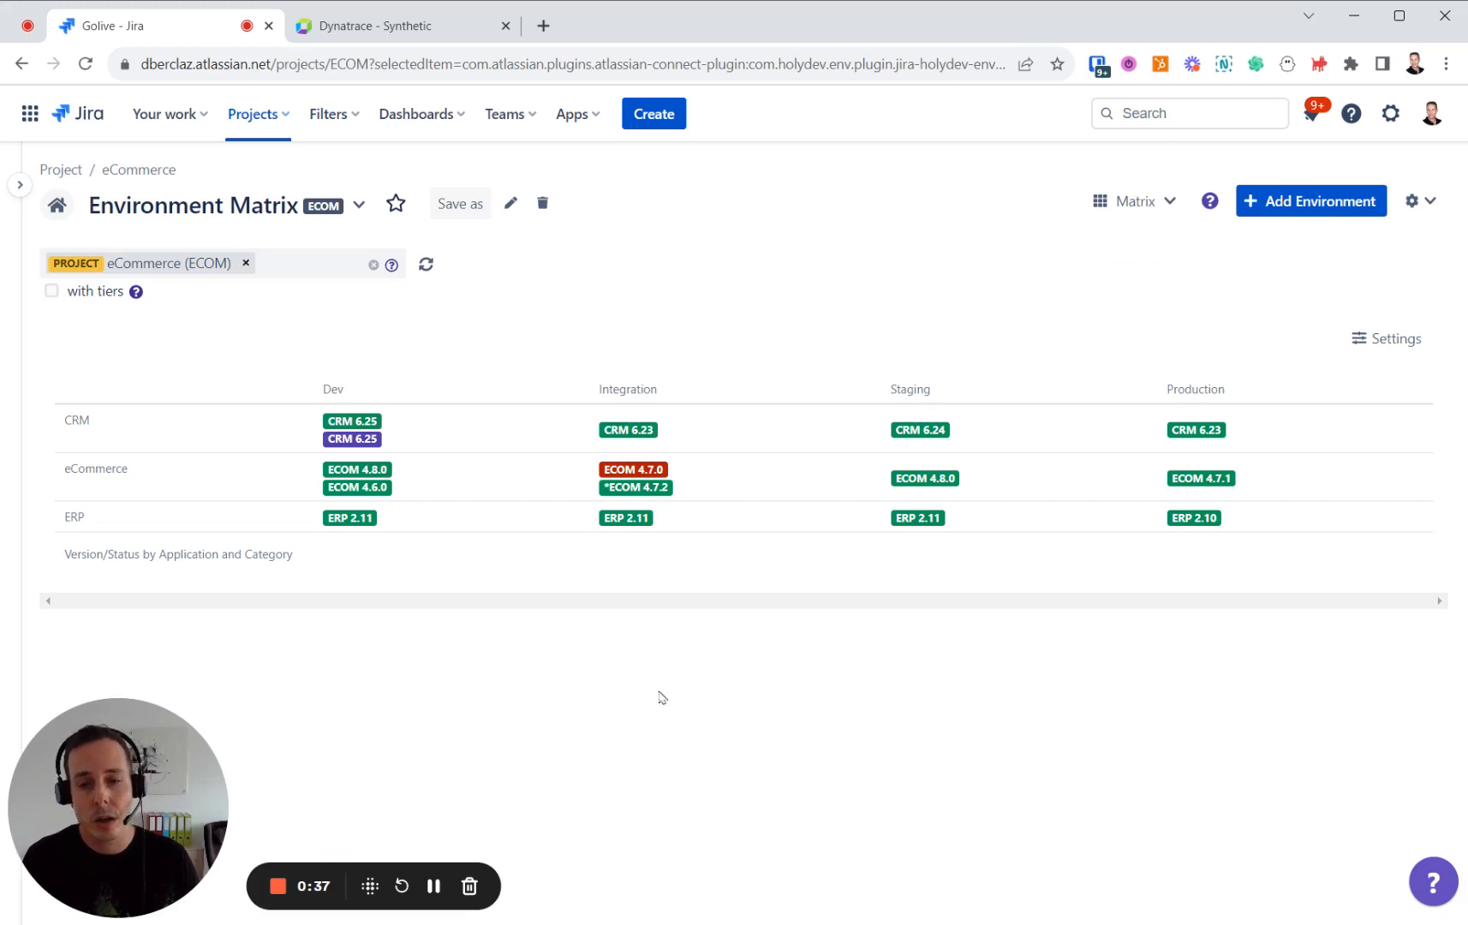
pyautogui.moveTo(704, 688)
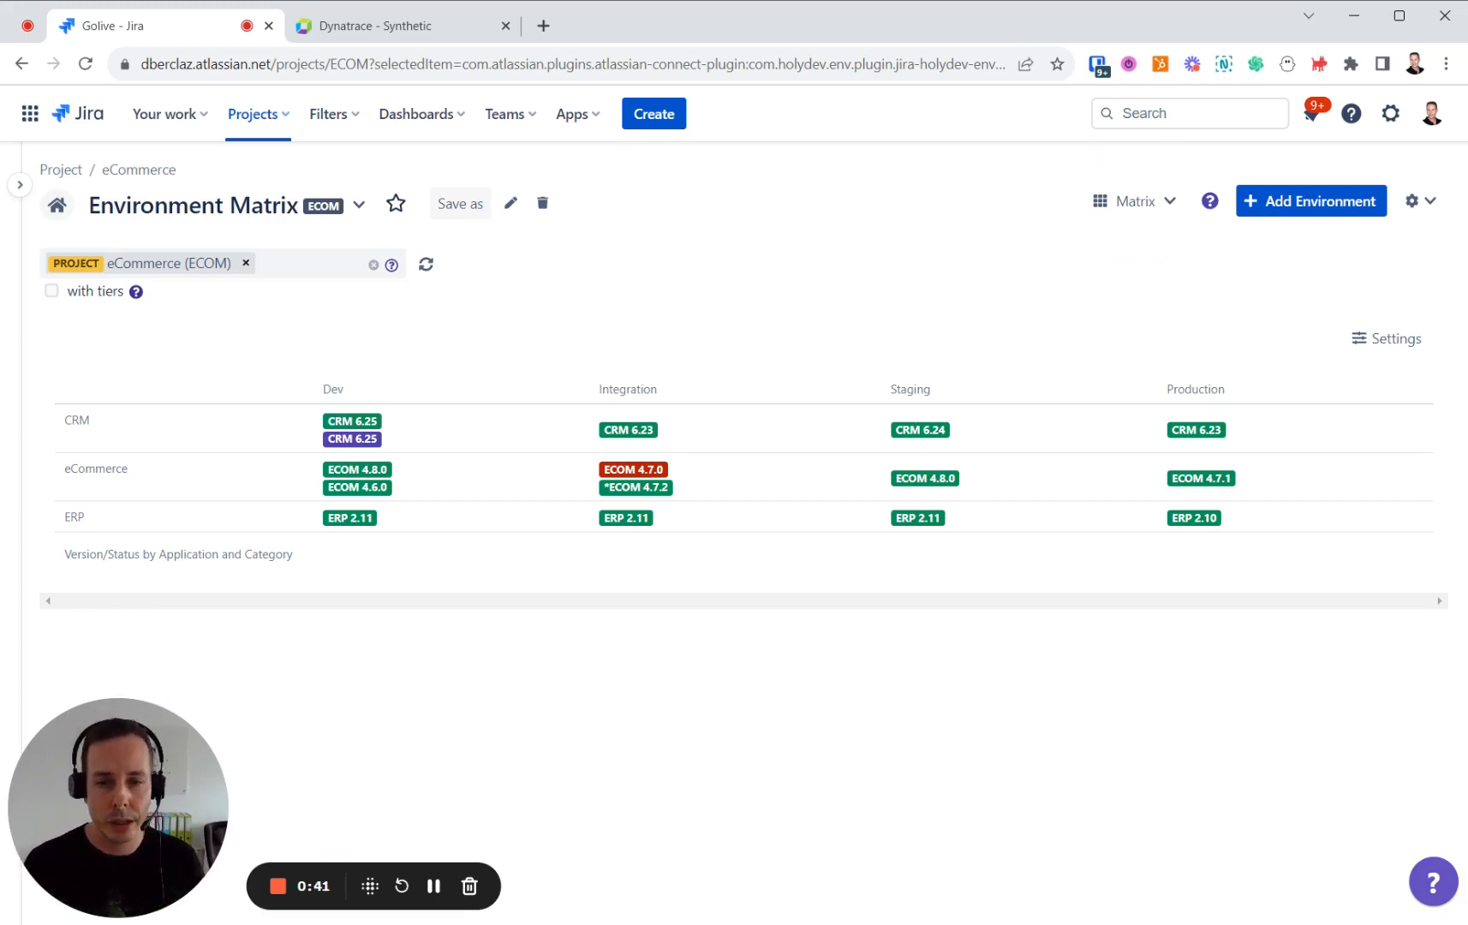
# - Switch to Dynatrace's Synthetic monitors and open eCommerce Staging Monitoring
pyautogui.click(397, 26)
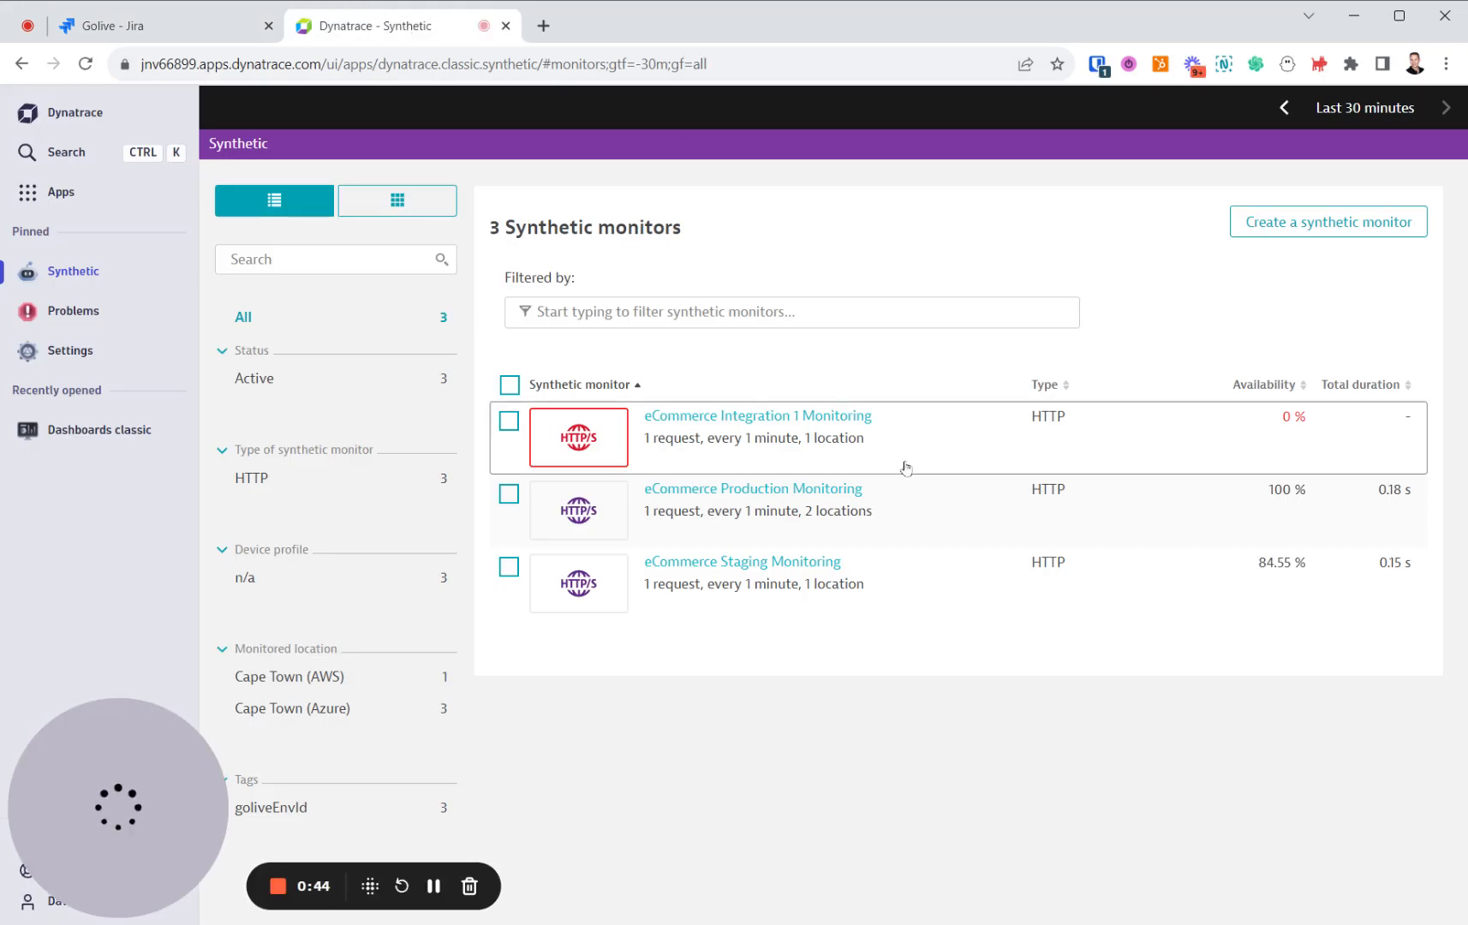
pyautogui.moveTo(827, 589)
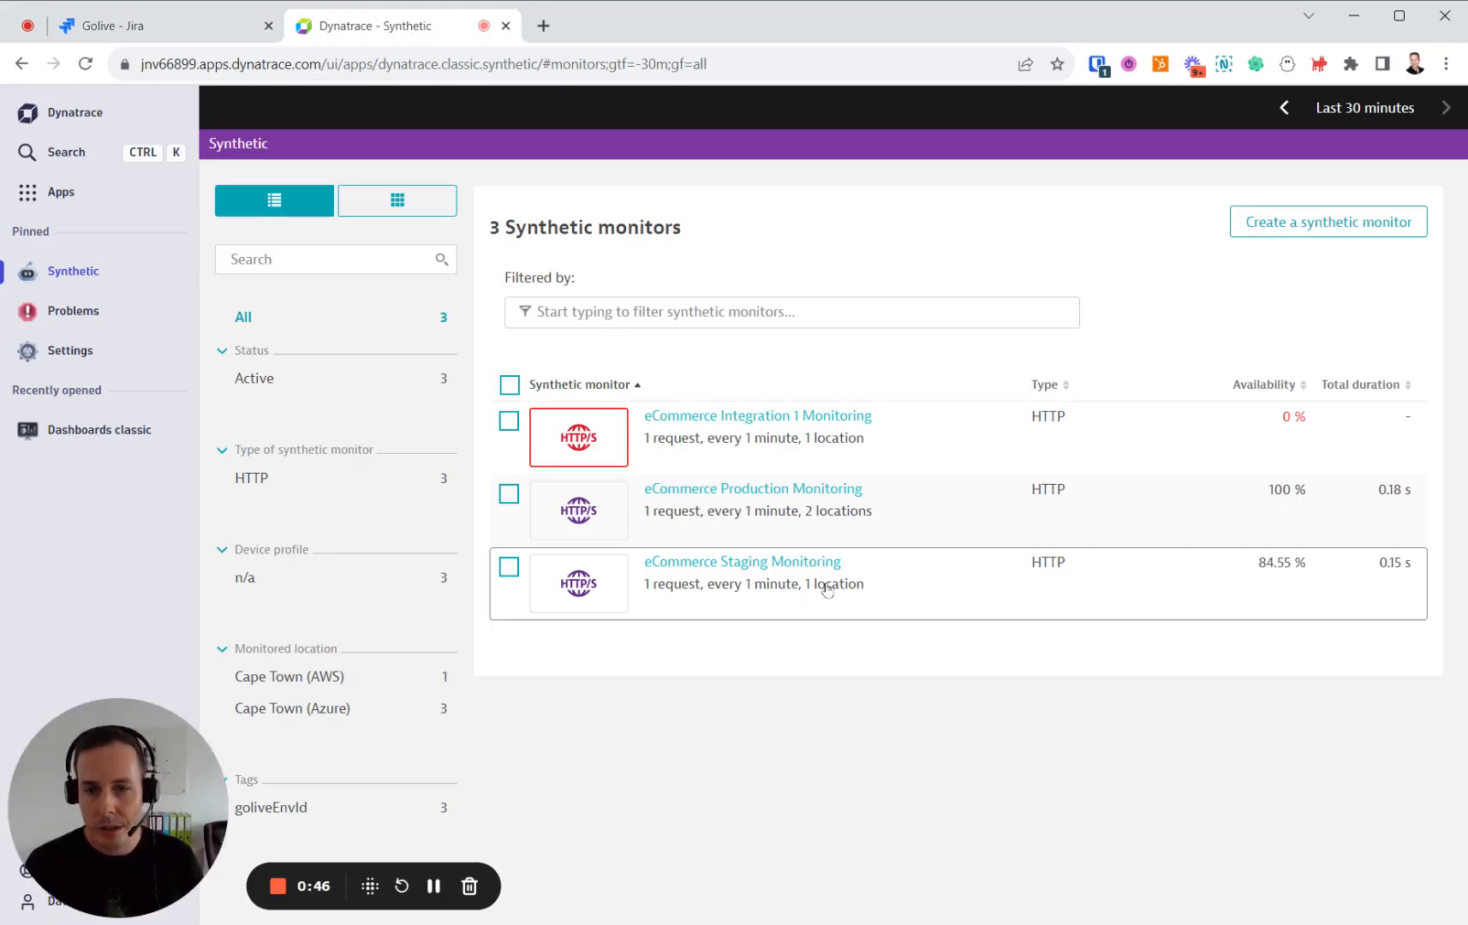
pyautogui.doubleClick(584, 226)
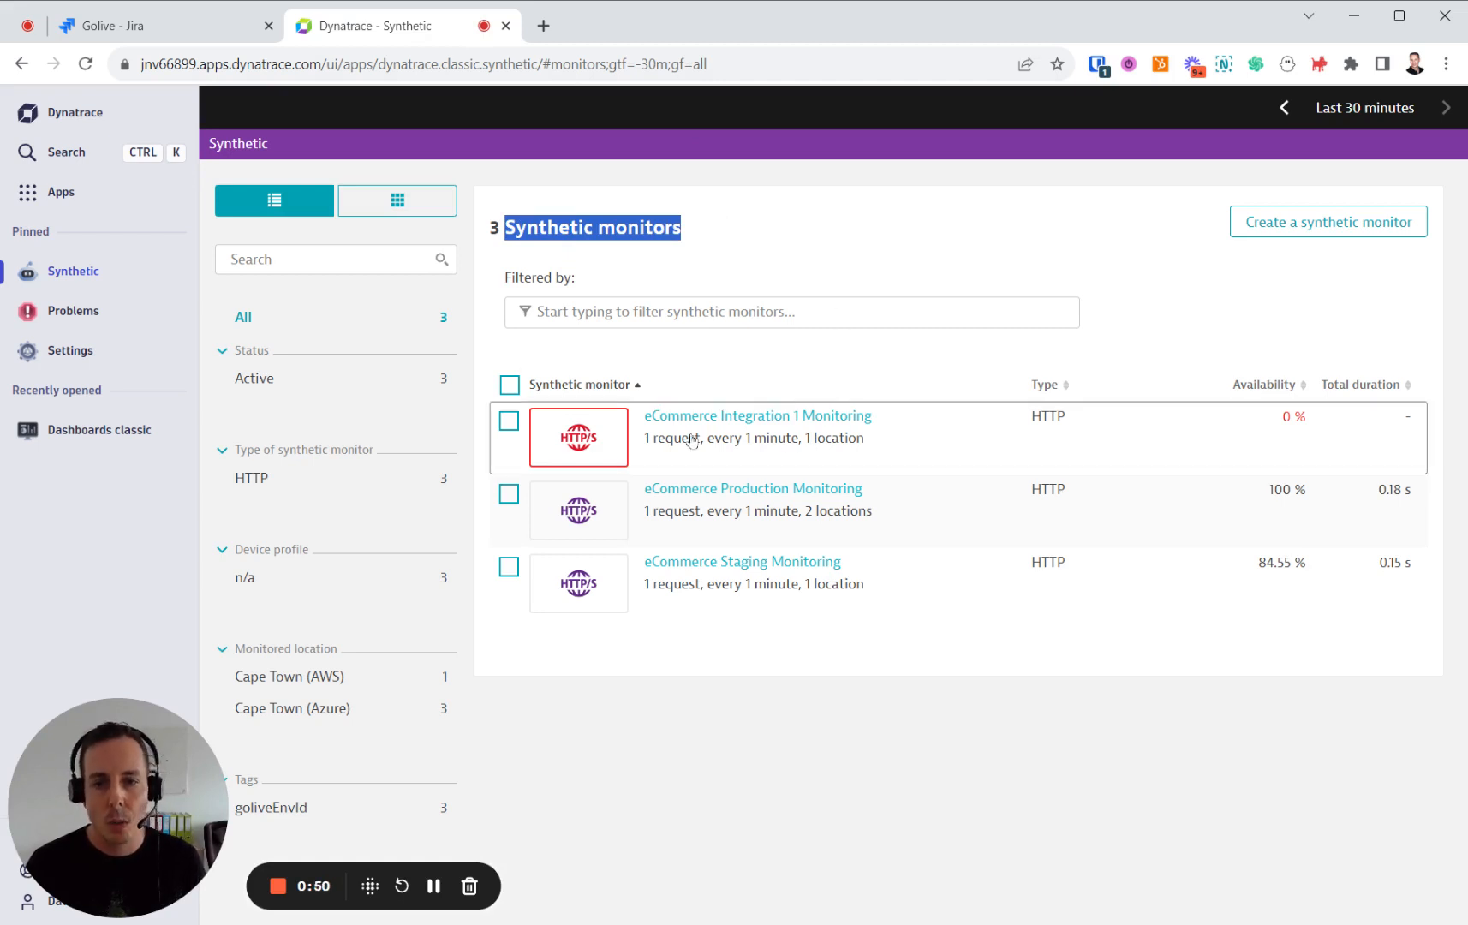
pyautogui.moveTo(721, 500)
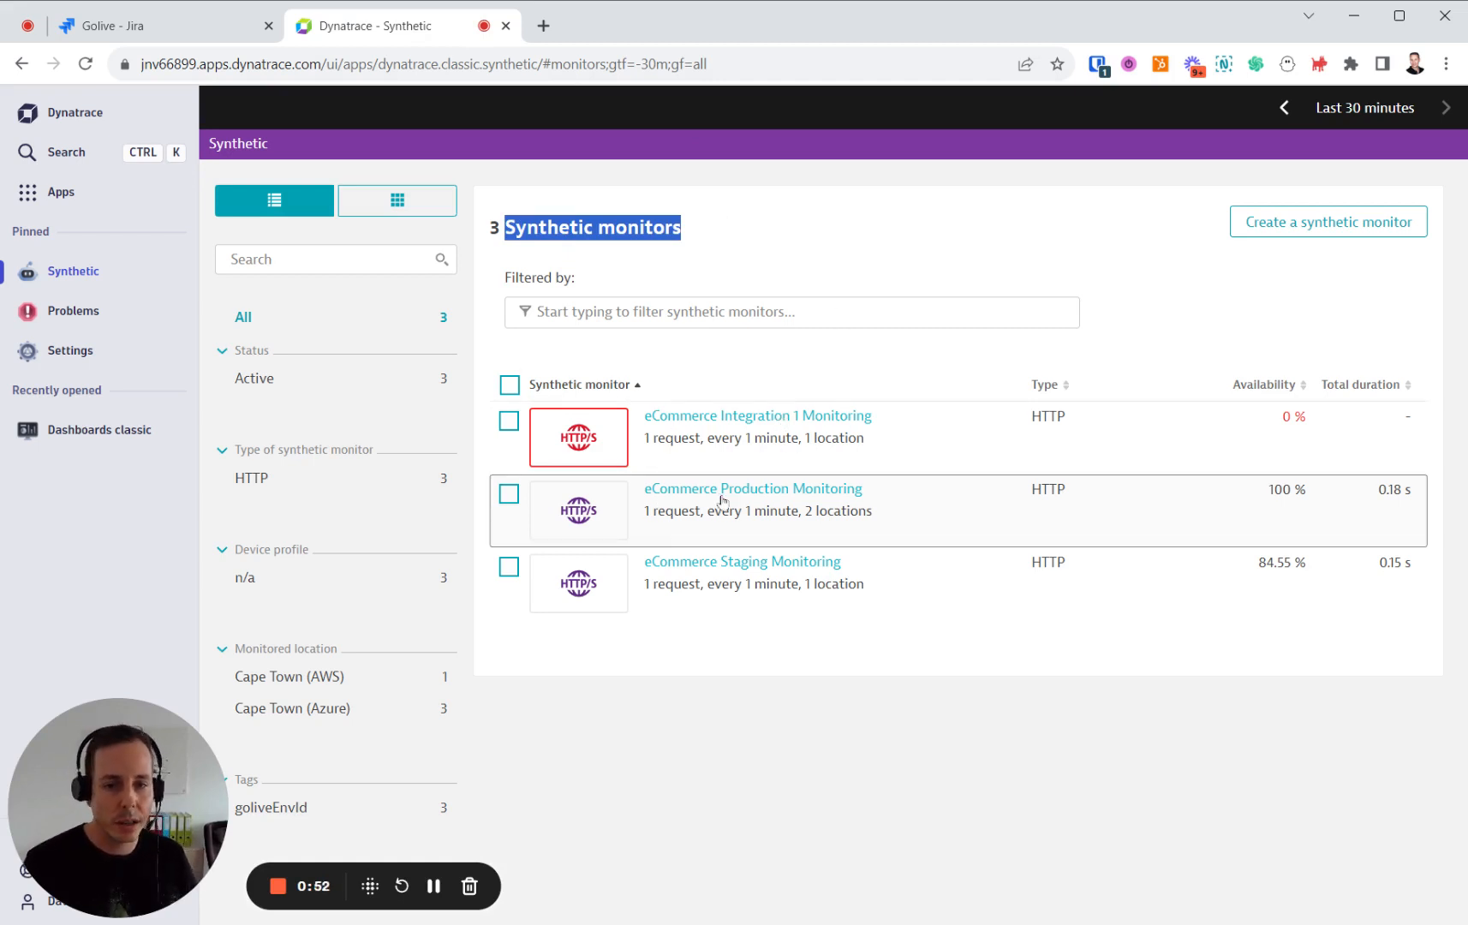
pyautogui.moveTo(711, 586)
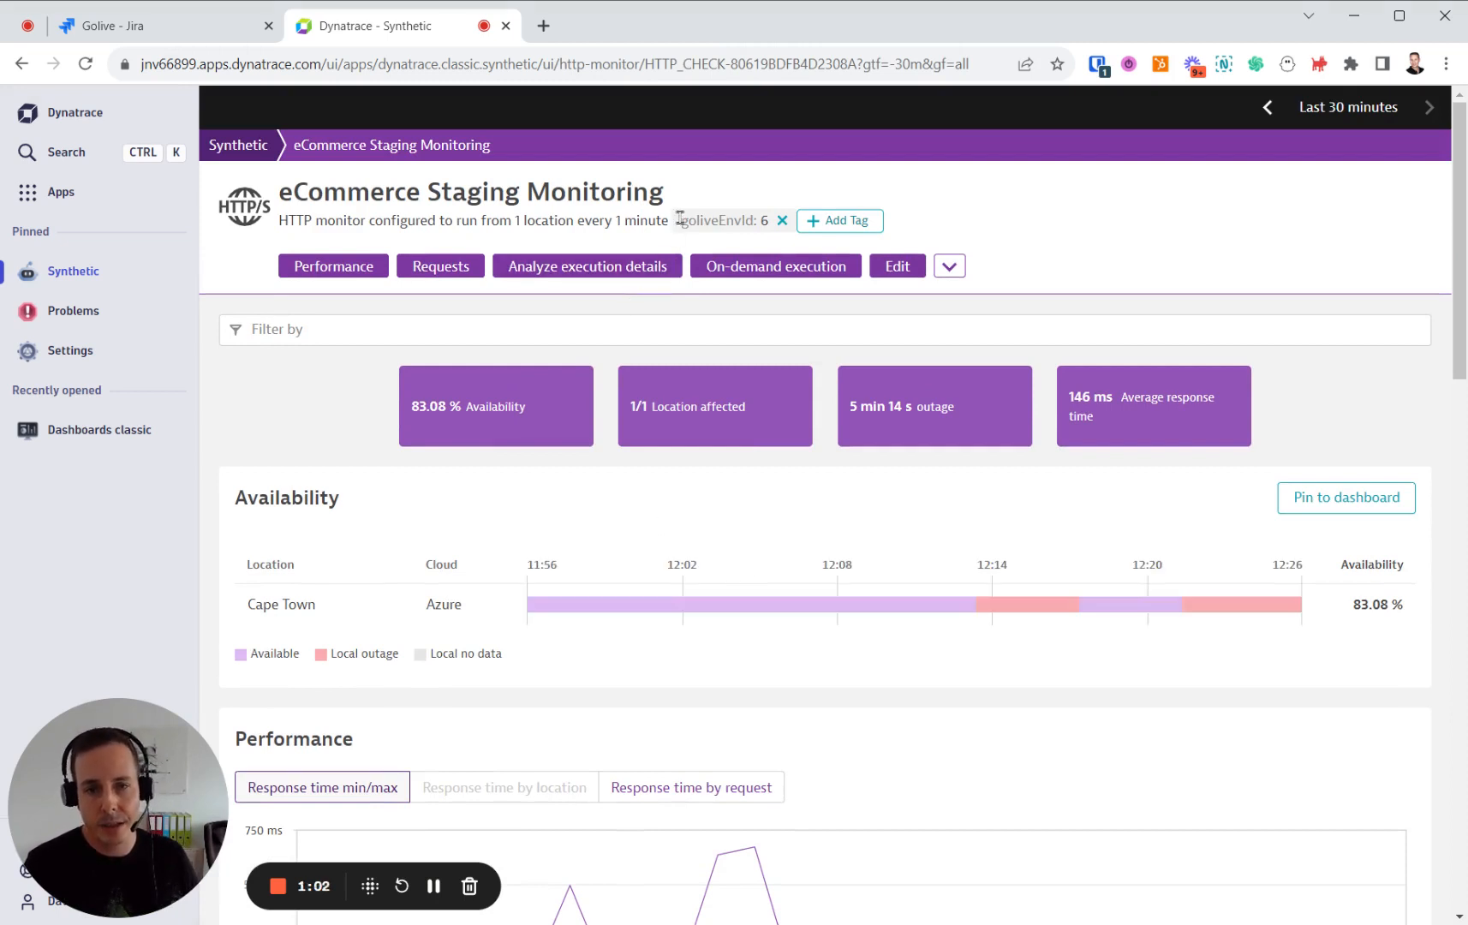
pyautogui.doubleClick(722, 223)
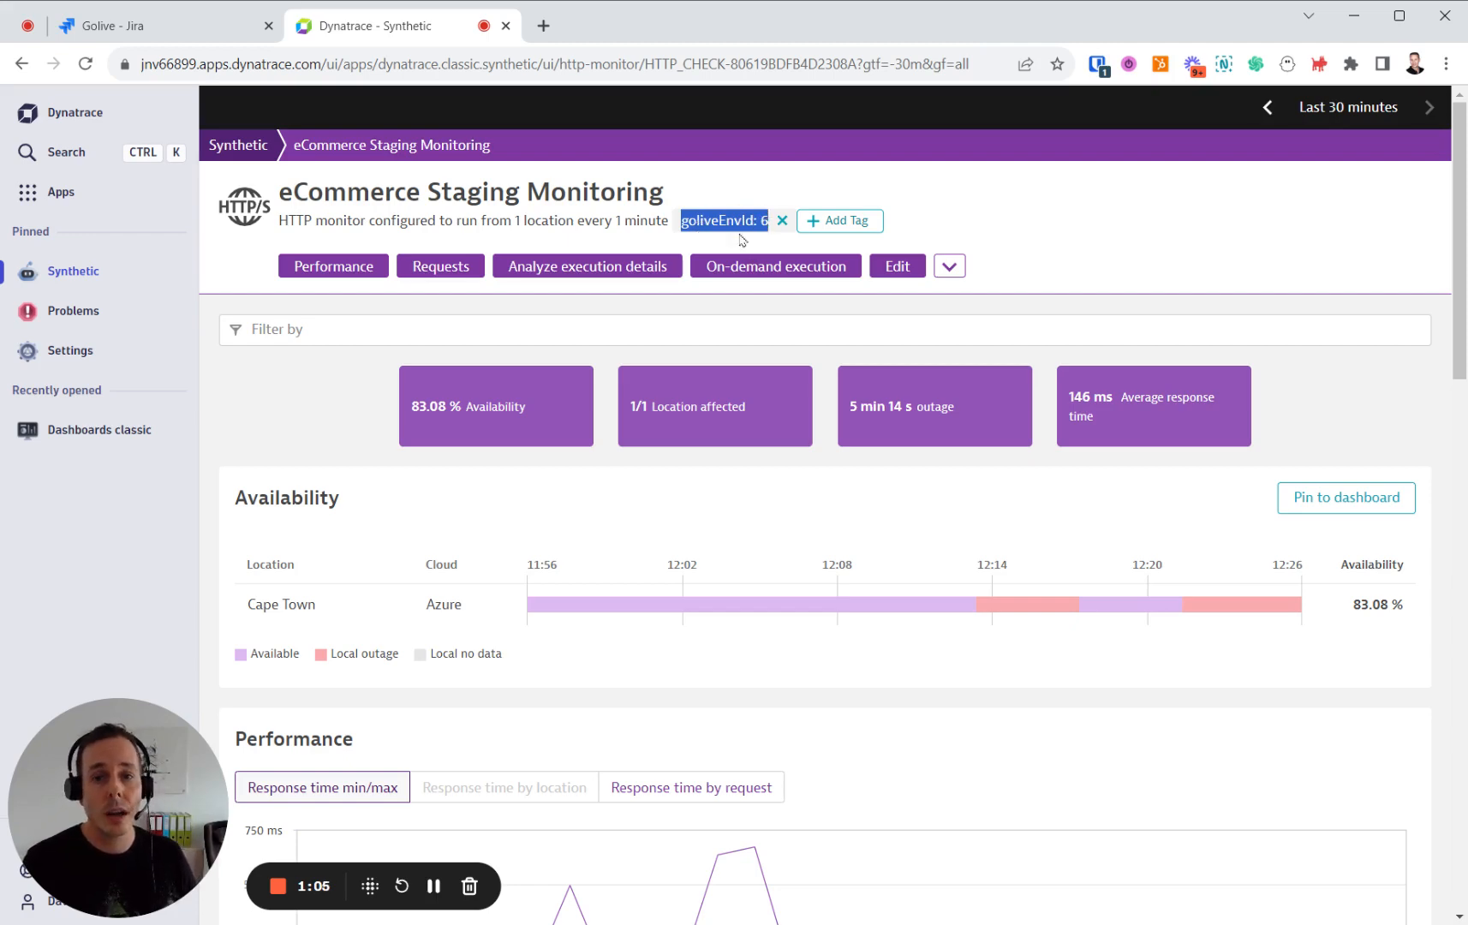
pyautogui.moveTo(766, 237)
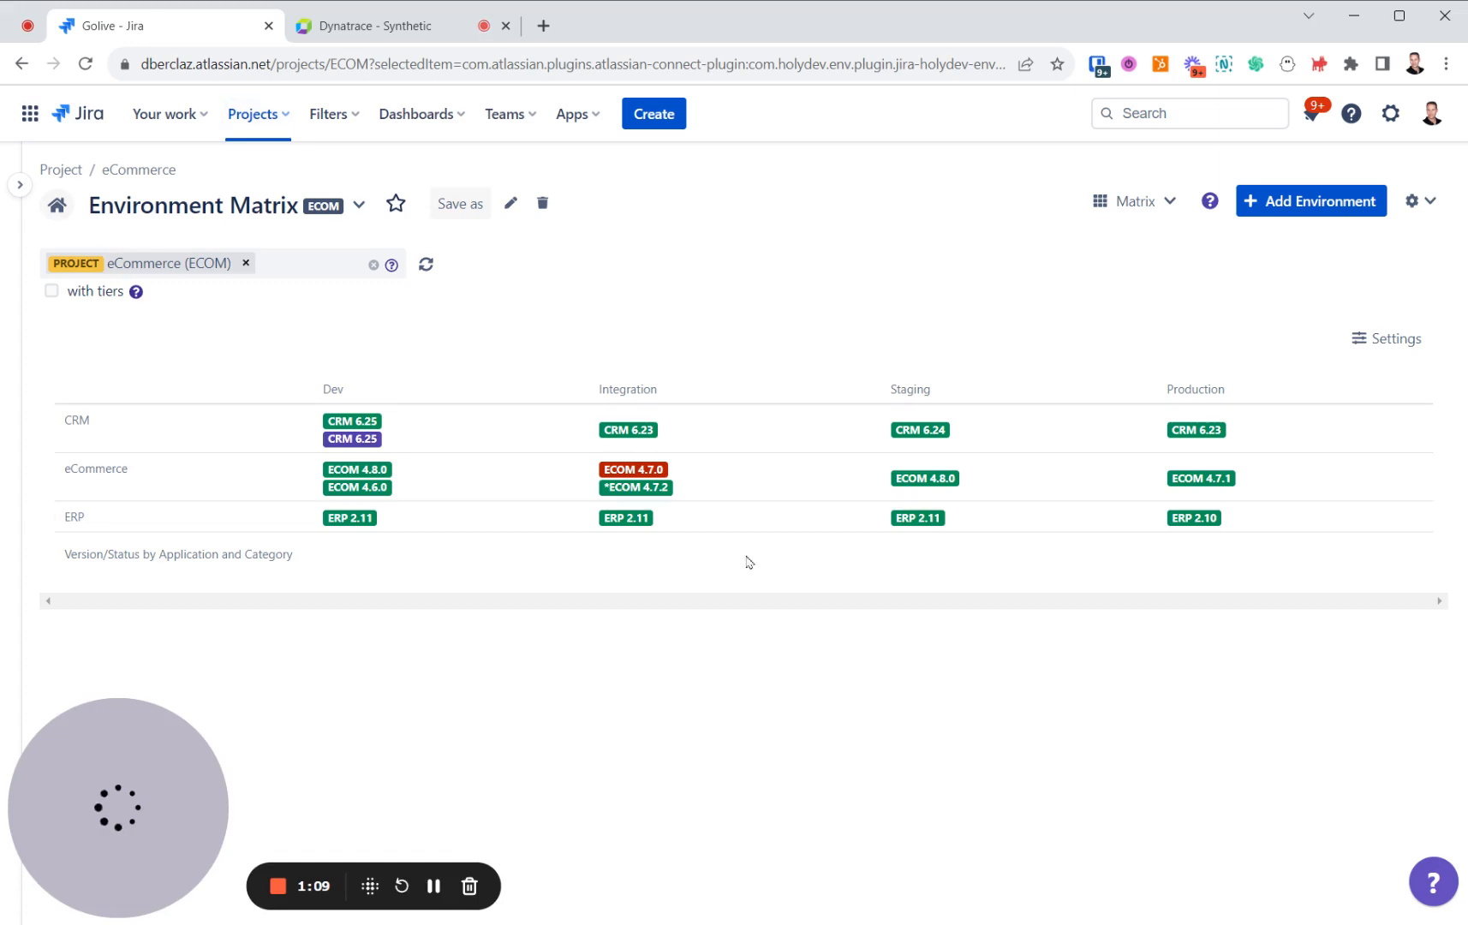
pyautogui.moveTo(944, 488)
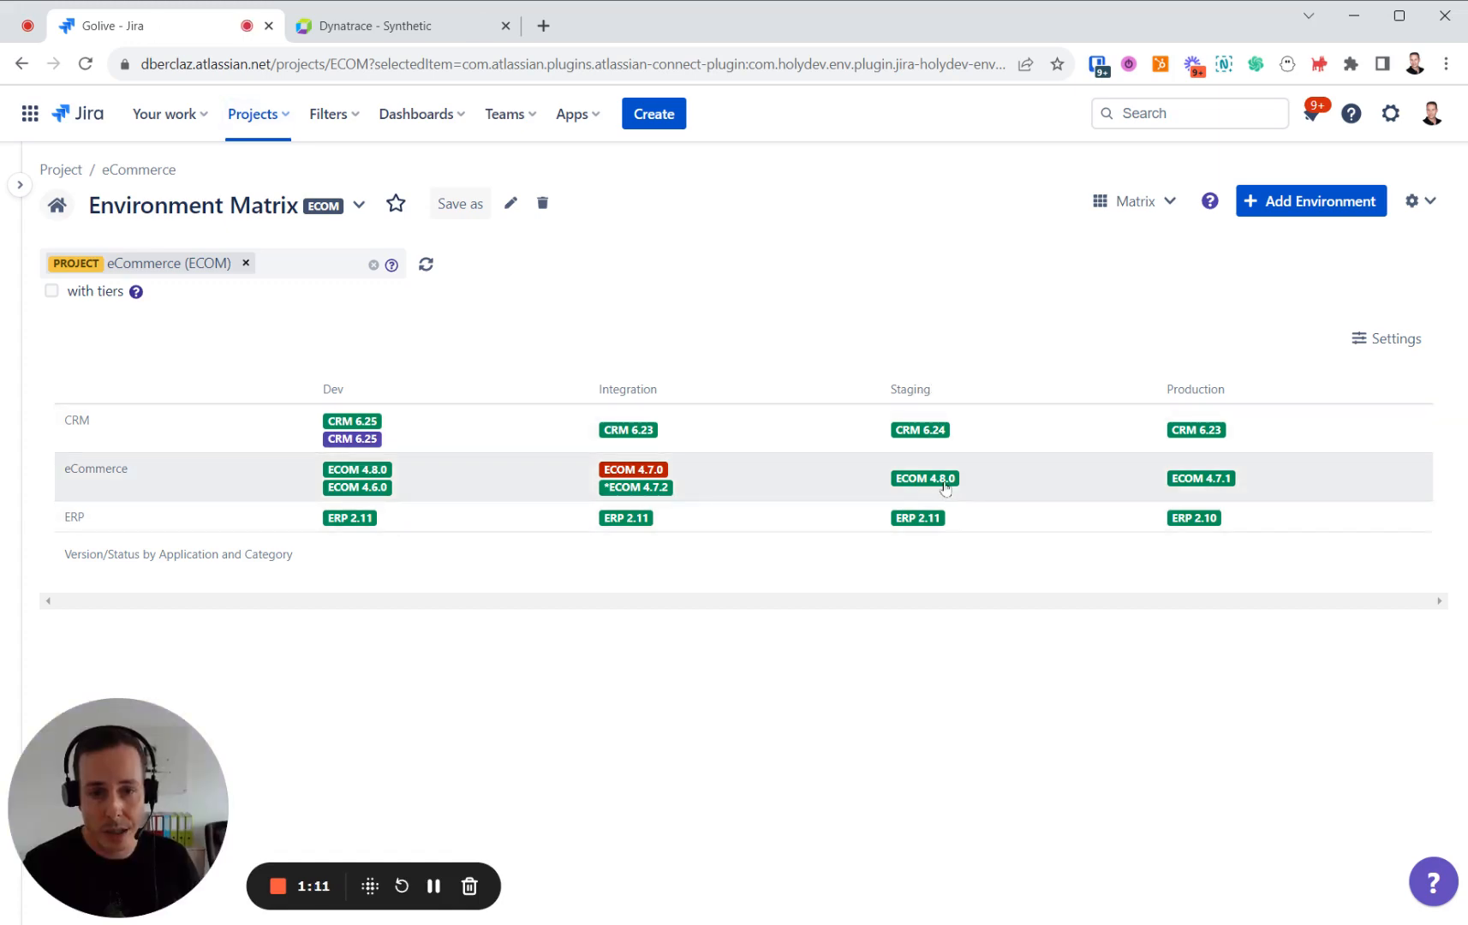
pyautogui.click(924, 478)
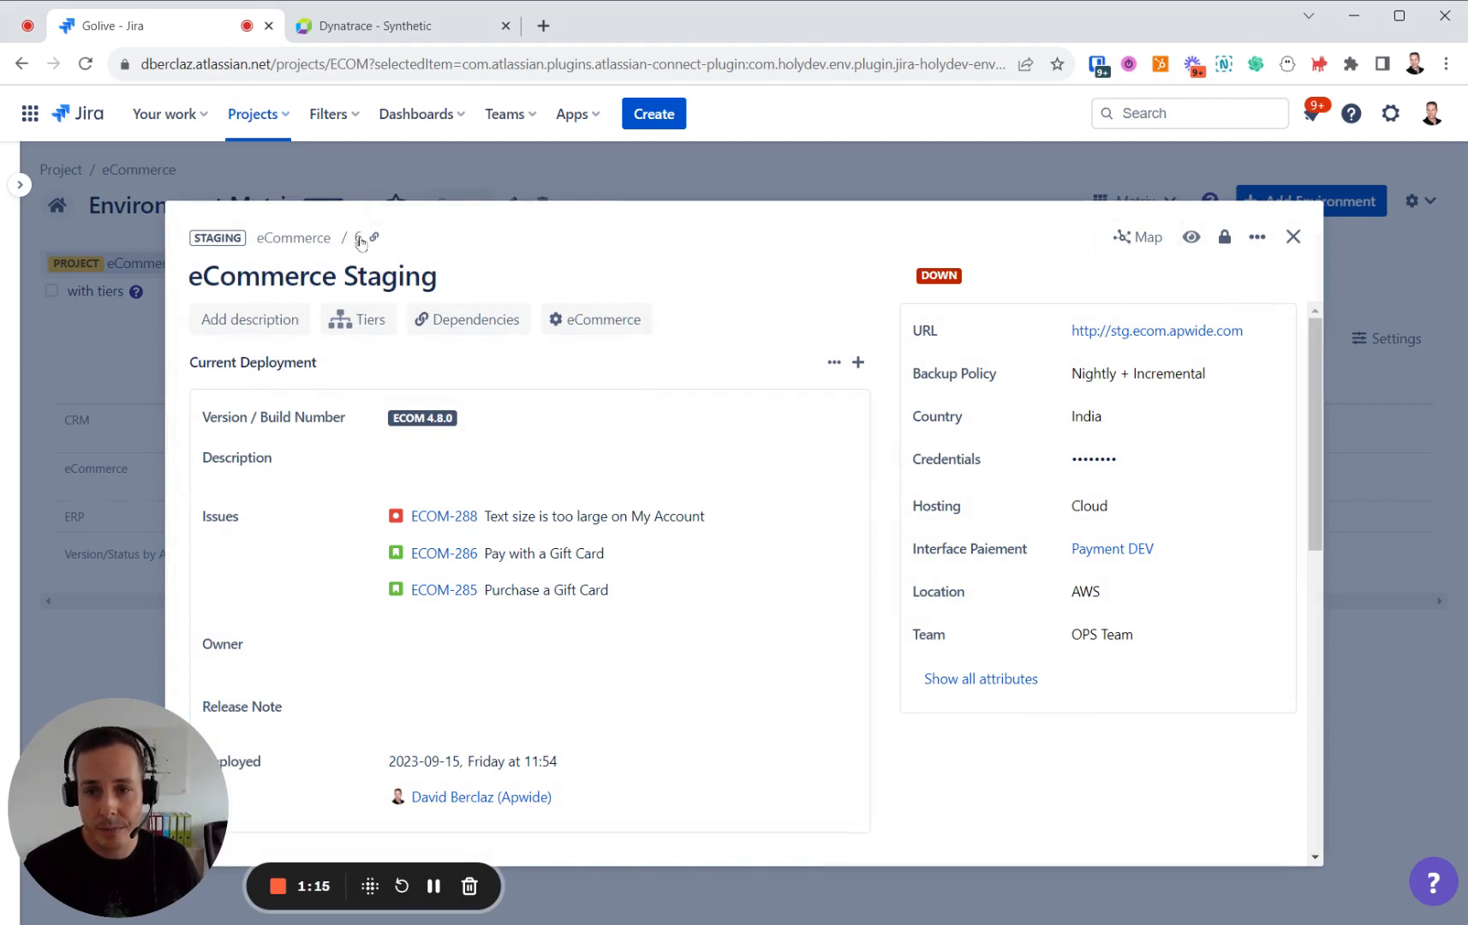
pyautogui.click(403, 26)
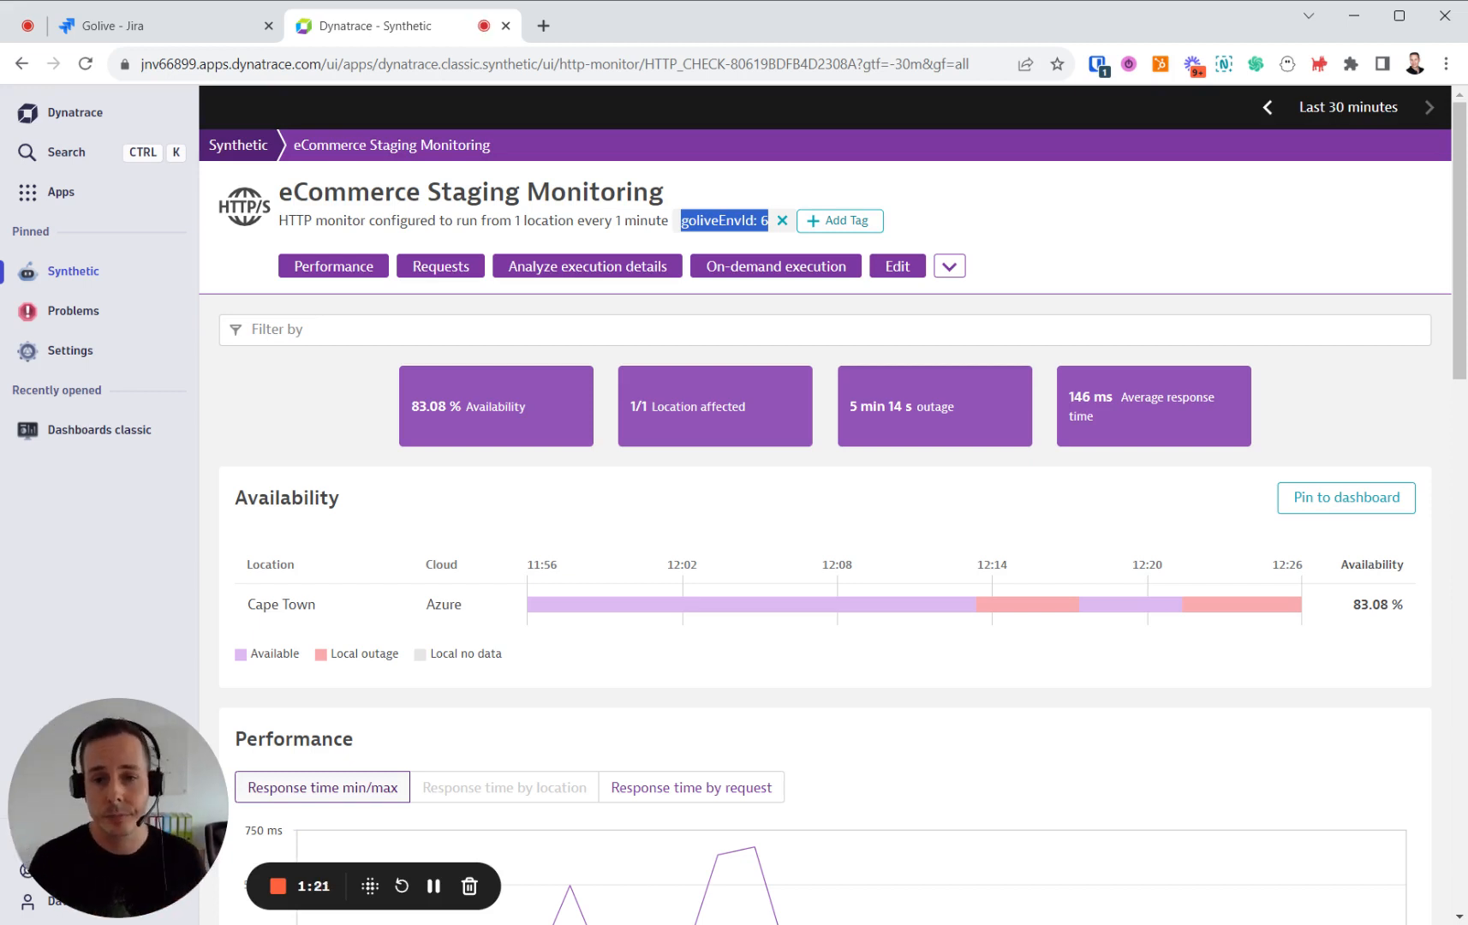
pyautogui.click(894, 267)
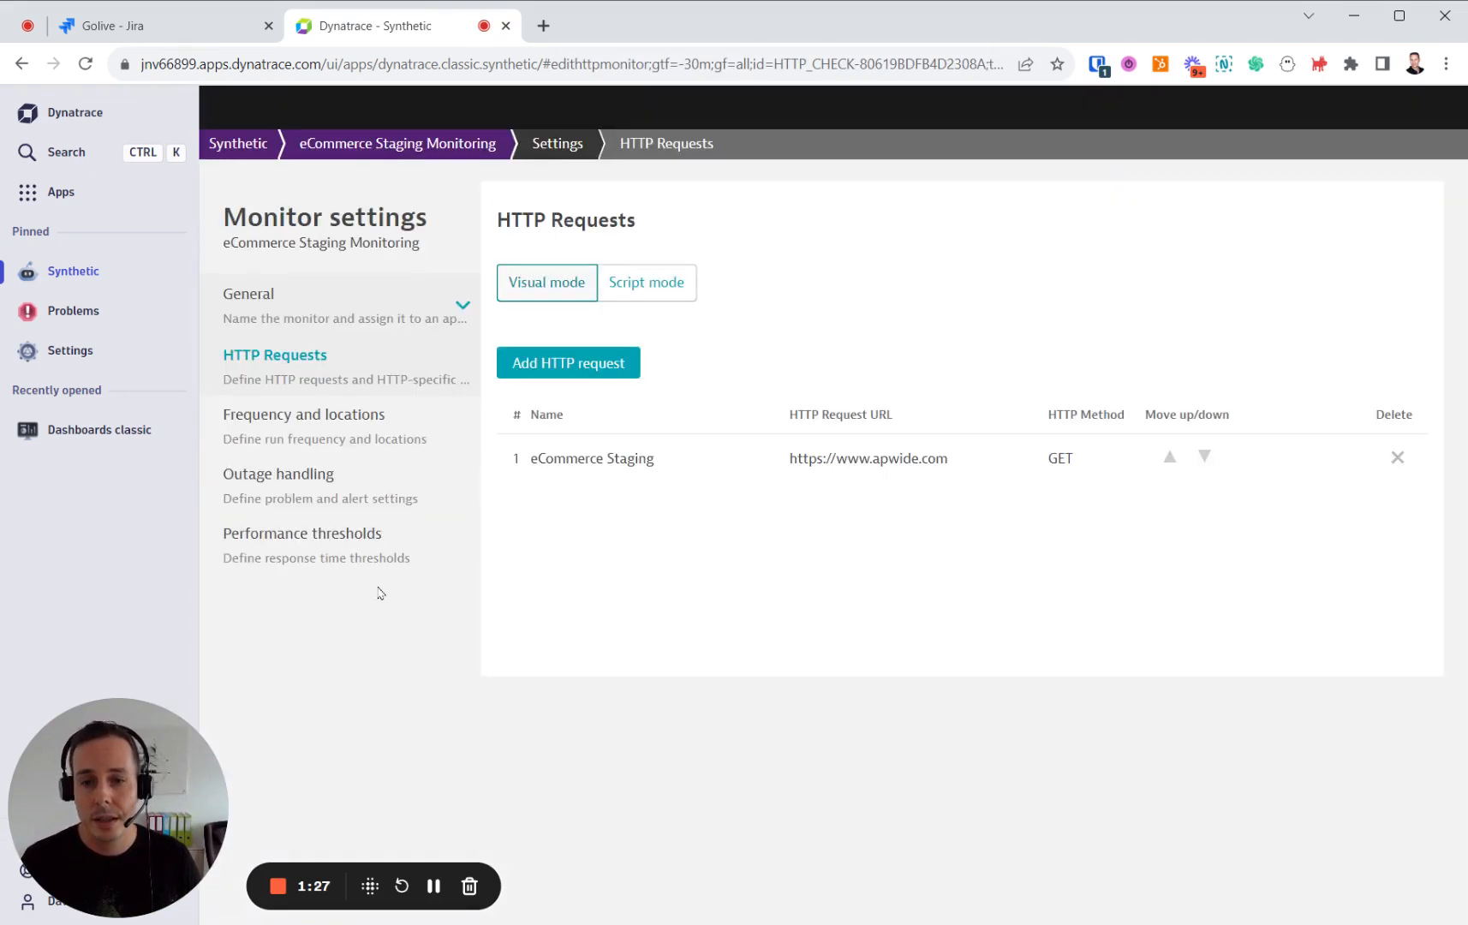
pyautogui.click(591, 459)
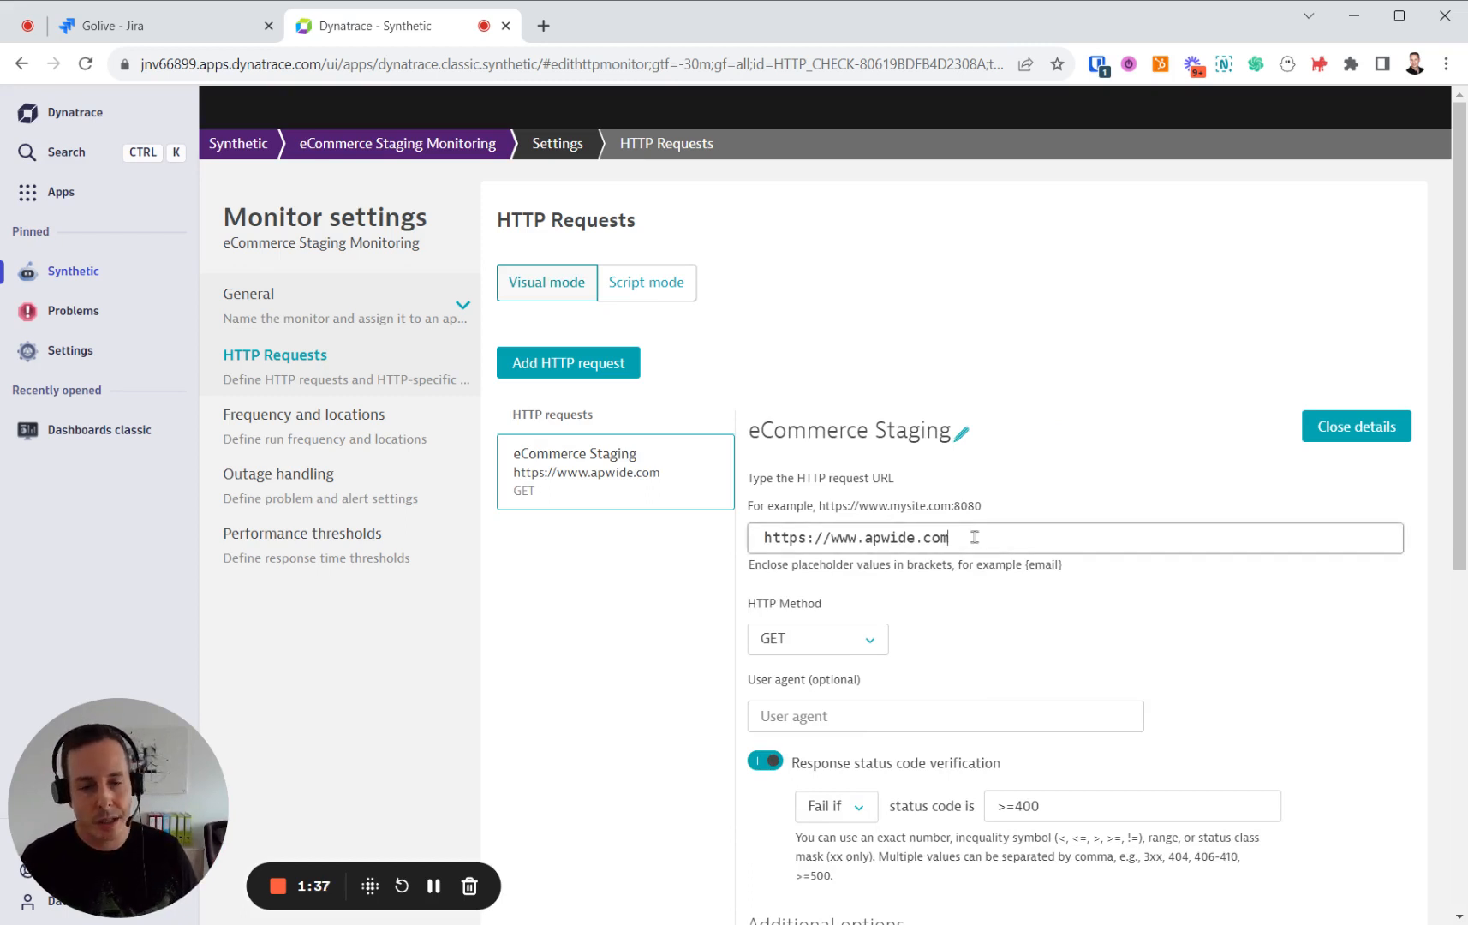
pyautogui.write('FAKE')
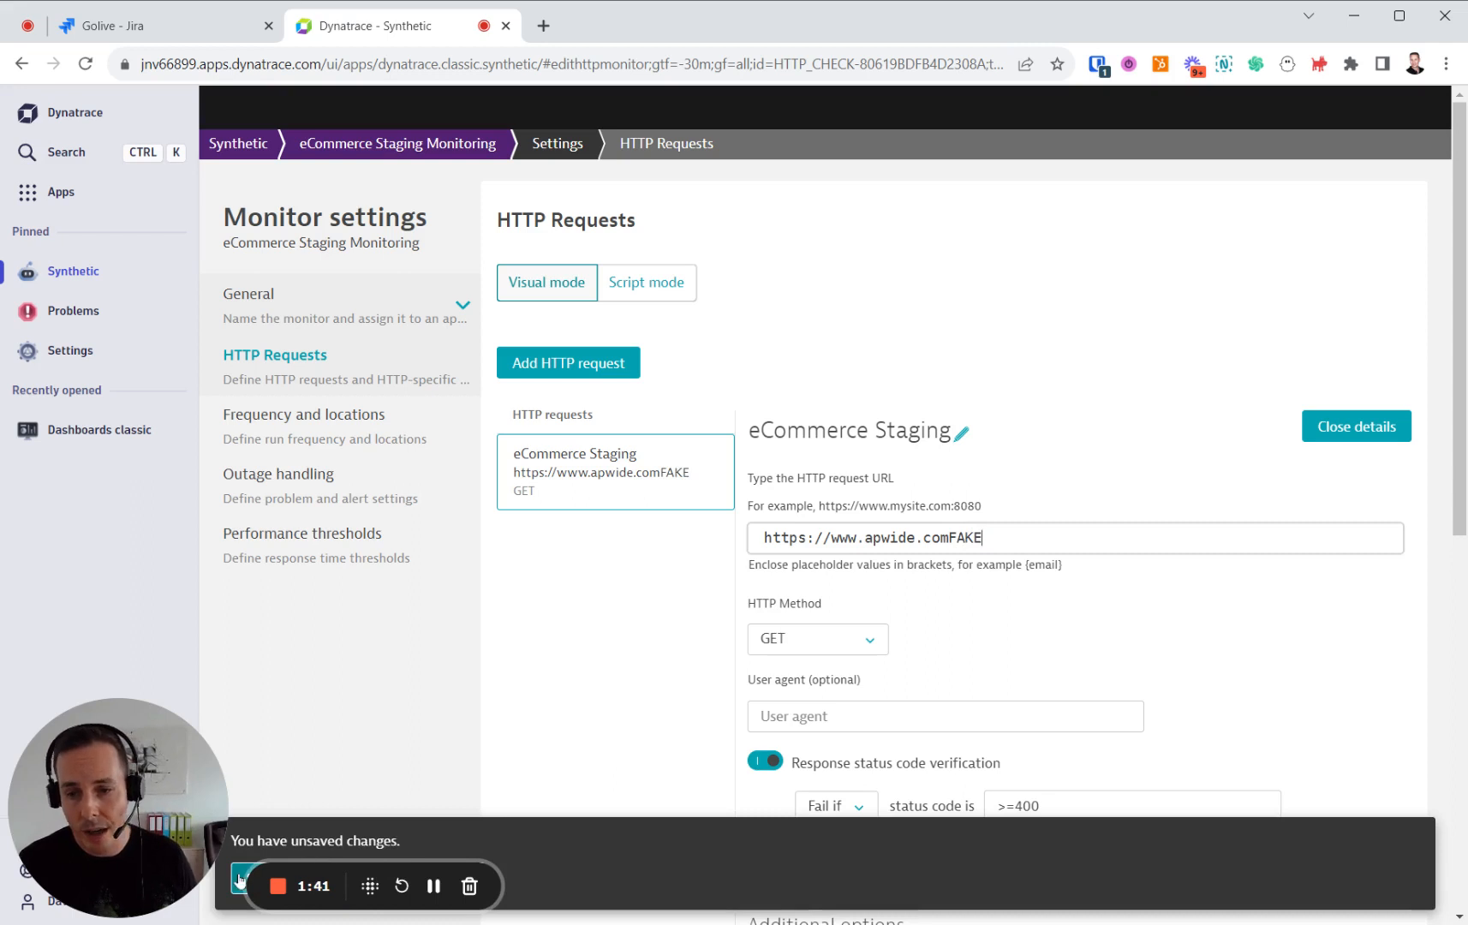
pyautogui.click(1355, 427)
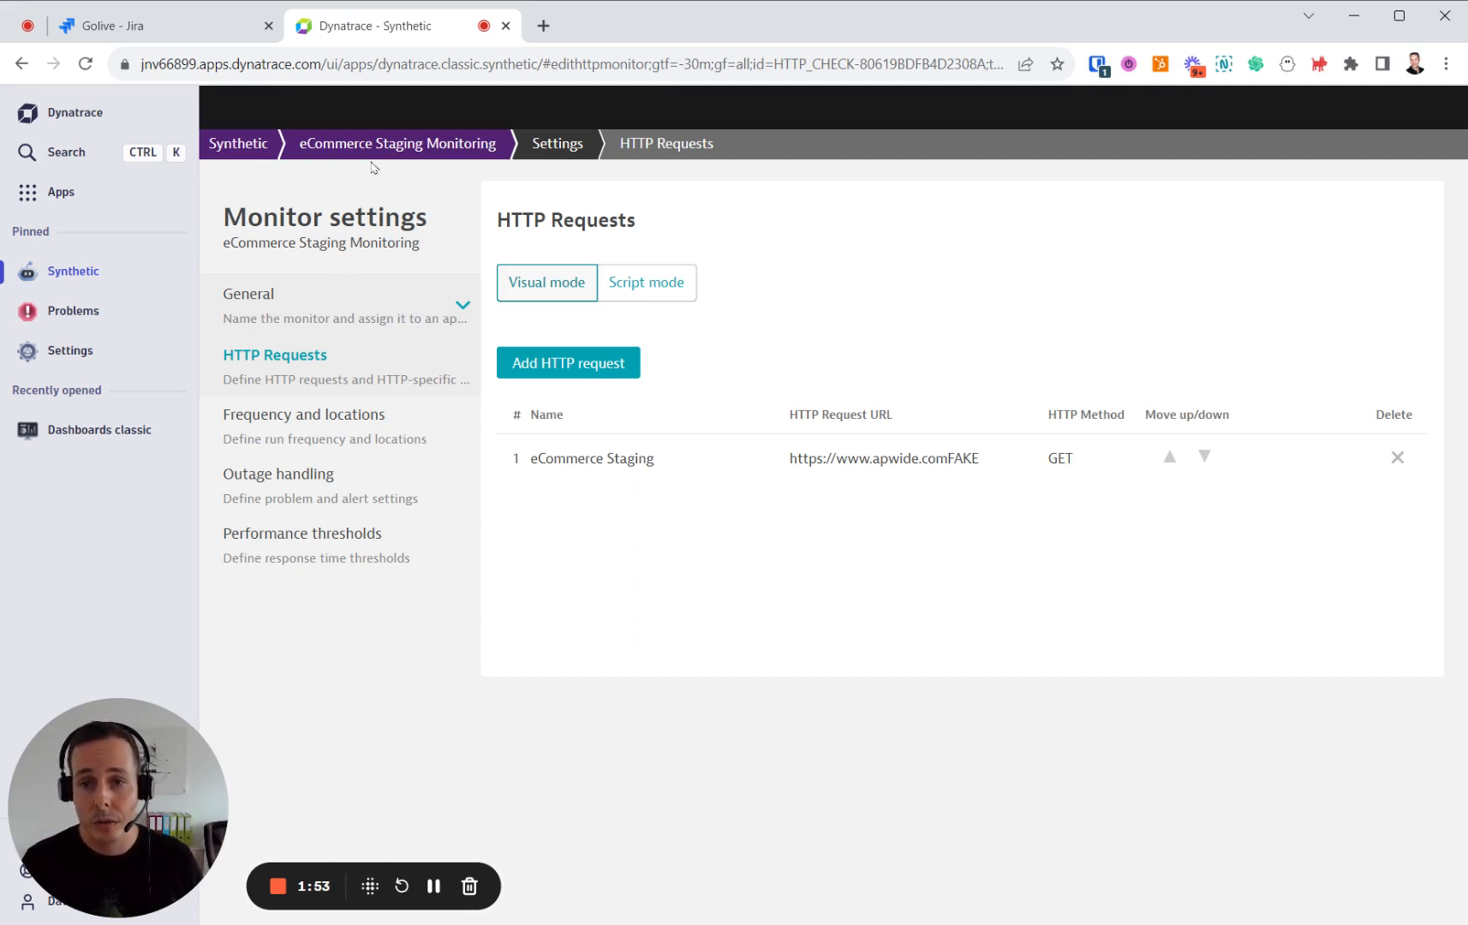
pyautogui.click(395, 144)
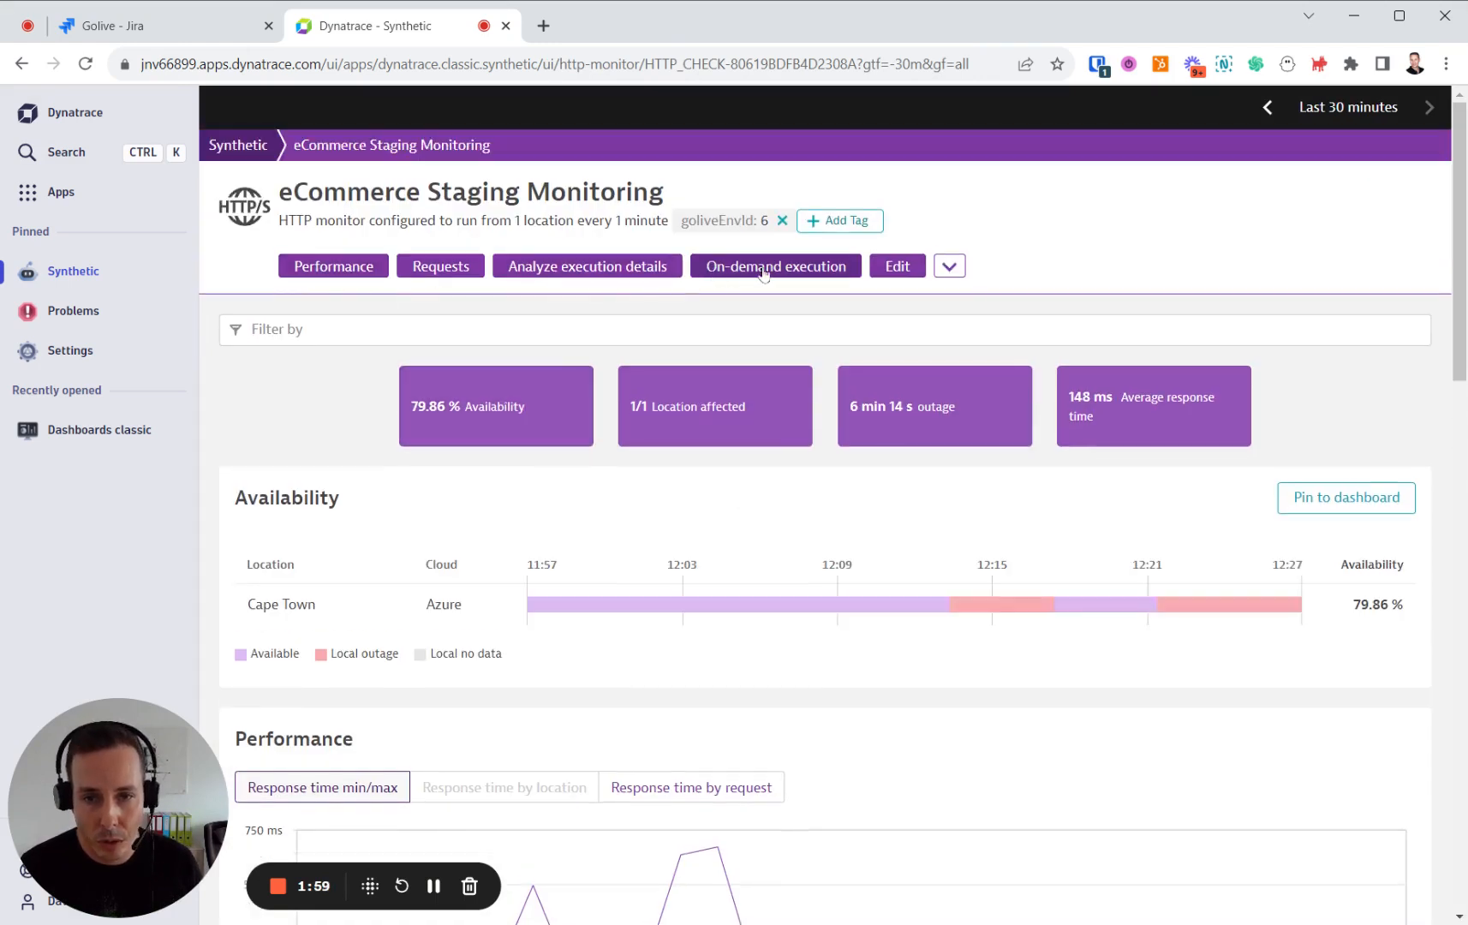
# - Trigger an on-demand execution of eCommerce Staging Monitoring from Cape Town until it shows Success
pyautogui.click(774, 265)
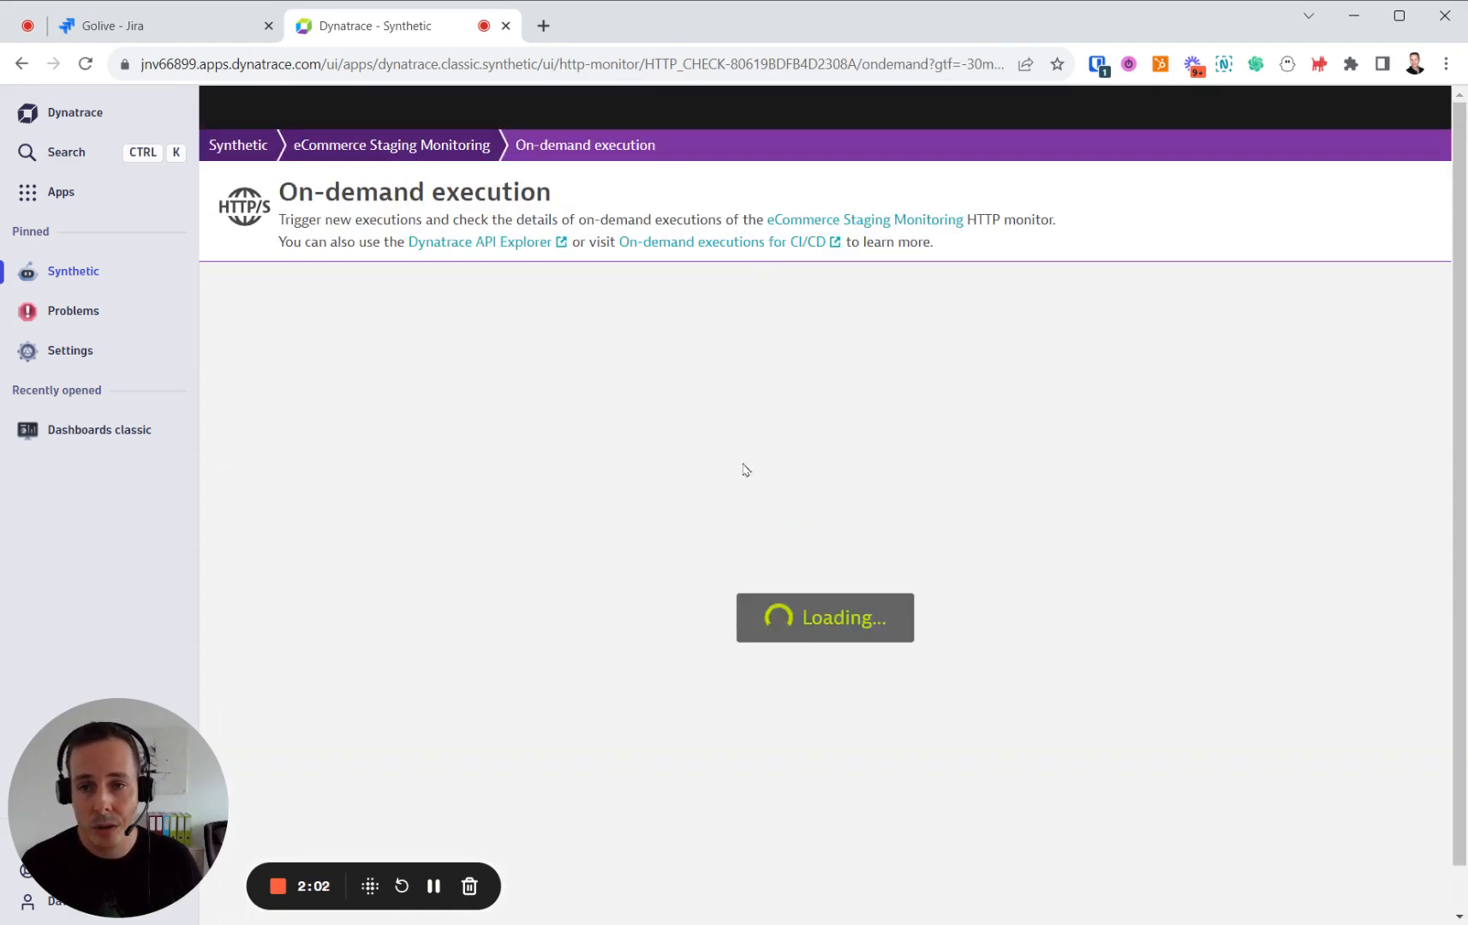
pyautogui.moveTo(706, 718)
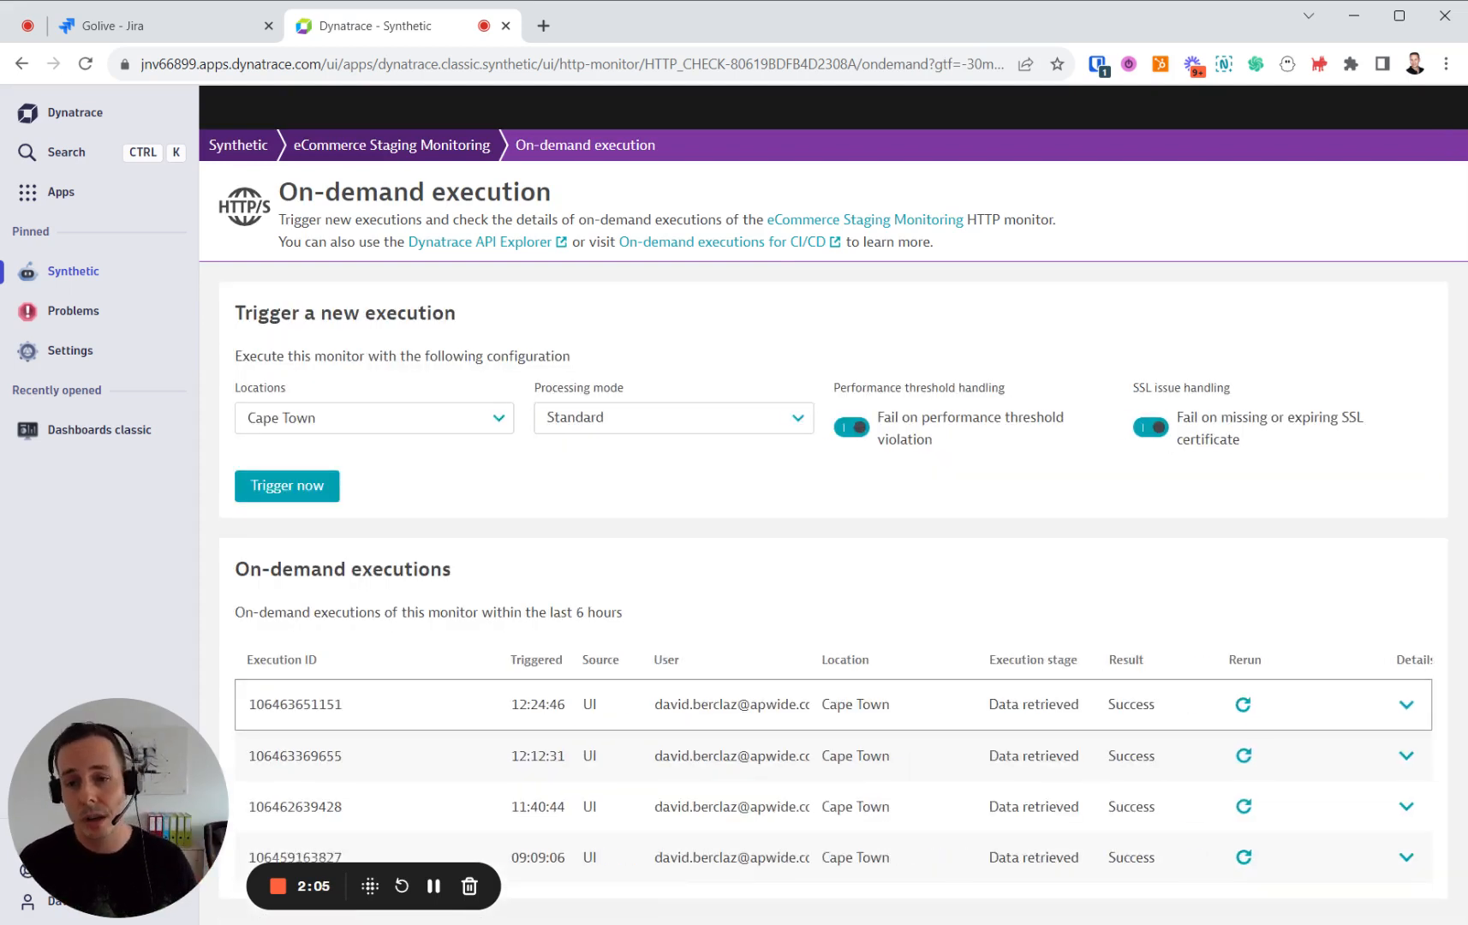
pyautogui.click(286, 484)
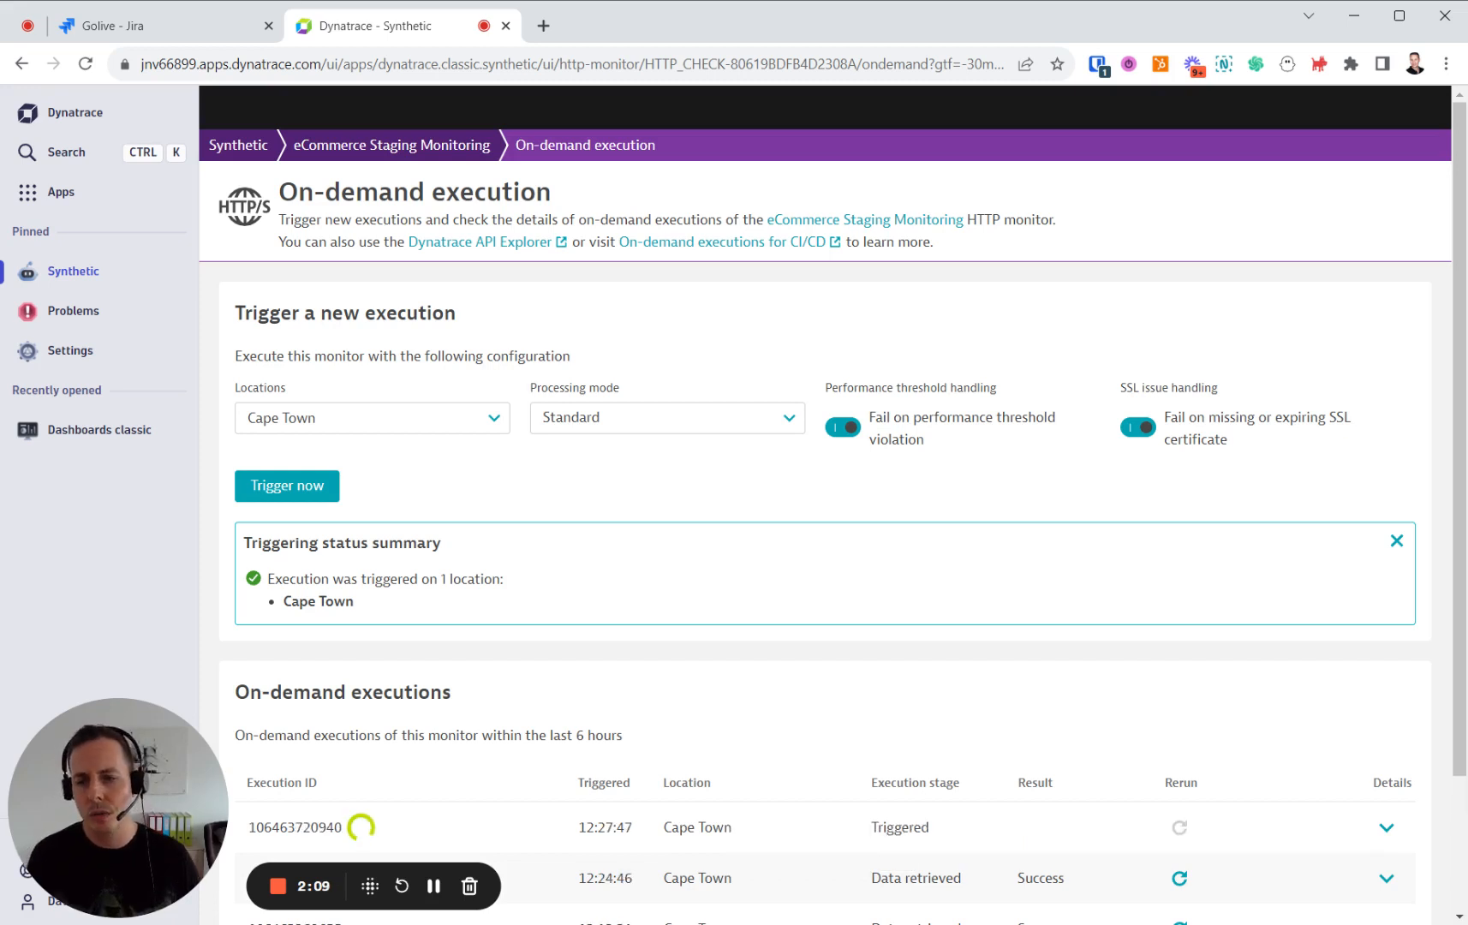
pyautogui.moveTo(558, 512)
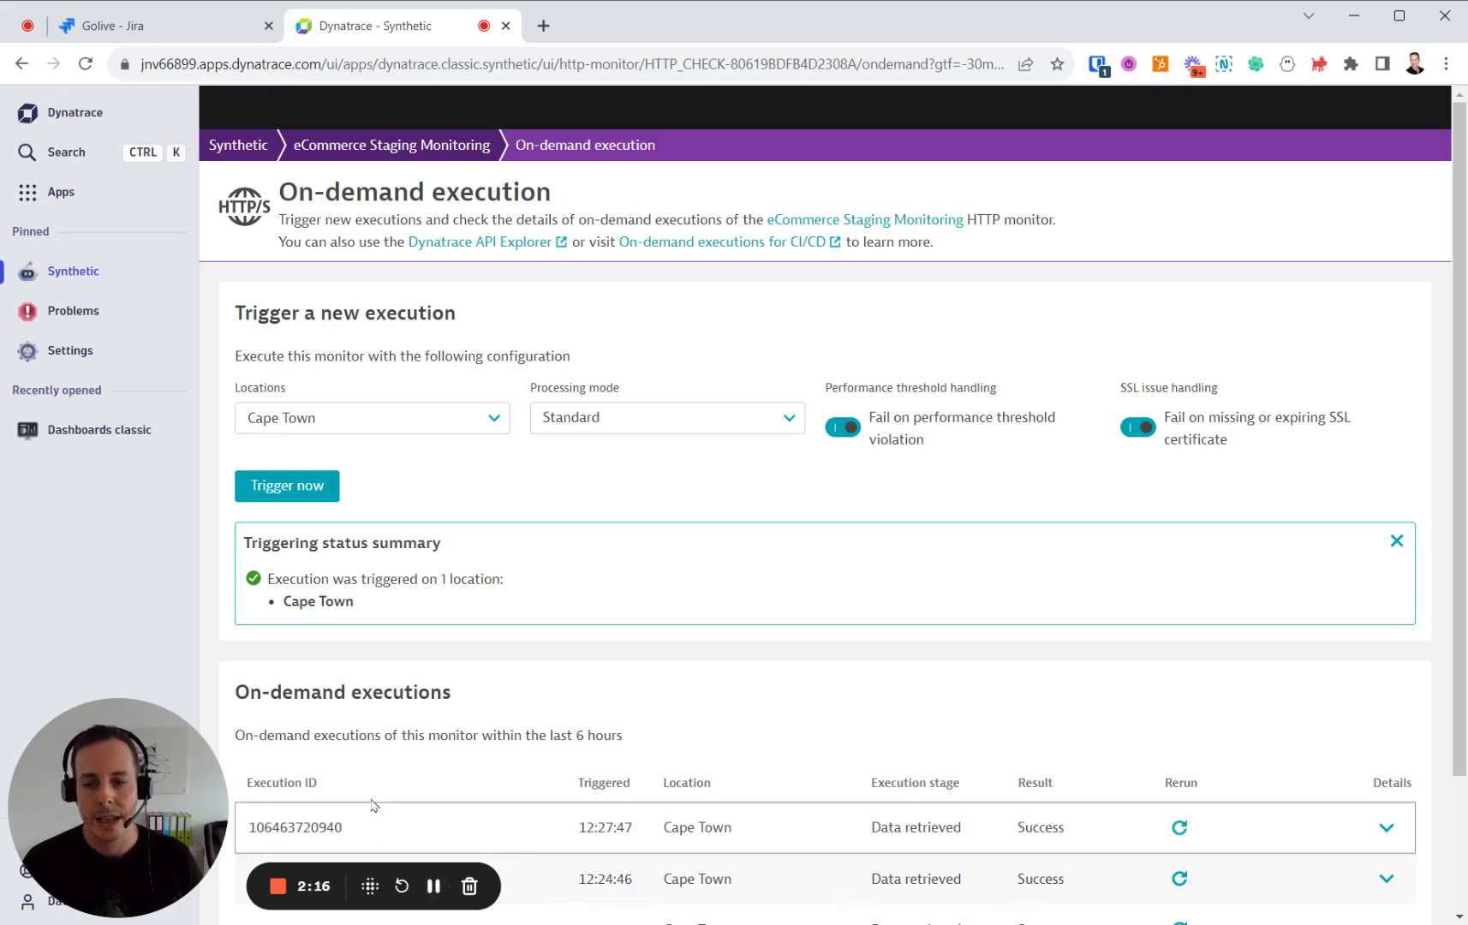
pyautogui.rightClick(74, 310)
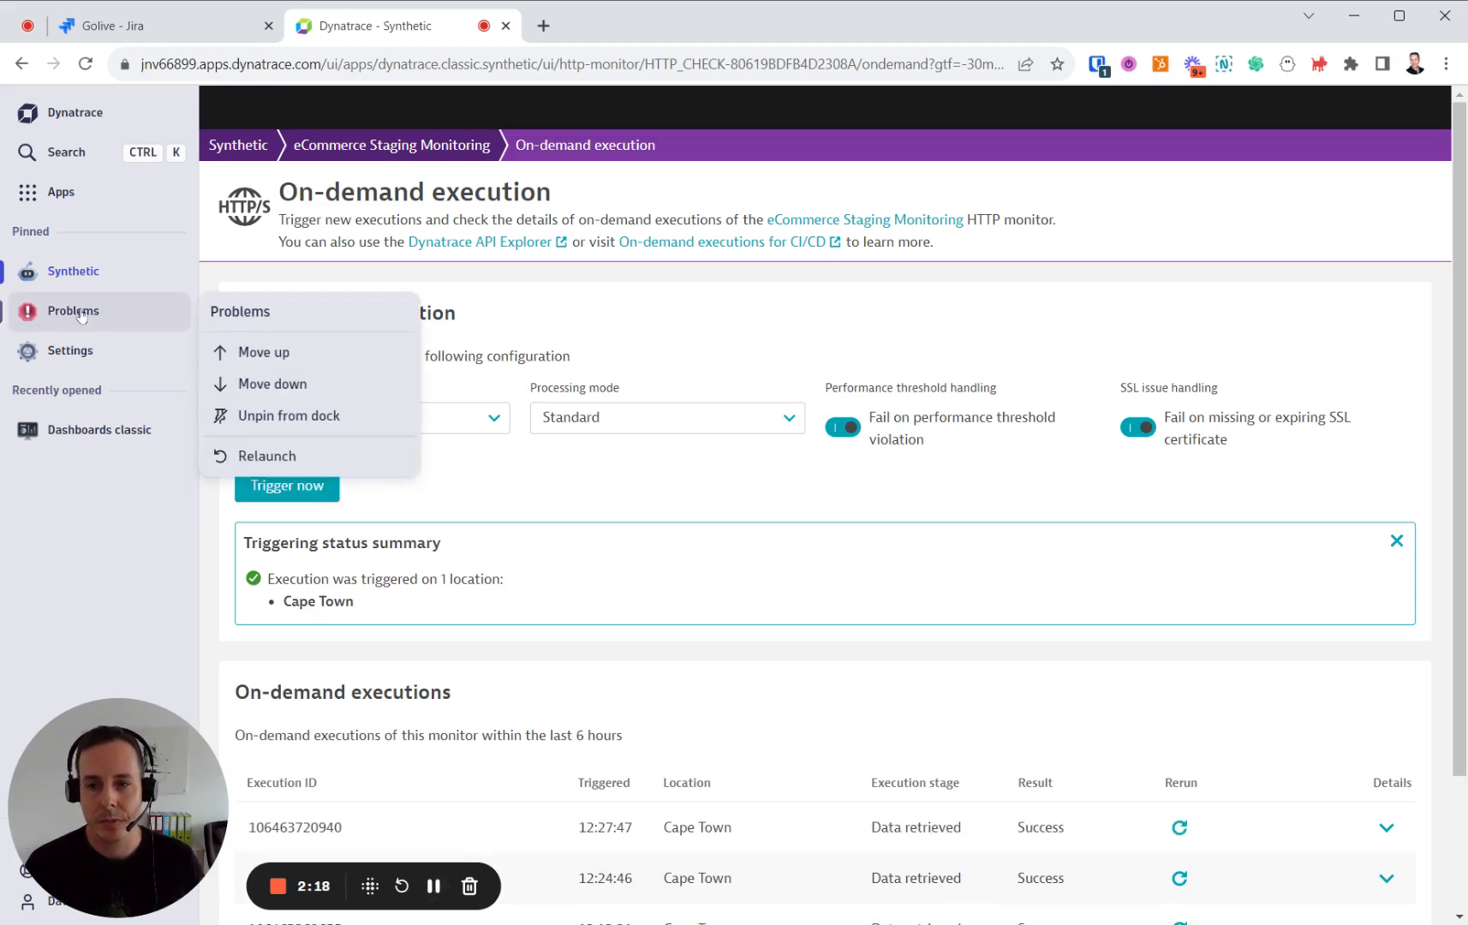
# - Show the Problems list with the open Http monitor global outage for eCommerce Staging
pyautogui.click(74, 310)
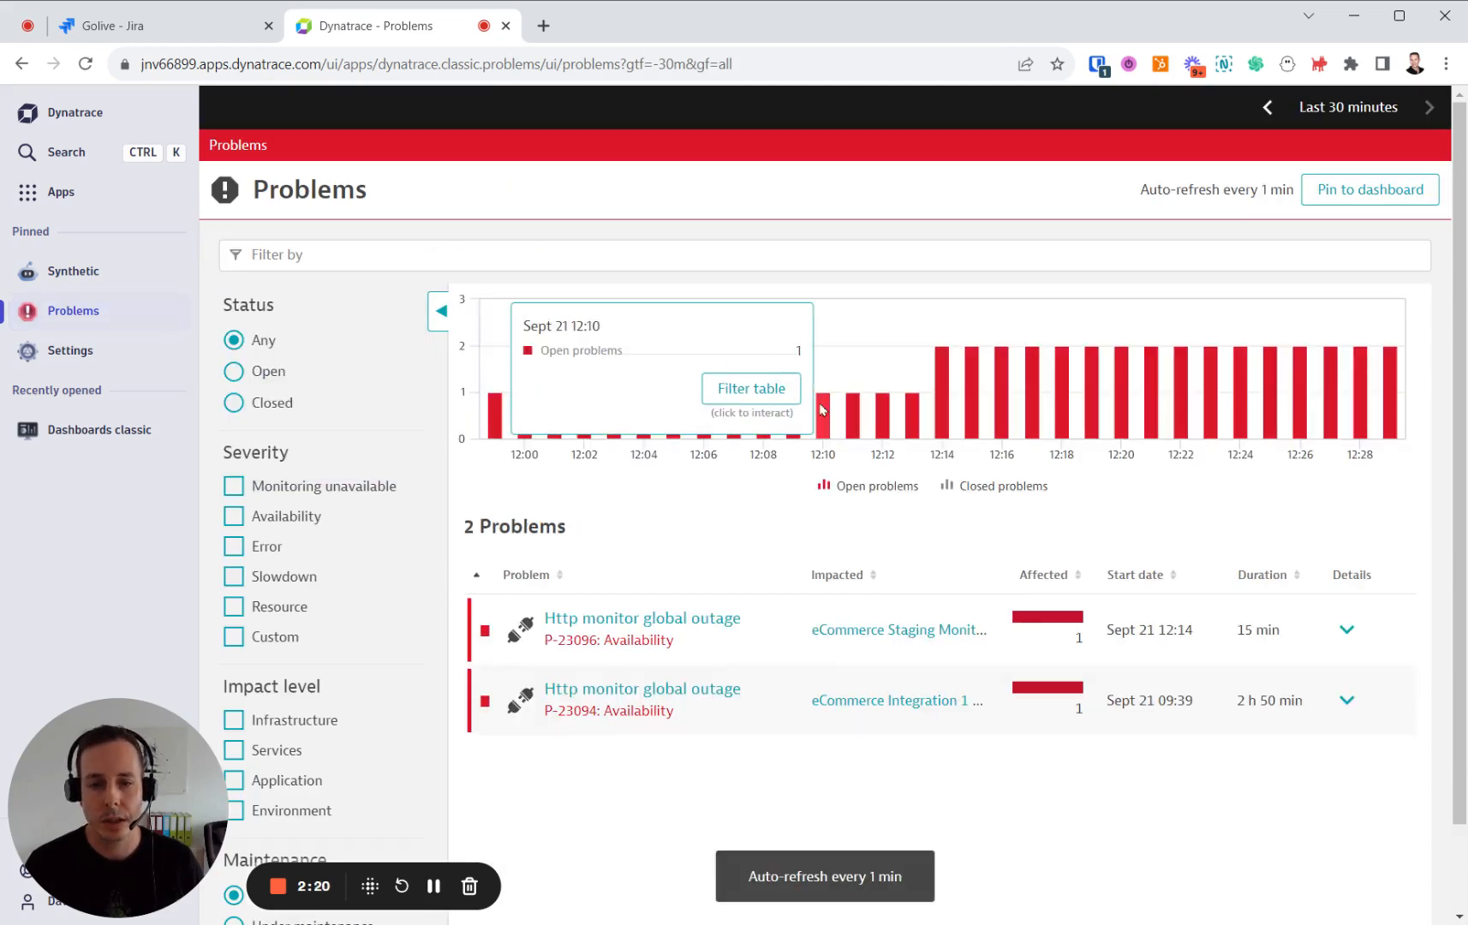
pyautogui.rightClick(74, 272)
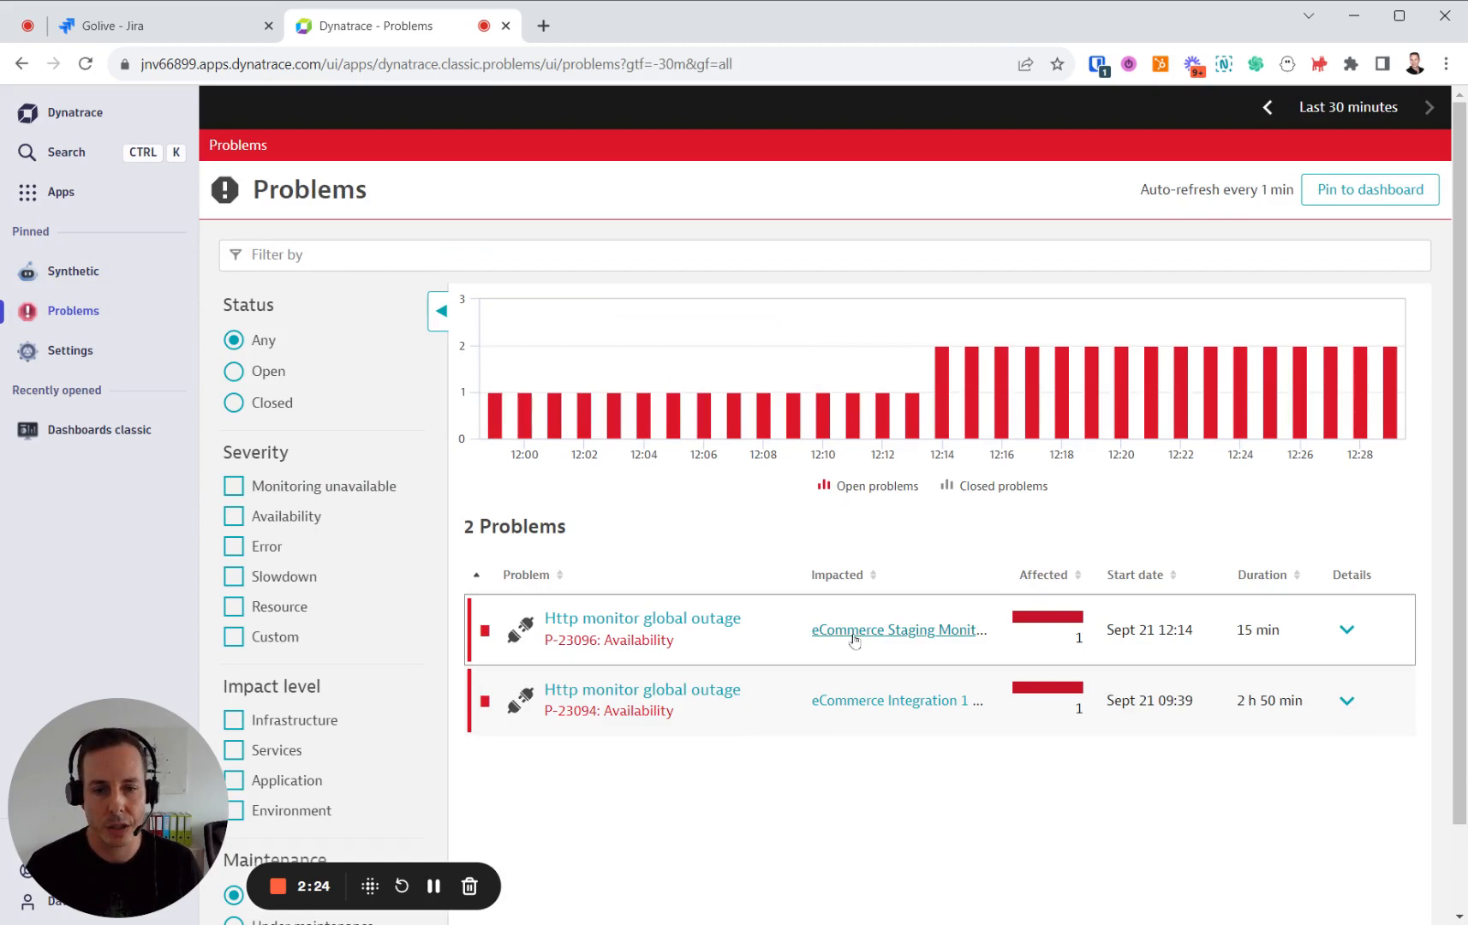
pyautogui.moveTo(898, 641)
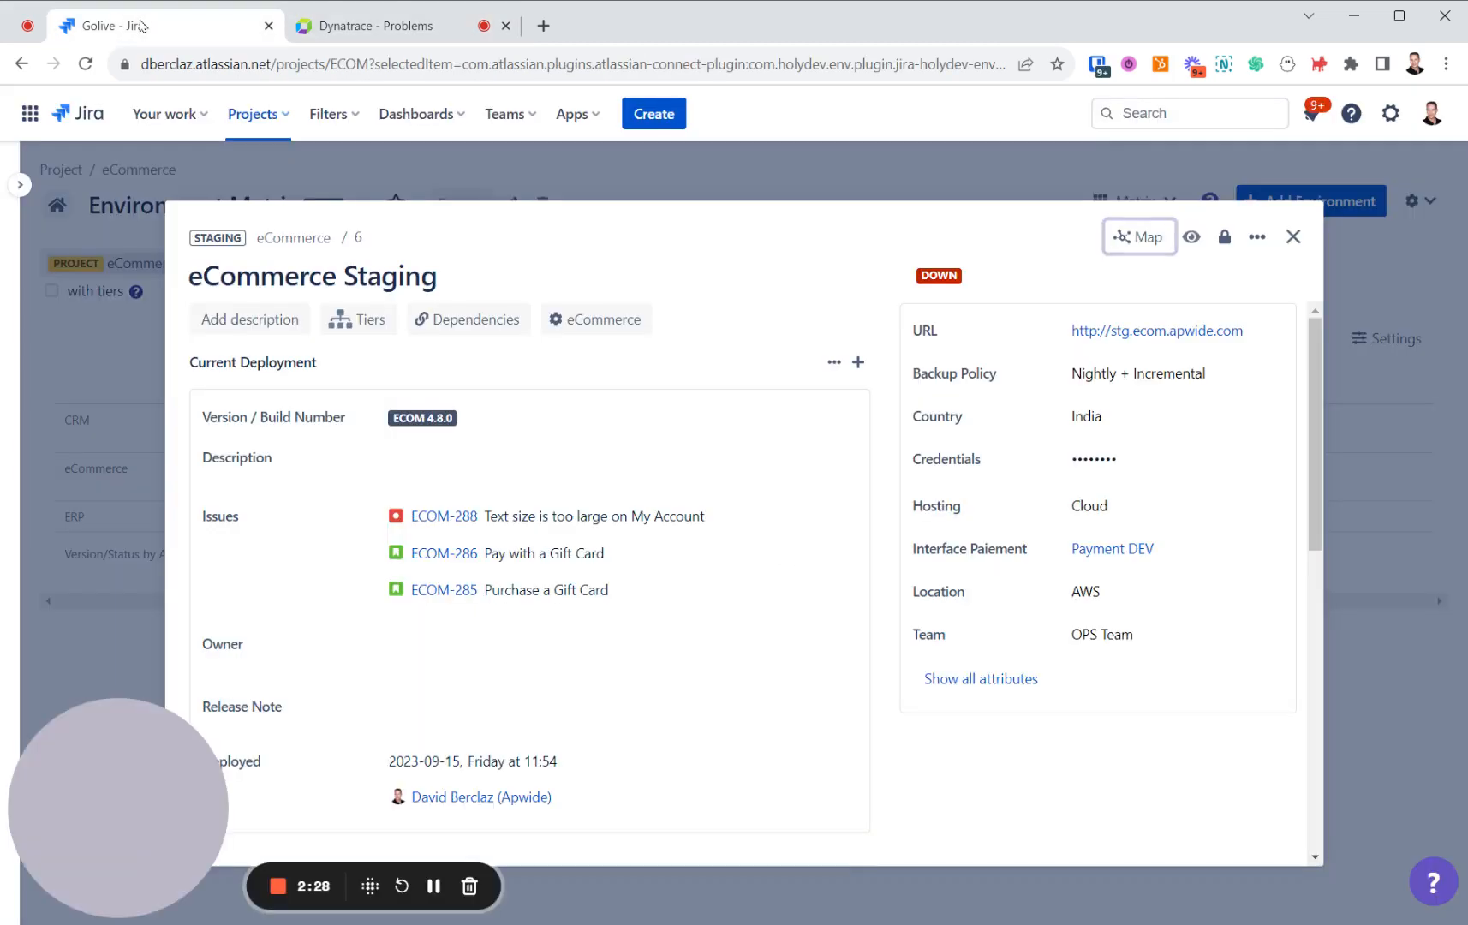
# - Check the red Staging ECOM 4.8.0 badge showing eCommerce Staging as Down in Golive
pyautogui.click(1293, 236)
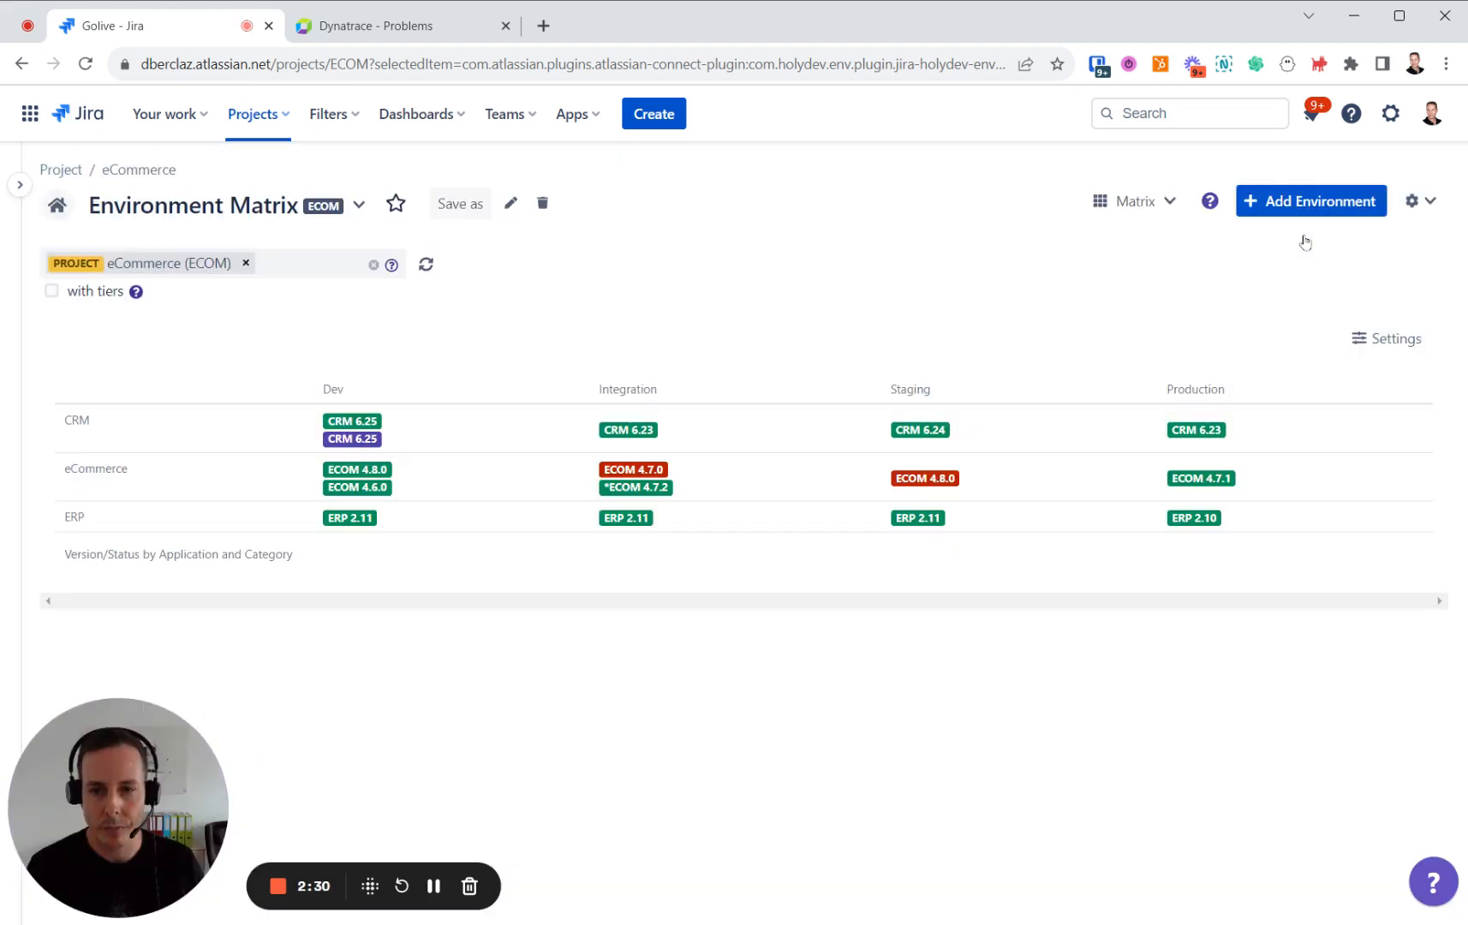
pyautogui.moveTo(896, 415)
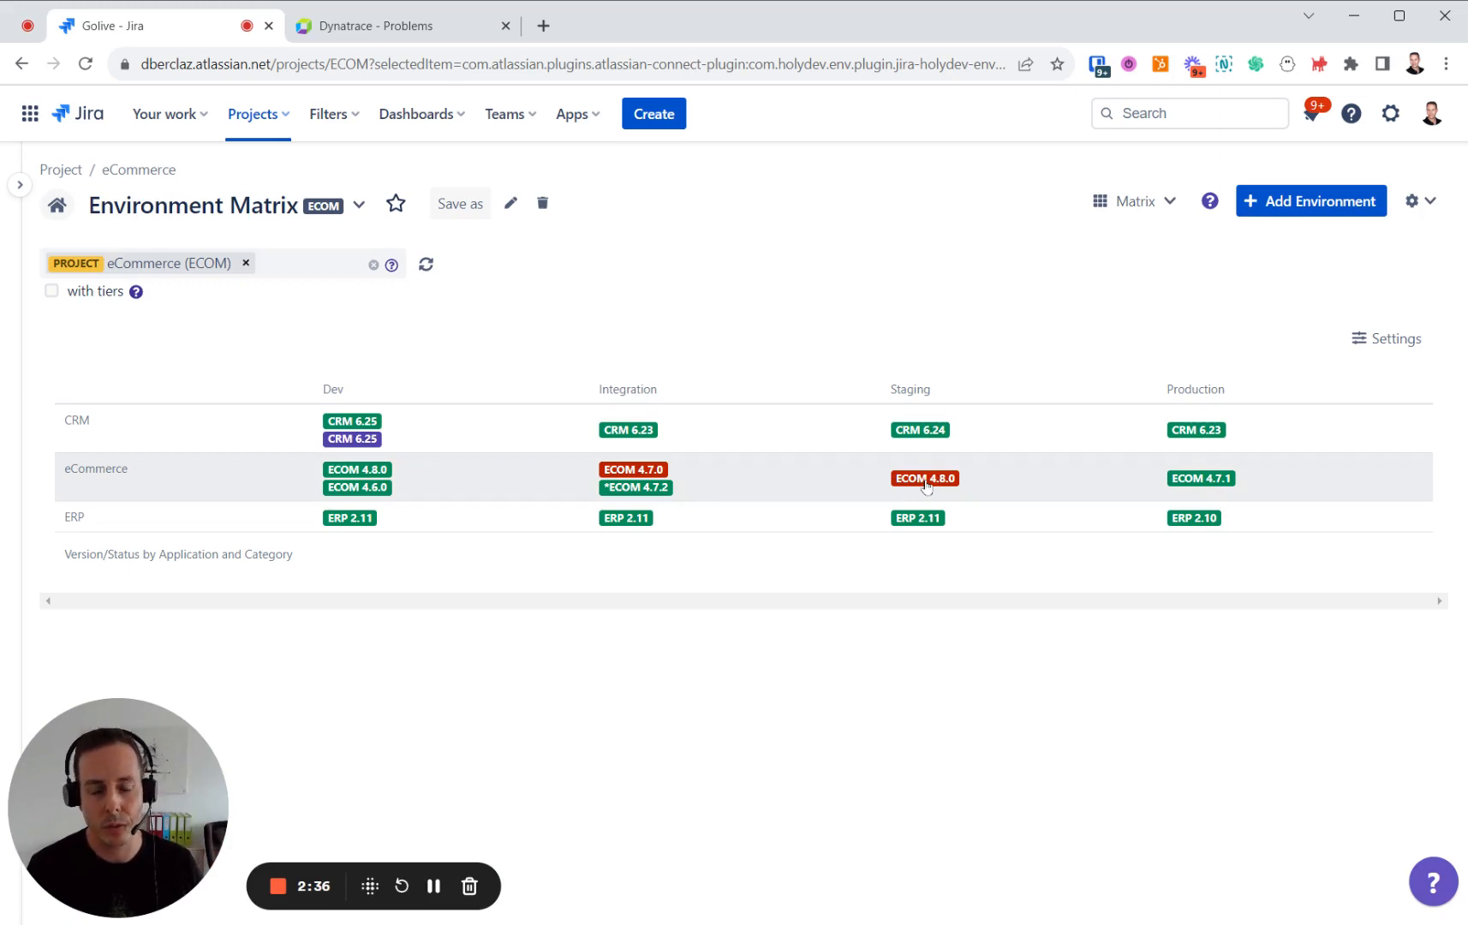
pyautogui.click(924, 484)
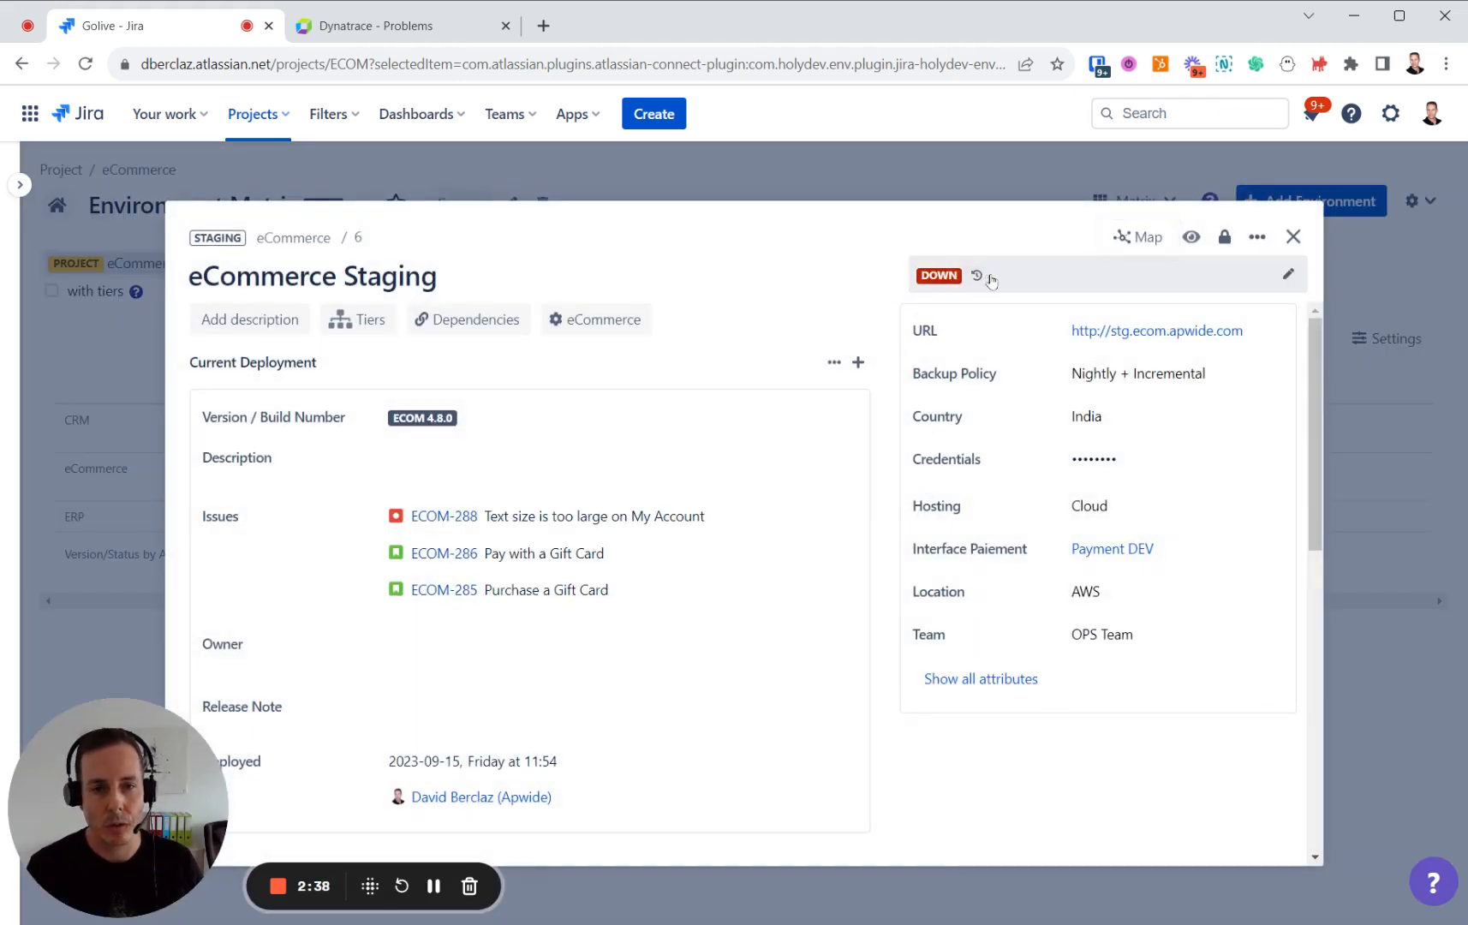
pyautogui.click(1293, 236)
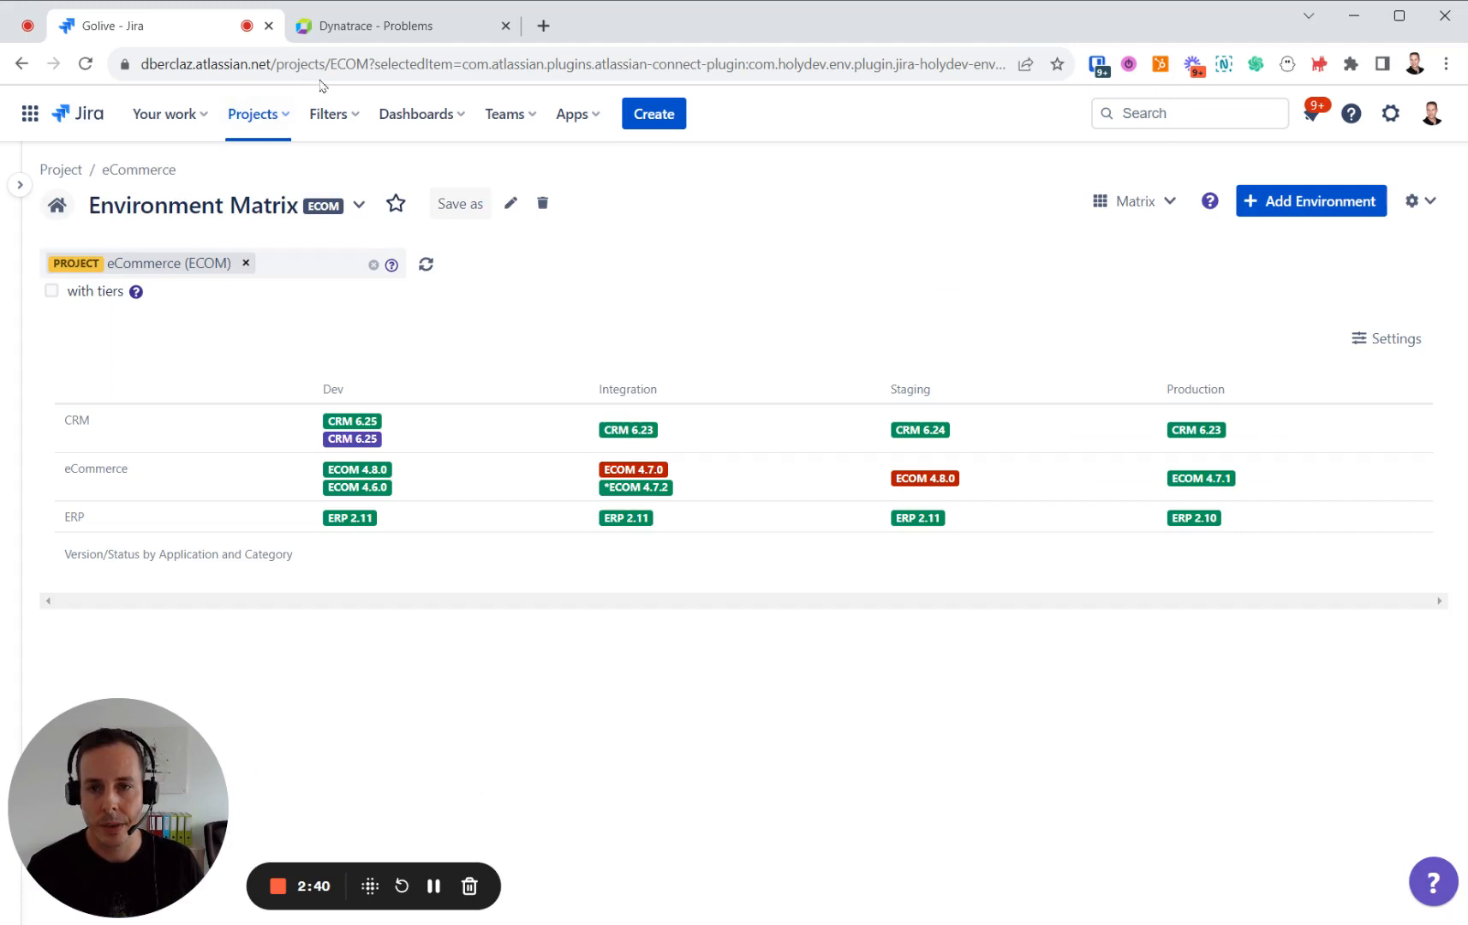
# - Return to Dynatrace and go to the Problem notifications settings
pyautogui.click(394, 26)
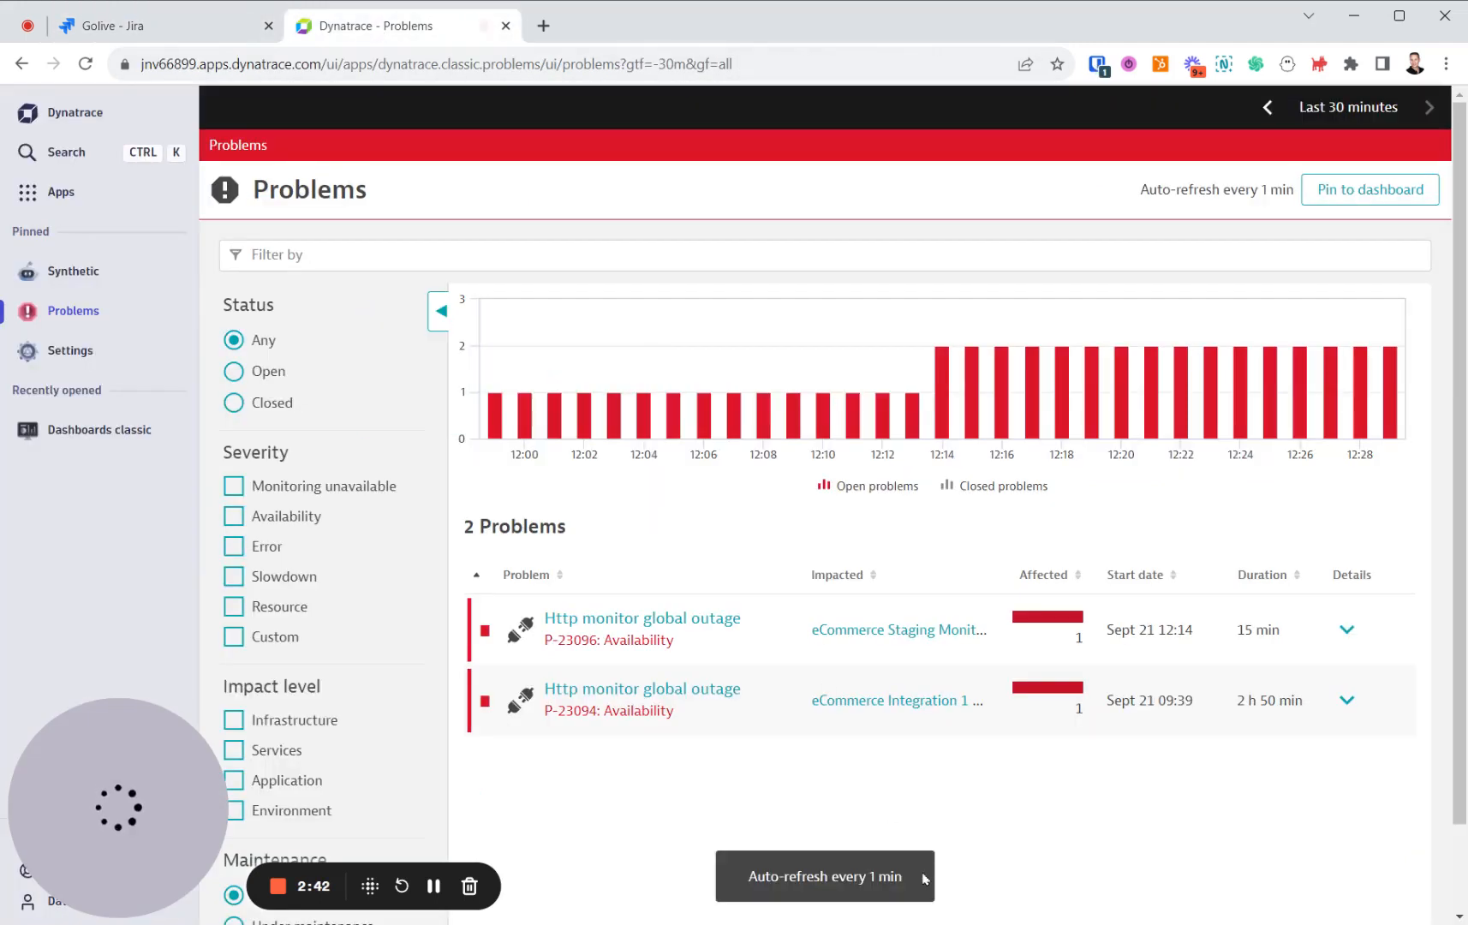
pyautogui.rightClick(69, 352)
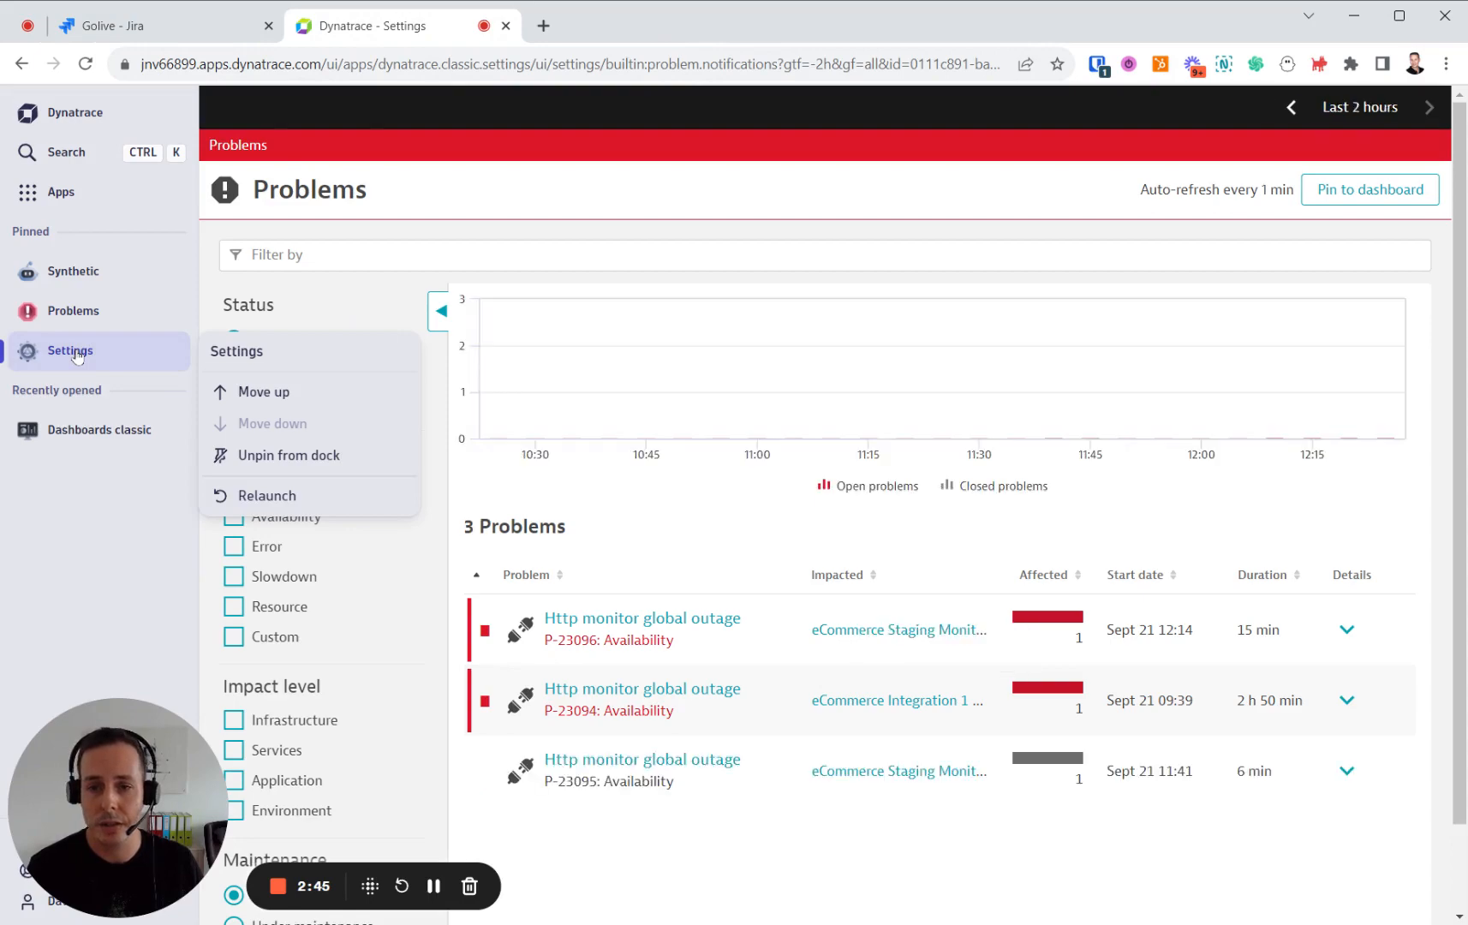
pyautogui.click(69, 349)
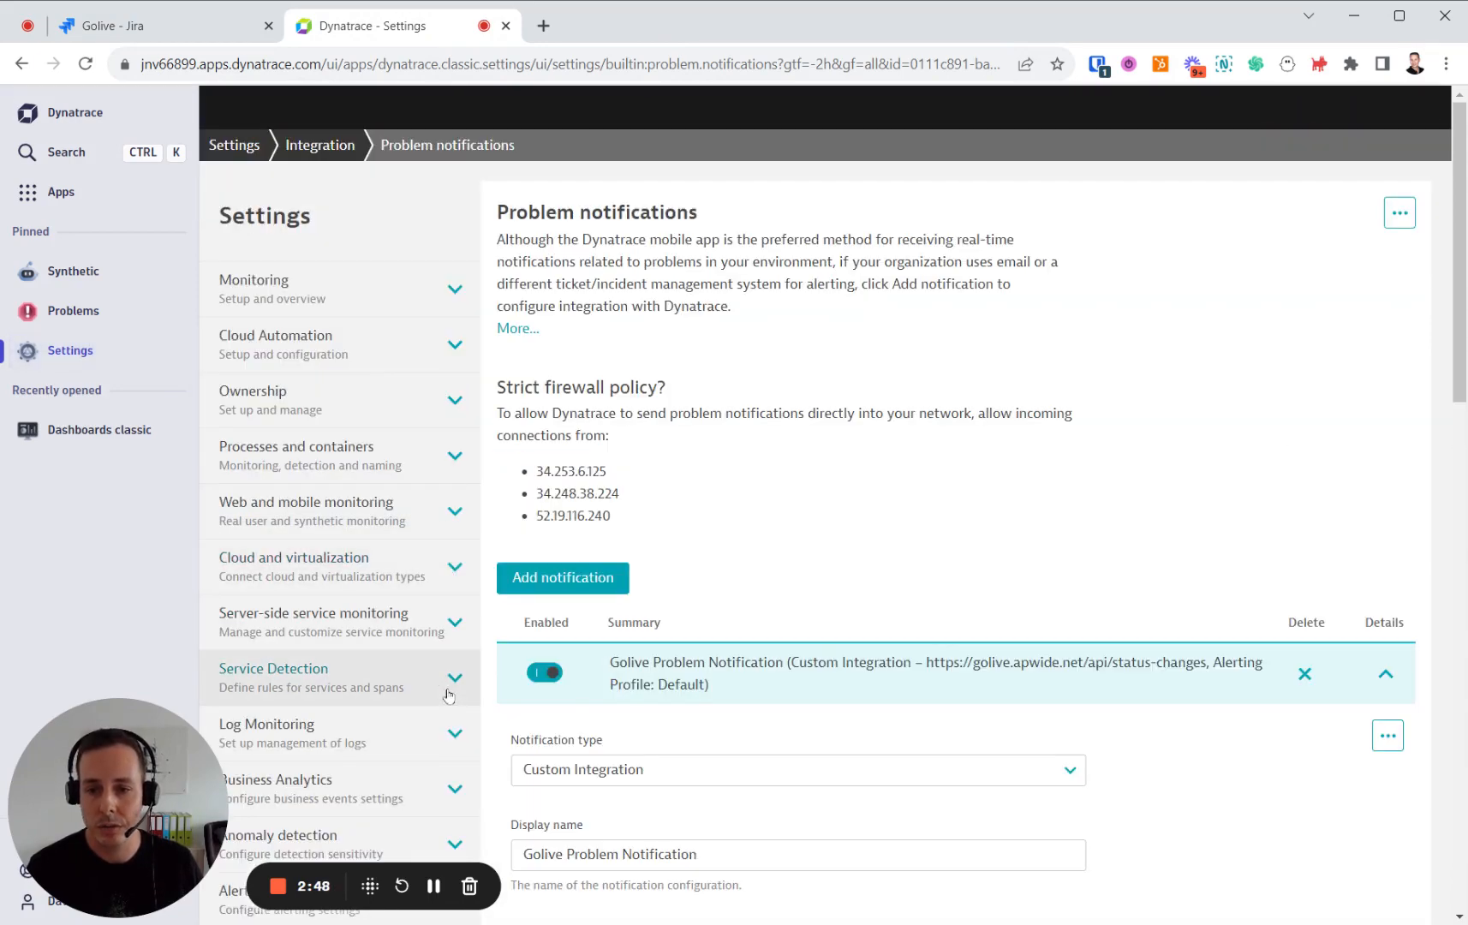
# - Review the Golive Problem Notification webhook configuration and expand its Authorization header details
pyautogui.scroll(-3)
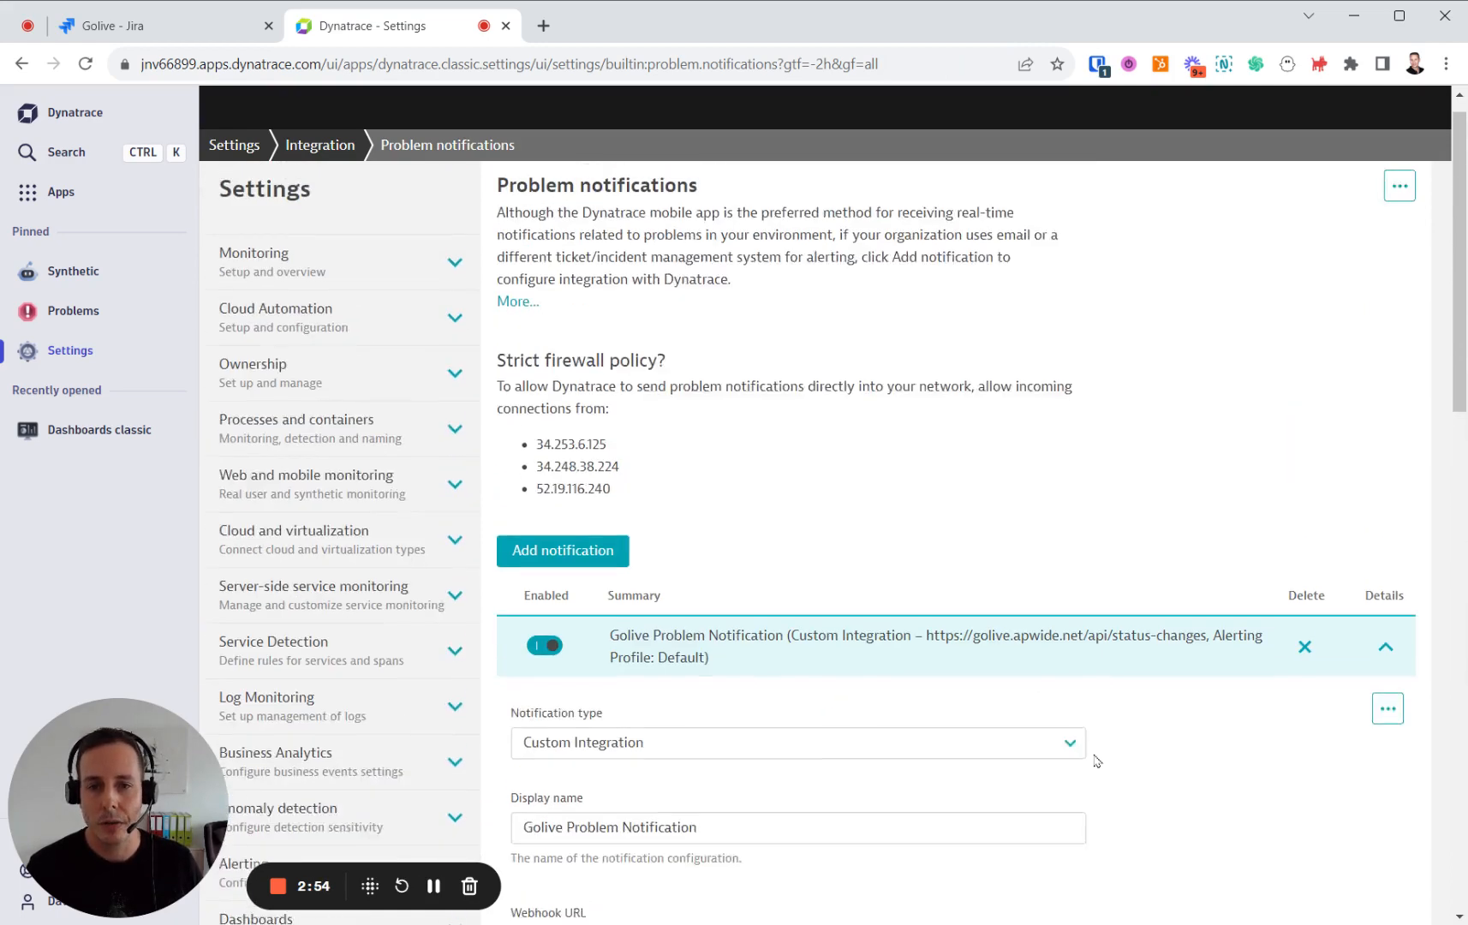
pyautogui.scroll(-3)
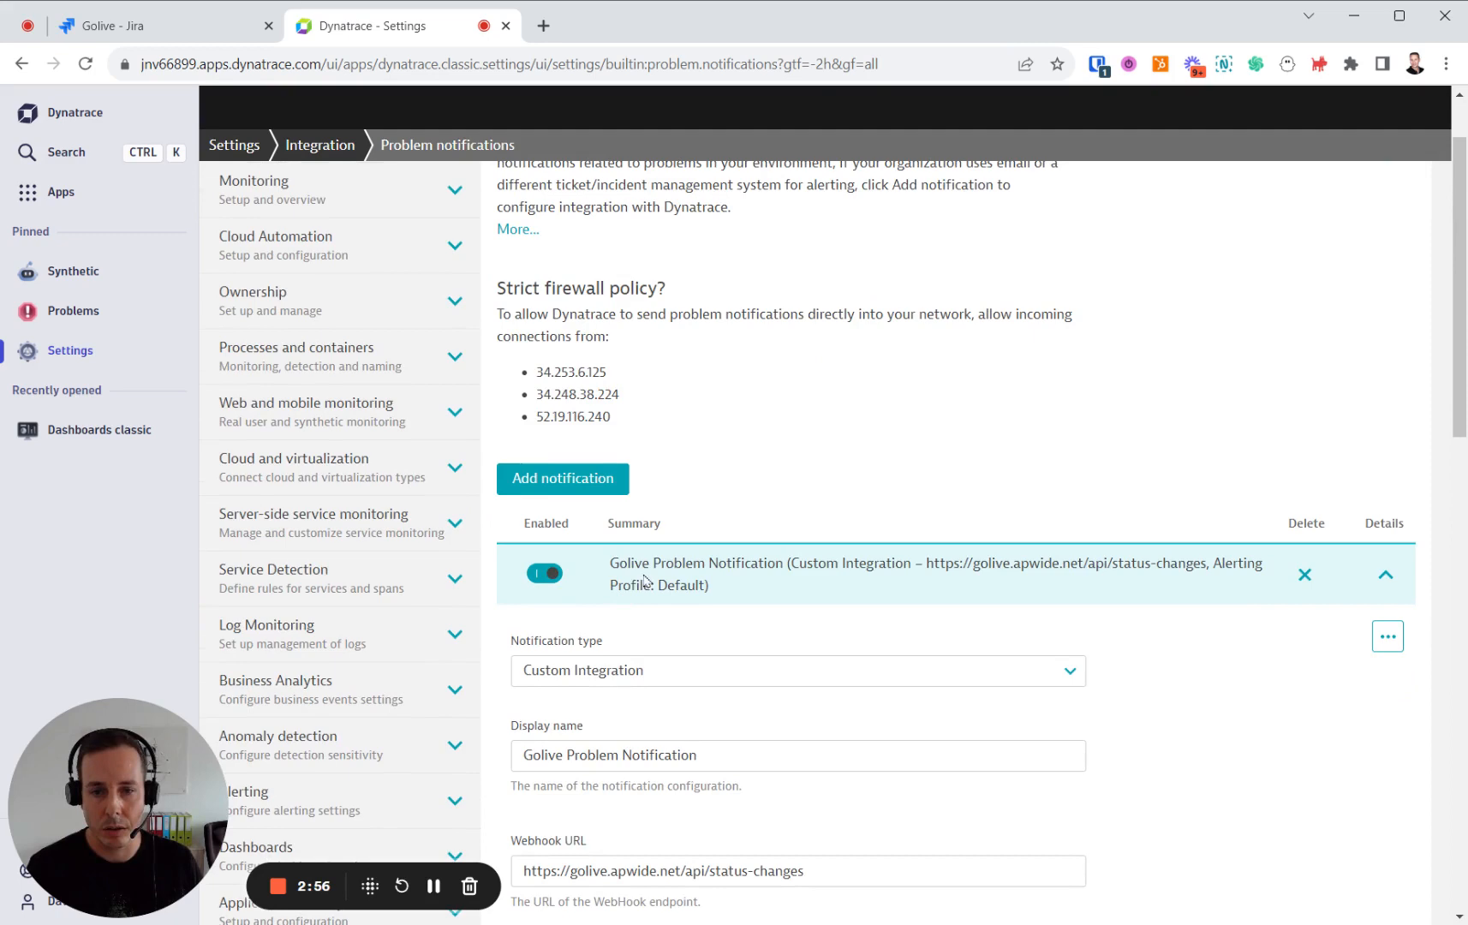
pyautogui.doubleClick(690, 562)
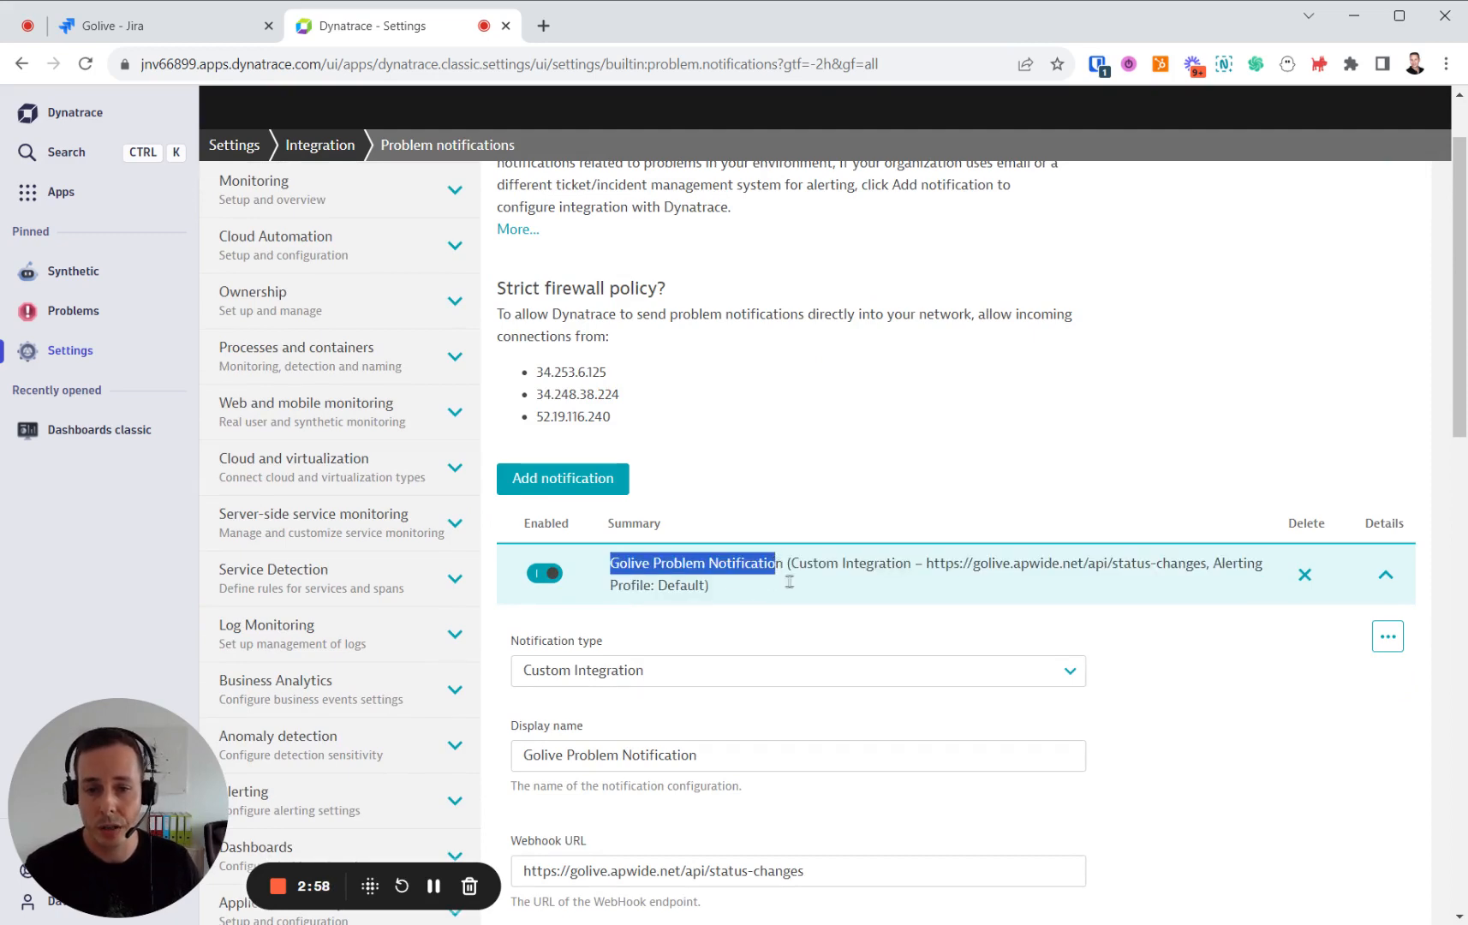
pyautogui.scroll(-3)
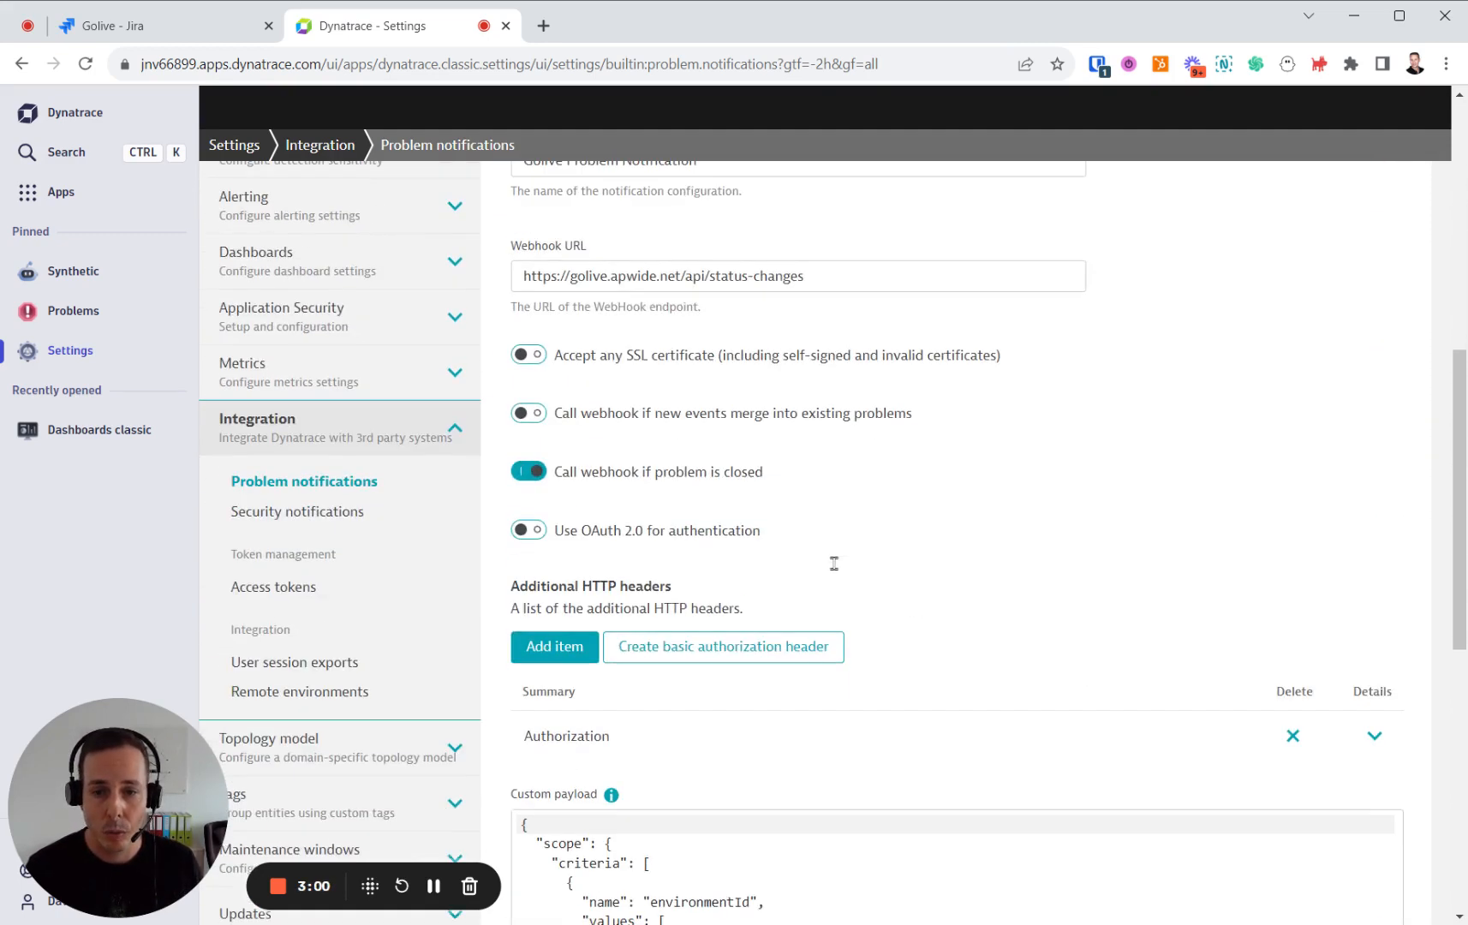
pyautogui.scroll(-3)
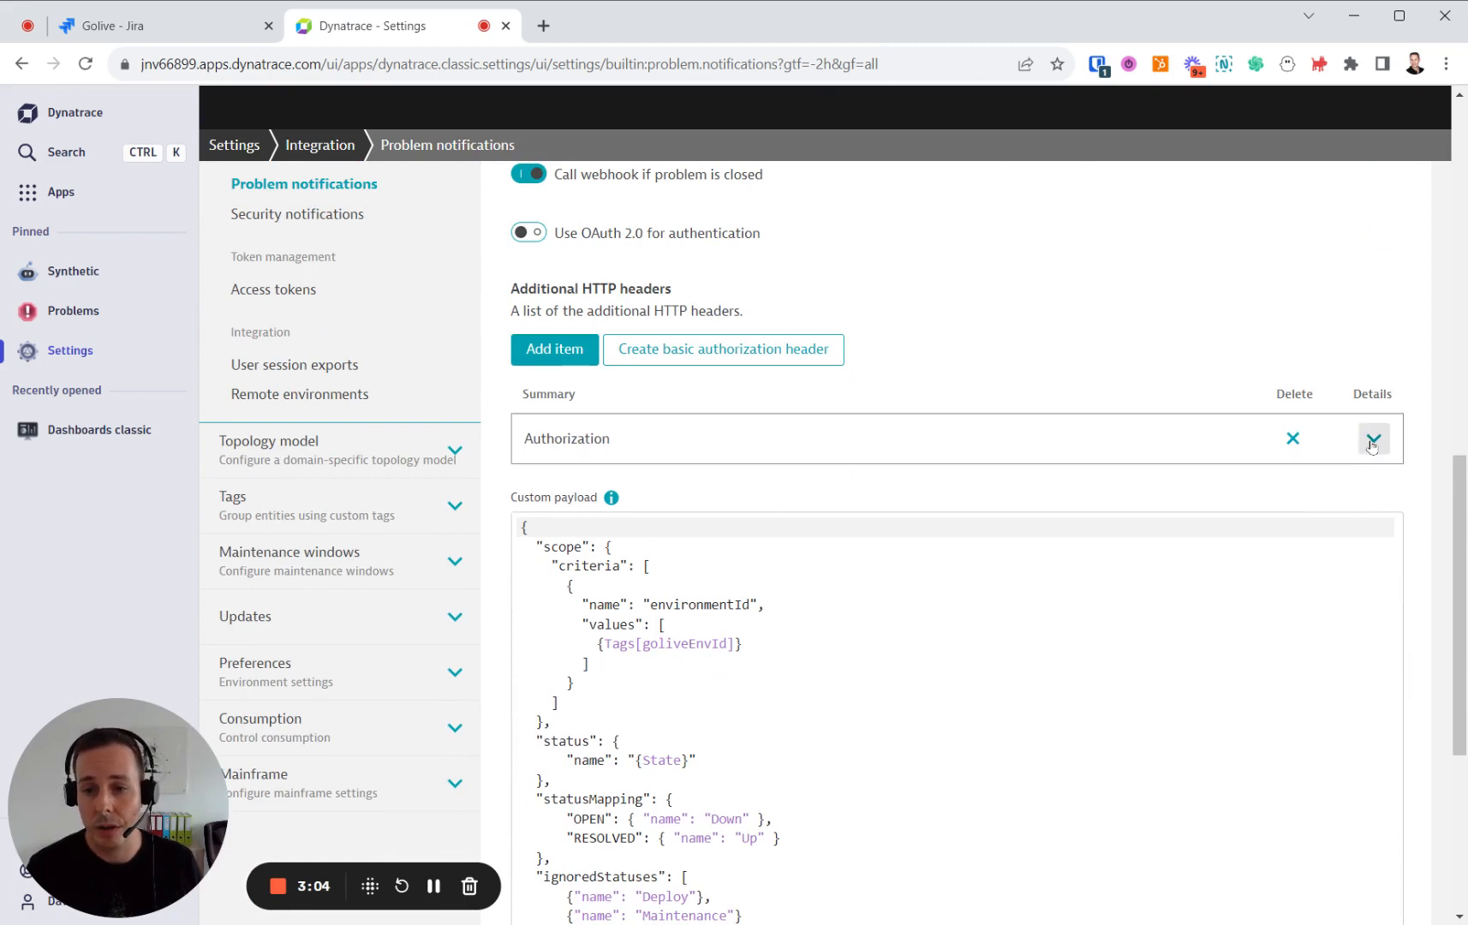
pyautogui.click(1372, 439)
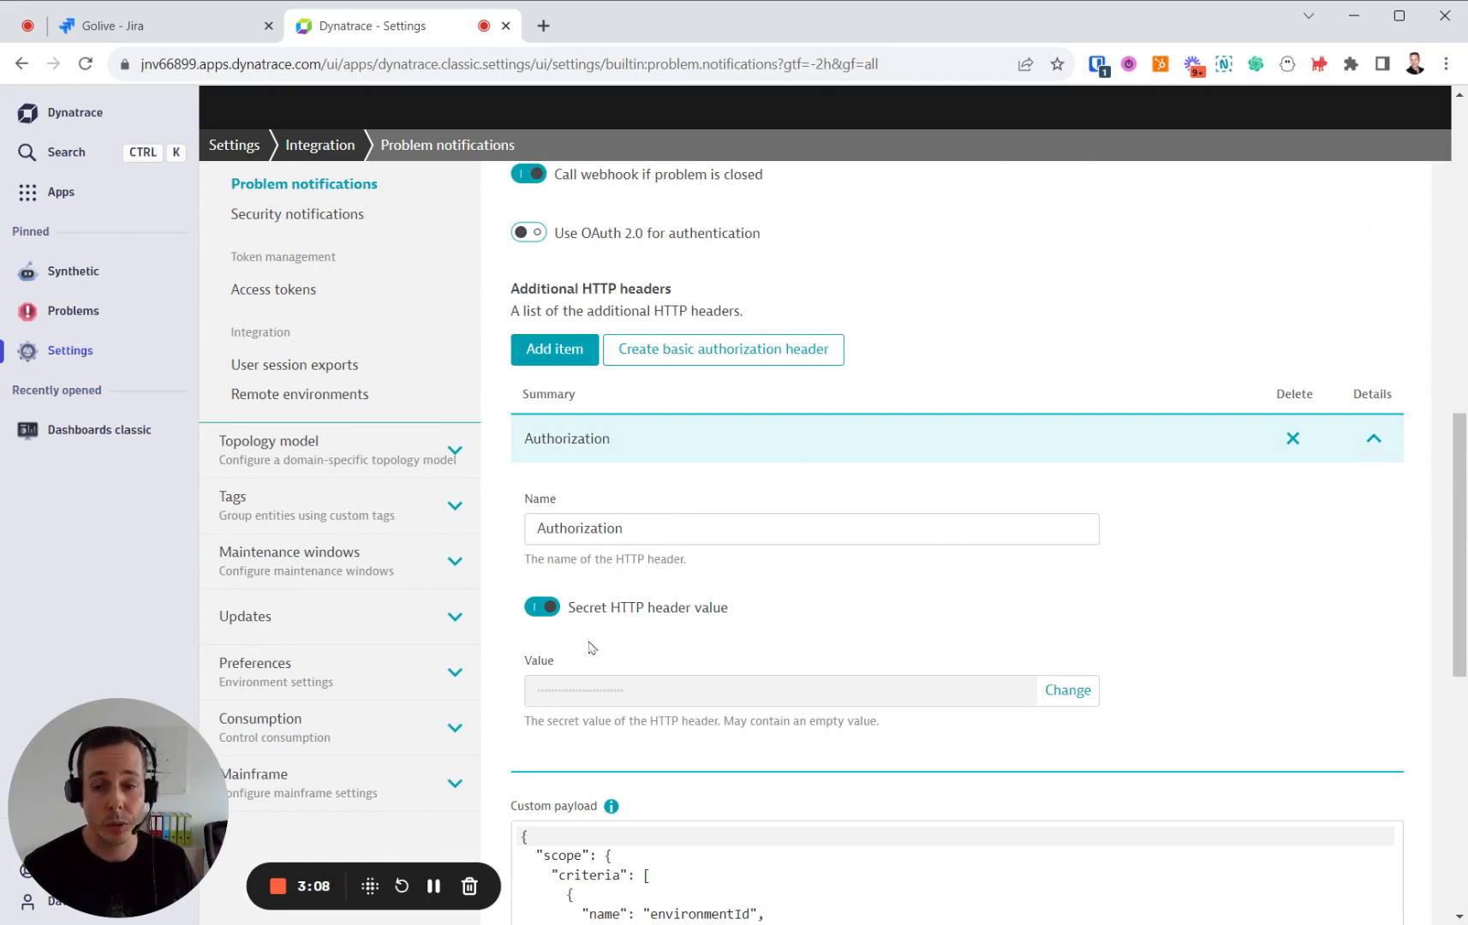
pyautogui.moveTo(592, 646)
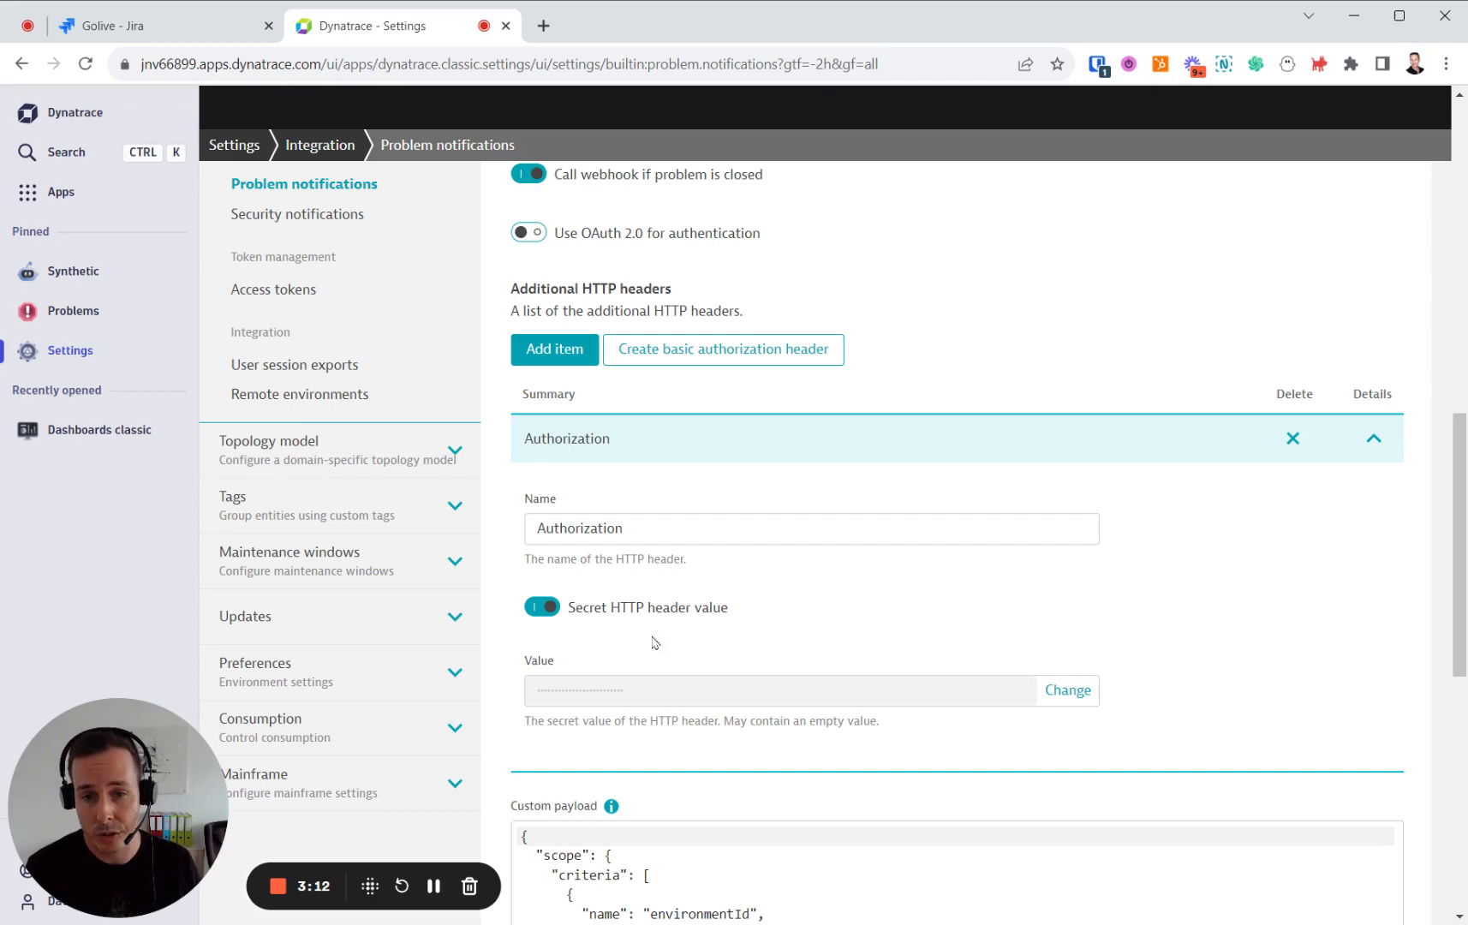
pyautogui.scroll(-3)
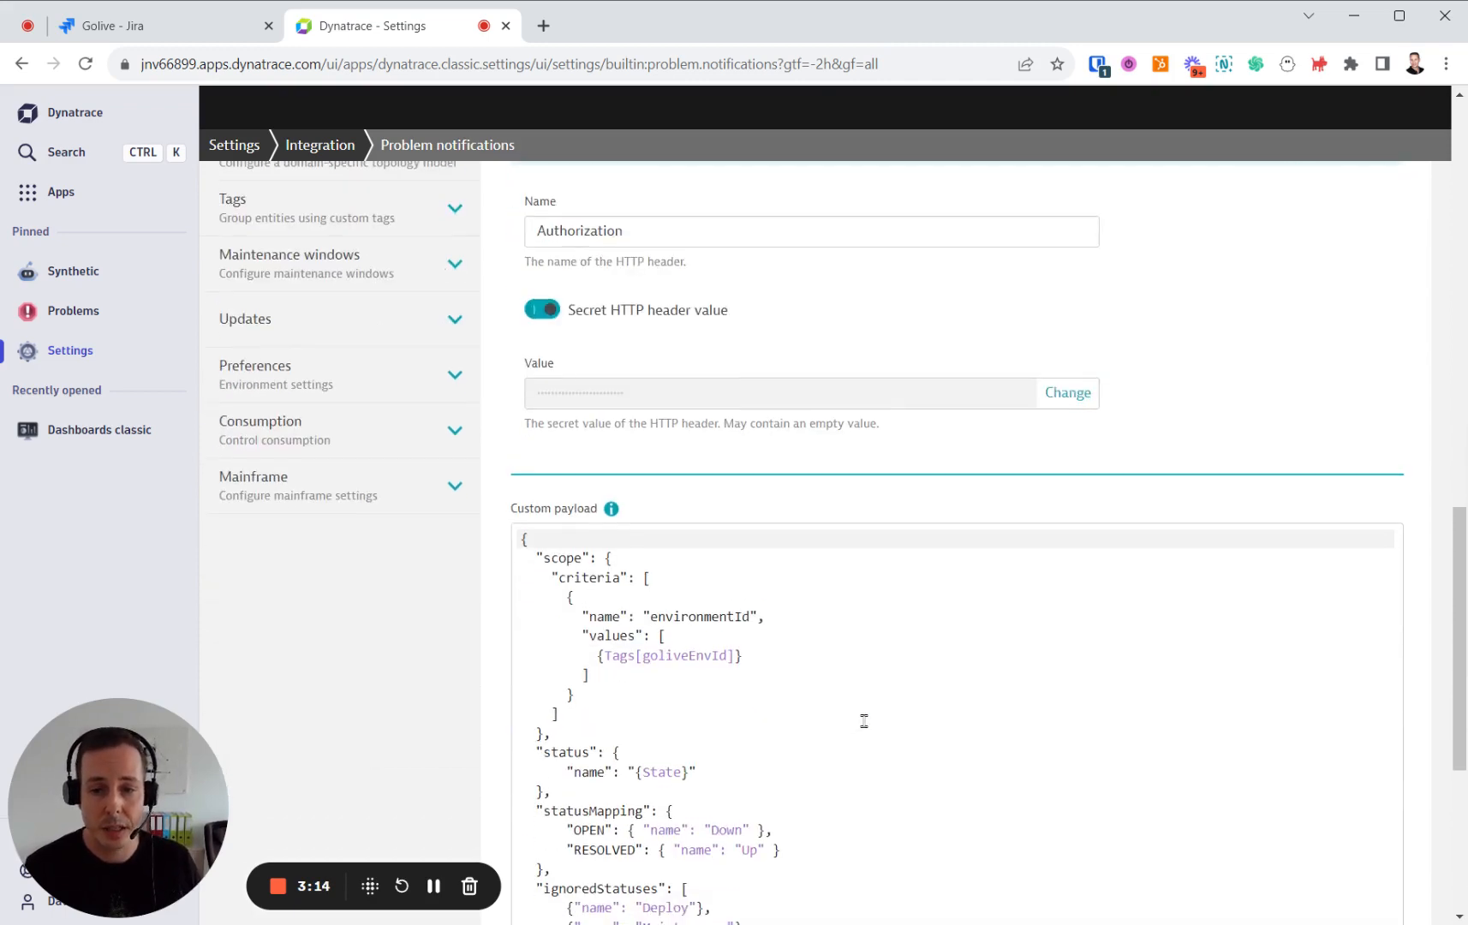
pyautogui.scroll(-3)
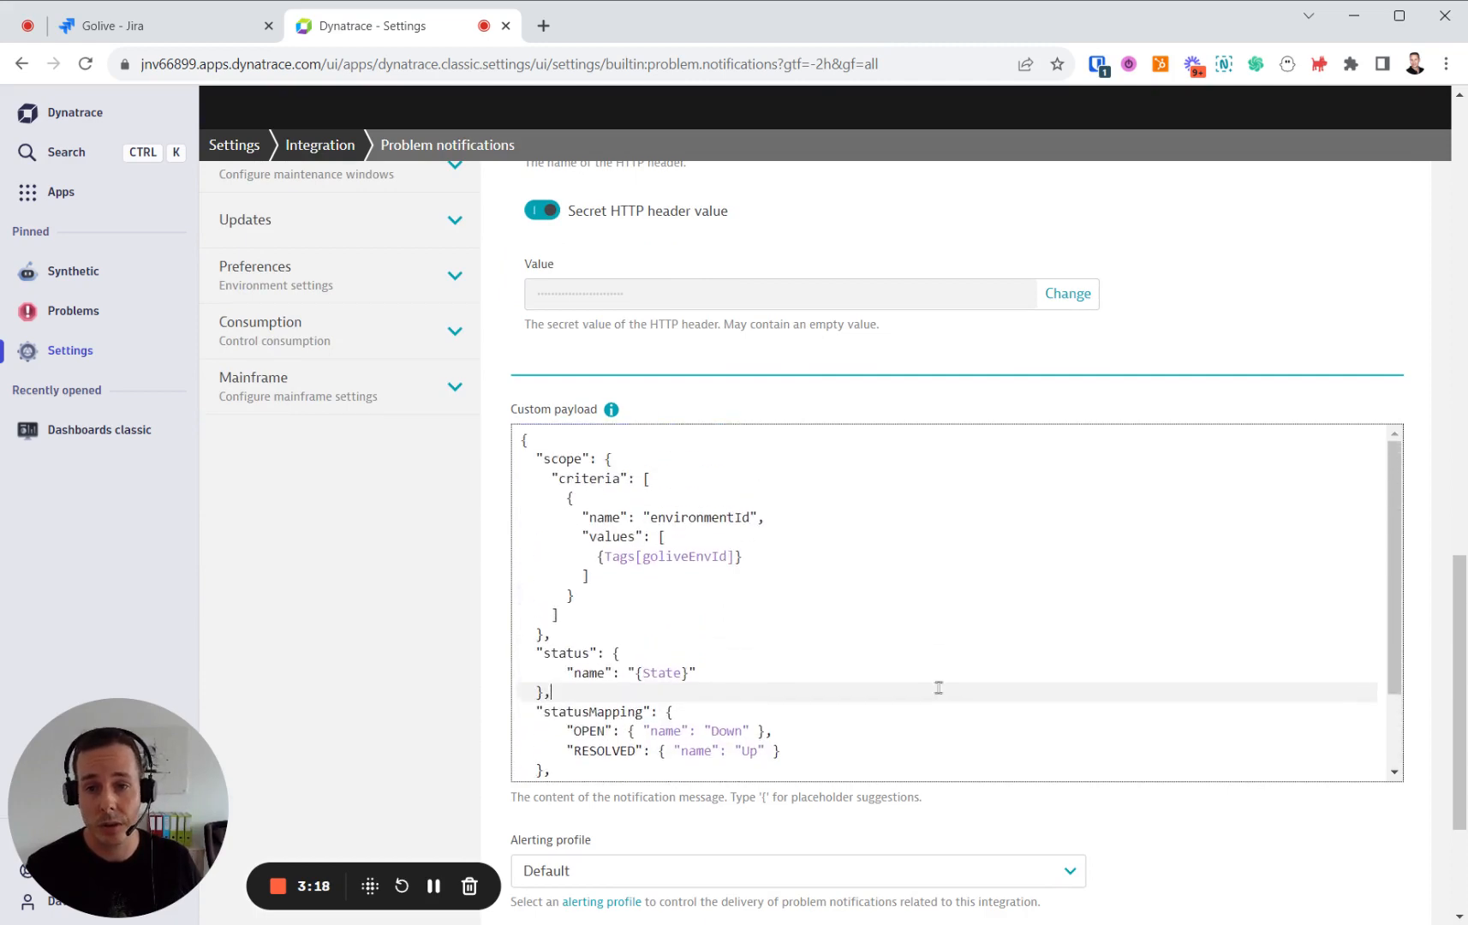
pyautogui.scroll(3)
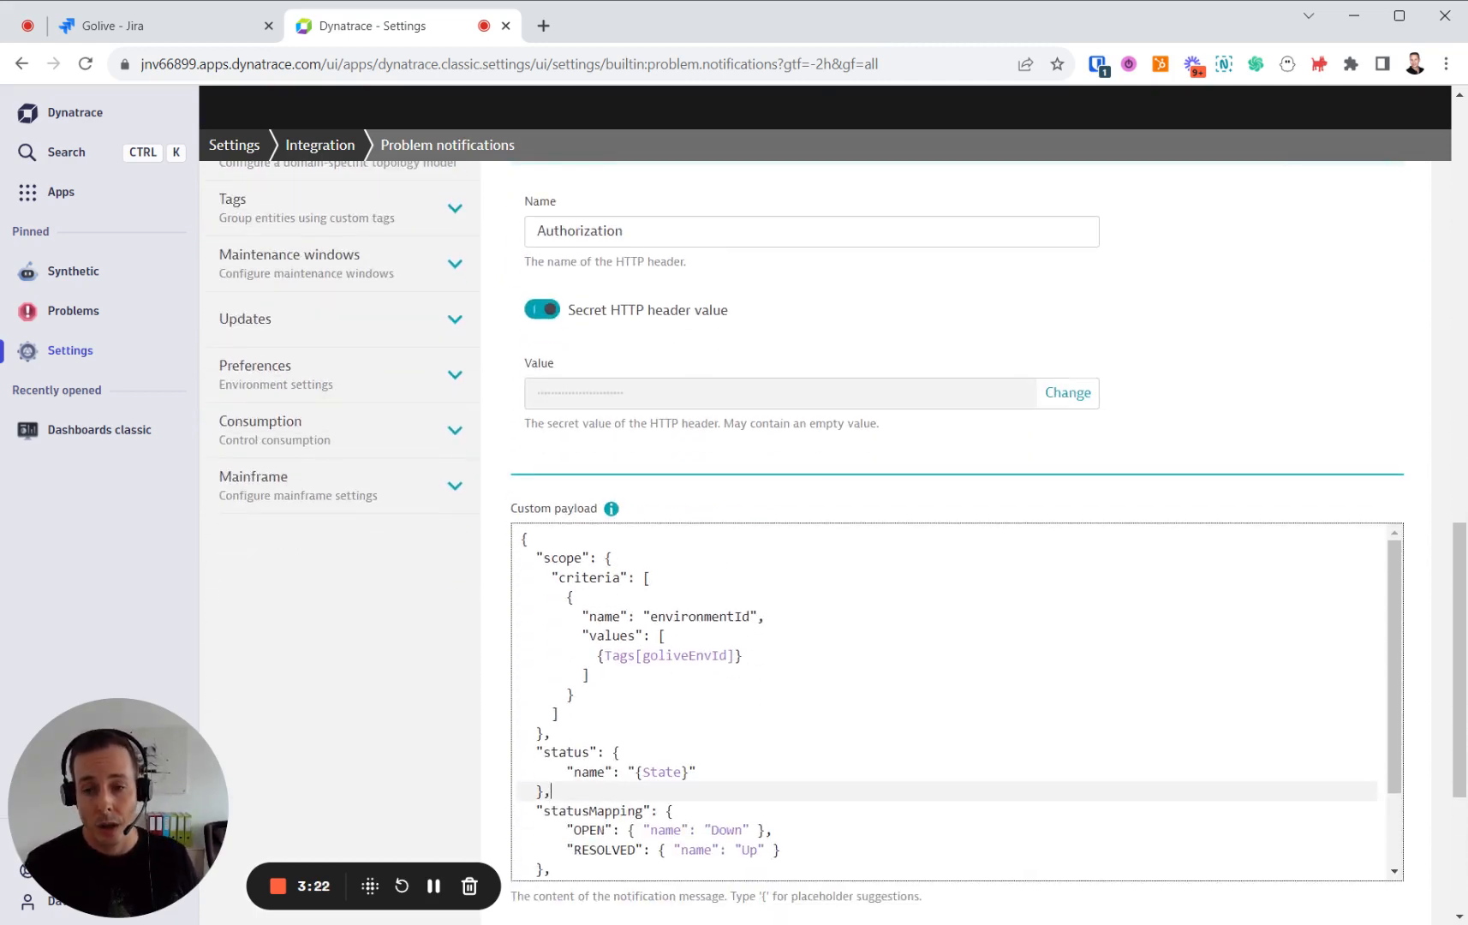
pyautogui.scroll(3)
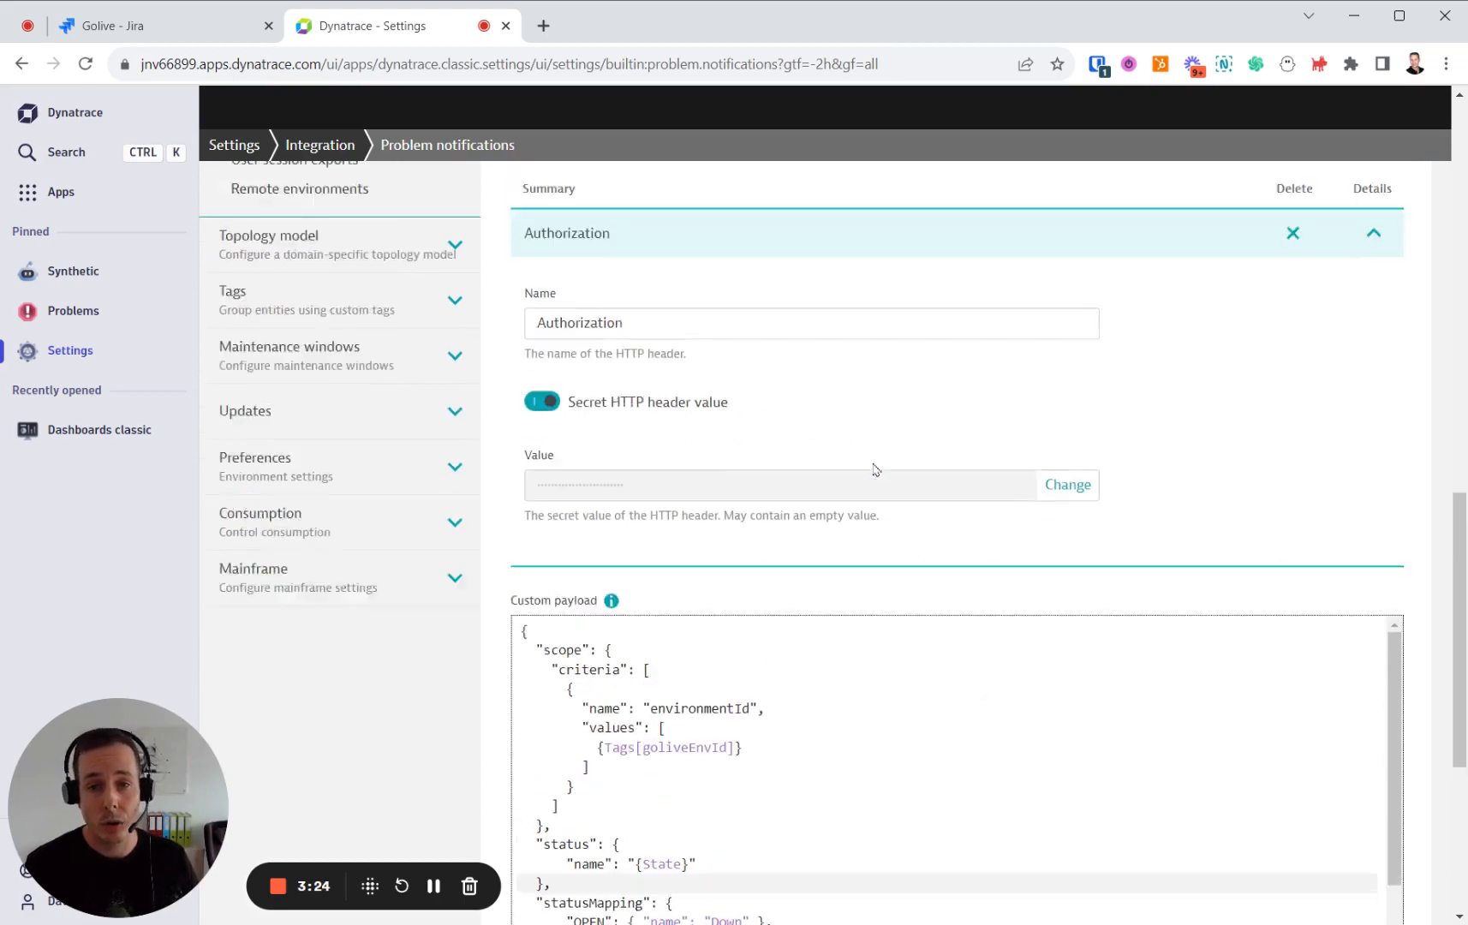
pyautogui.scroll(3)
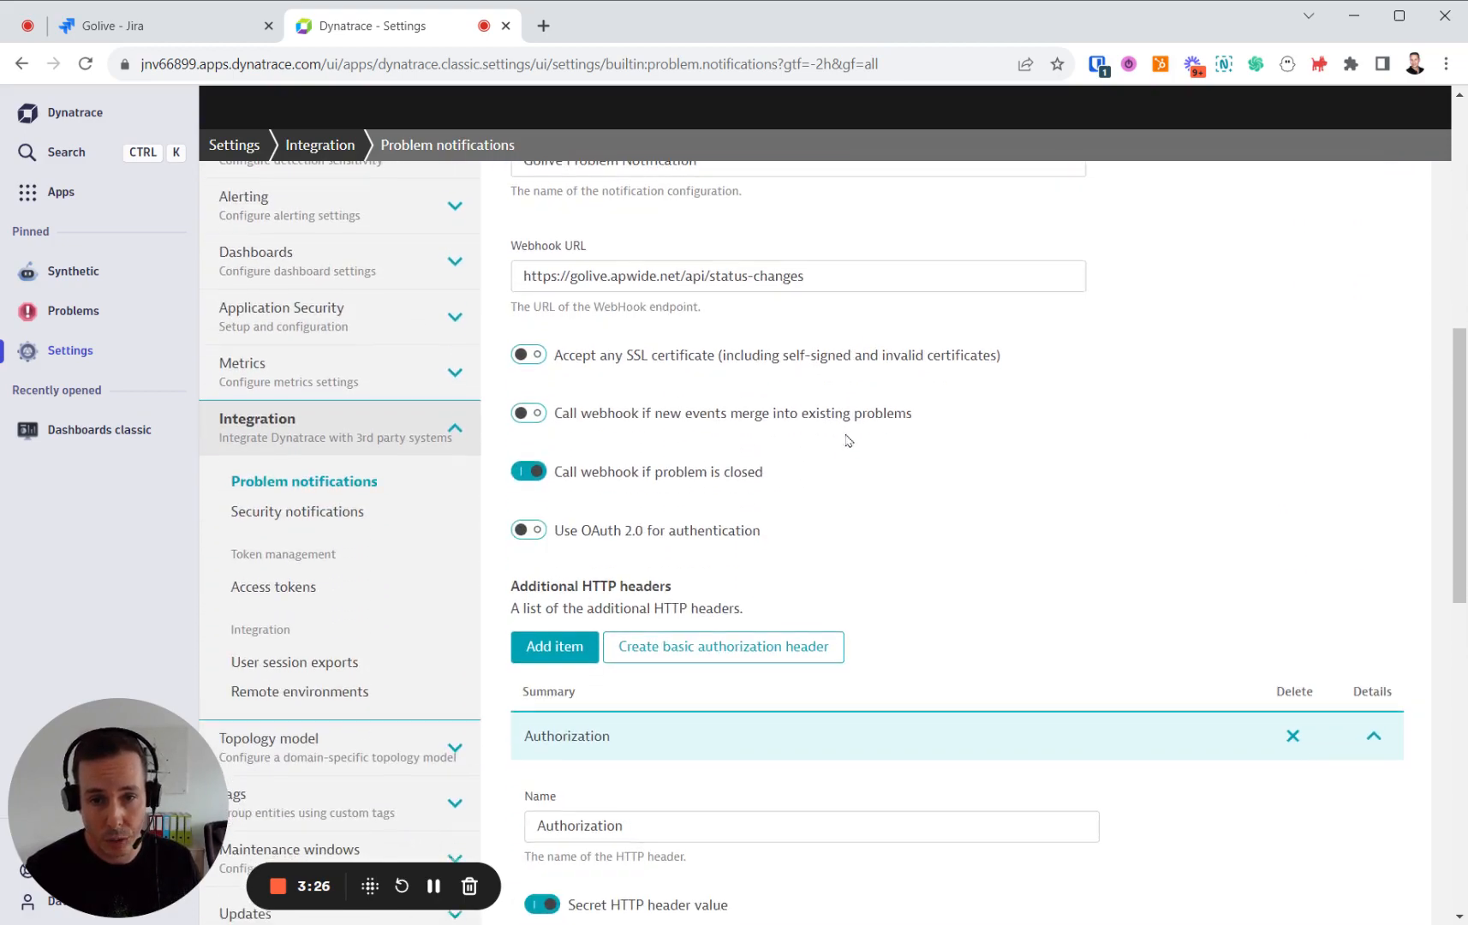
pyautogui.scroll(-3)
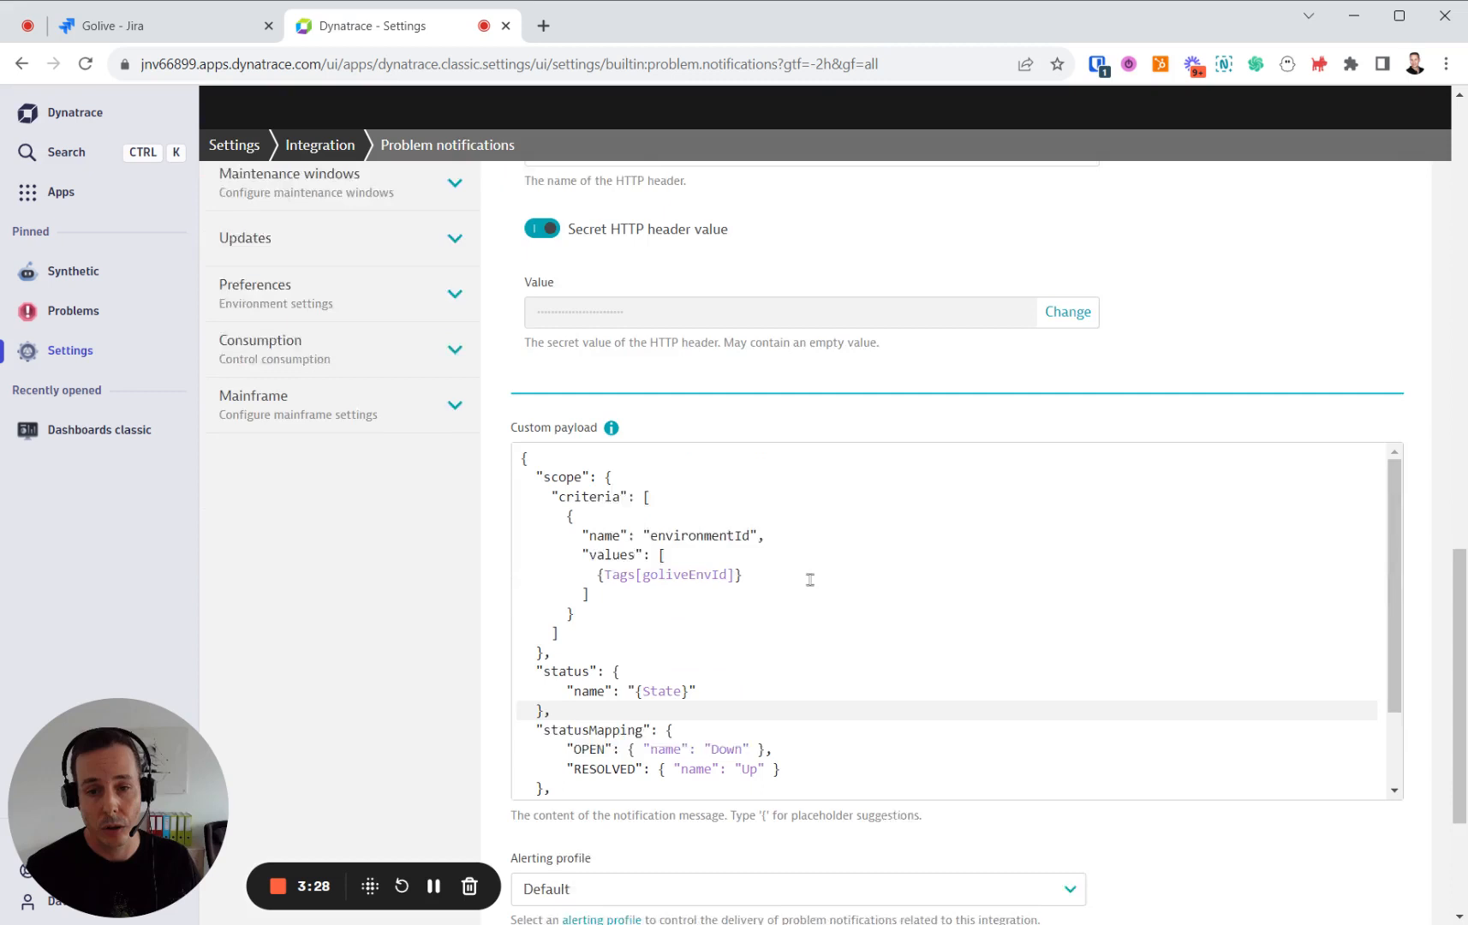
pyautogui.scroll(-3)
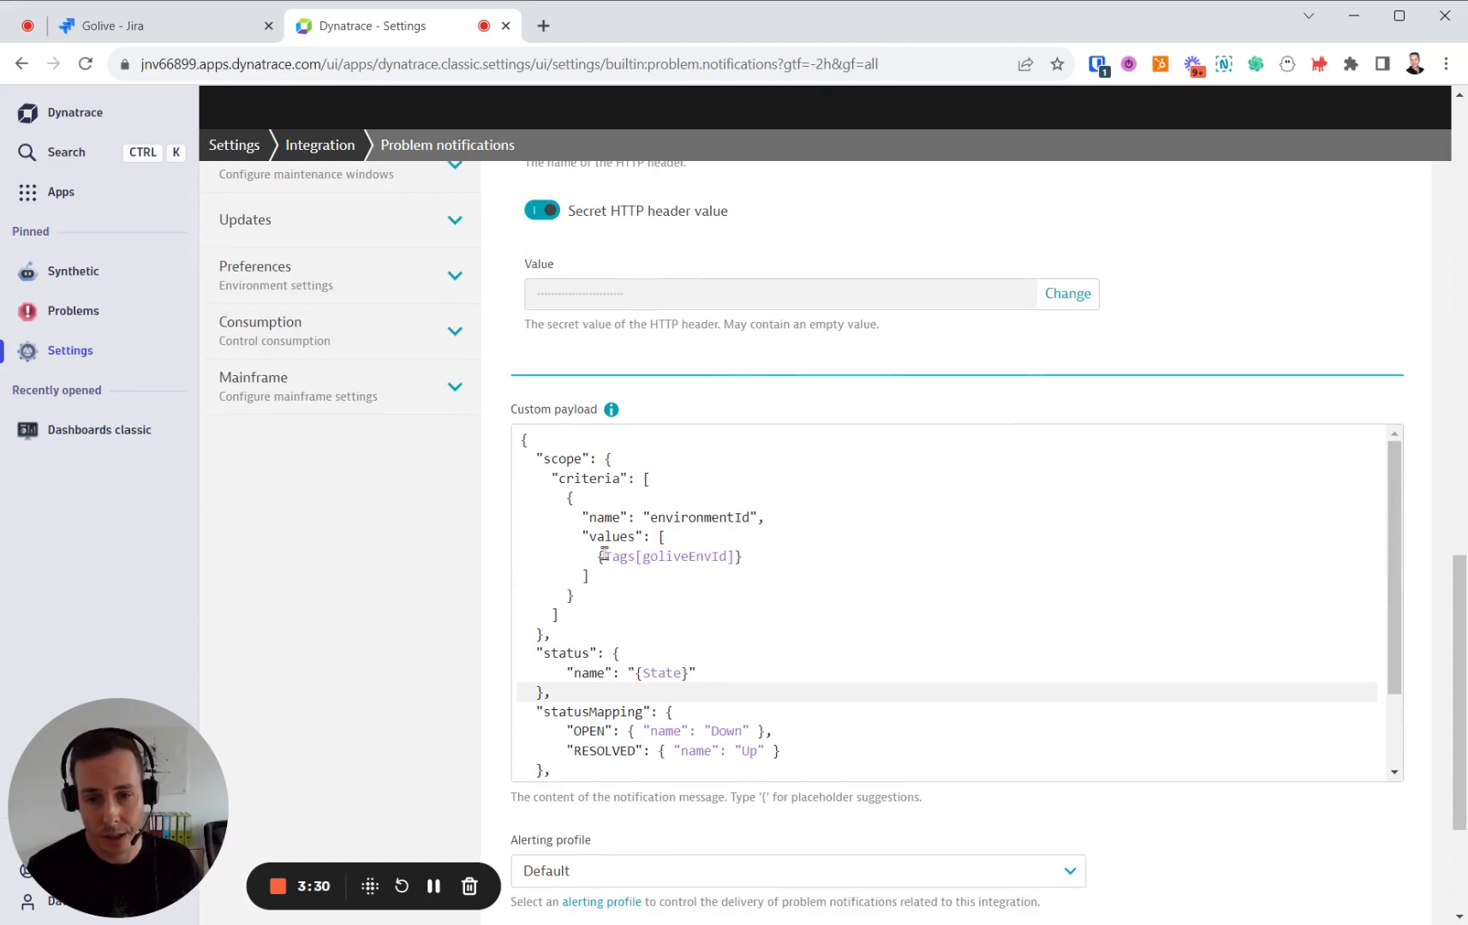
pyautogui.doubleClick(667, 557)
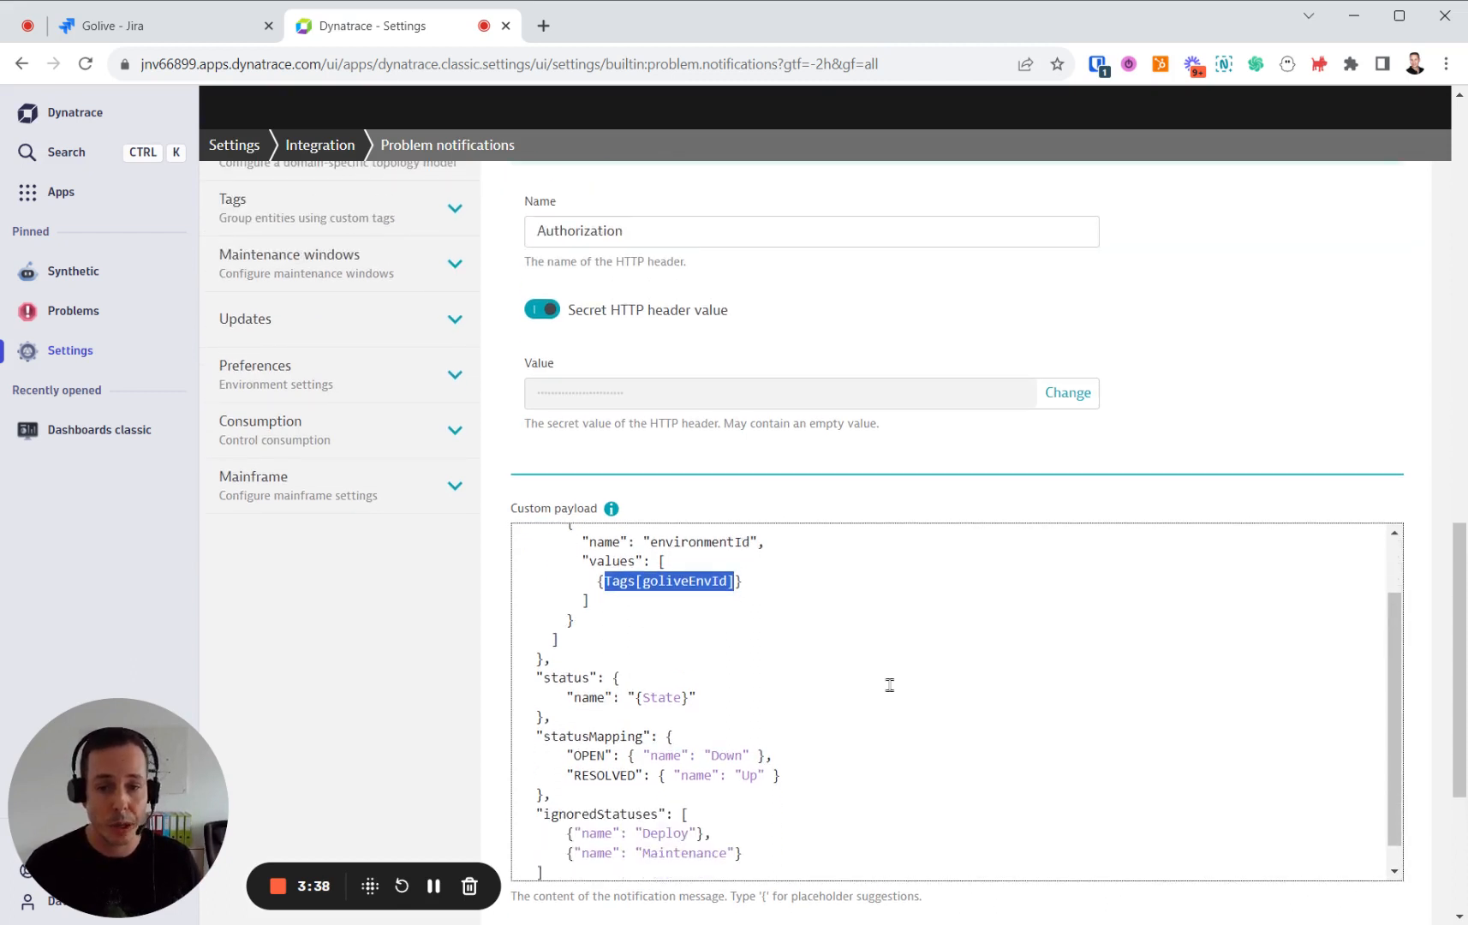
pyautogui.scroll(-3)
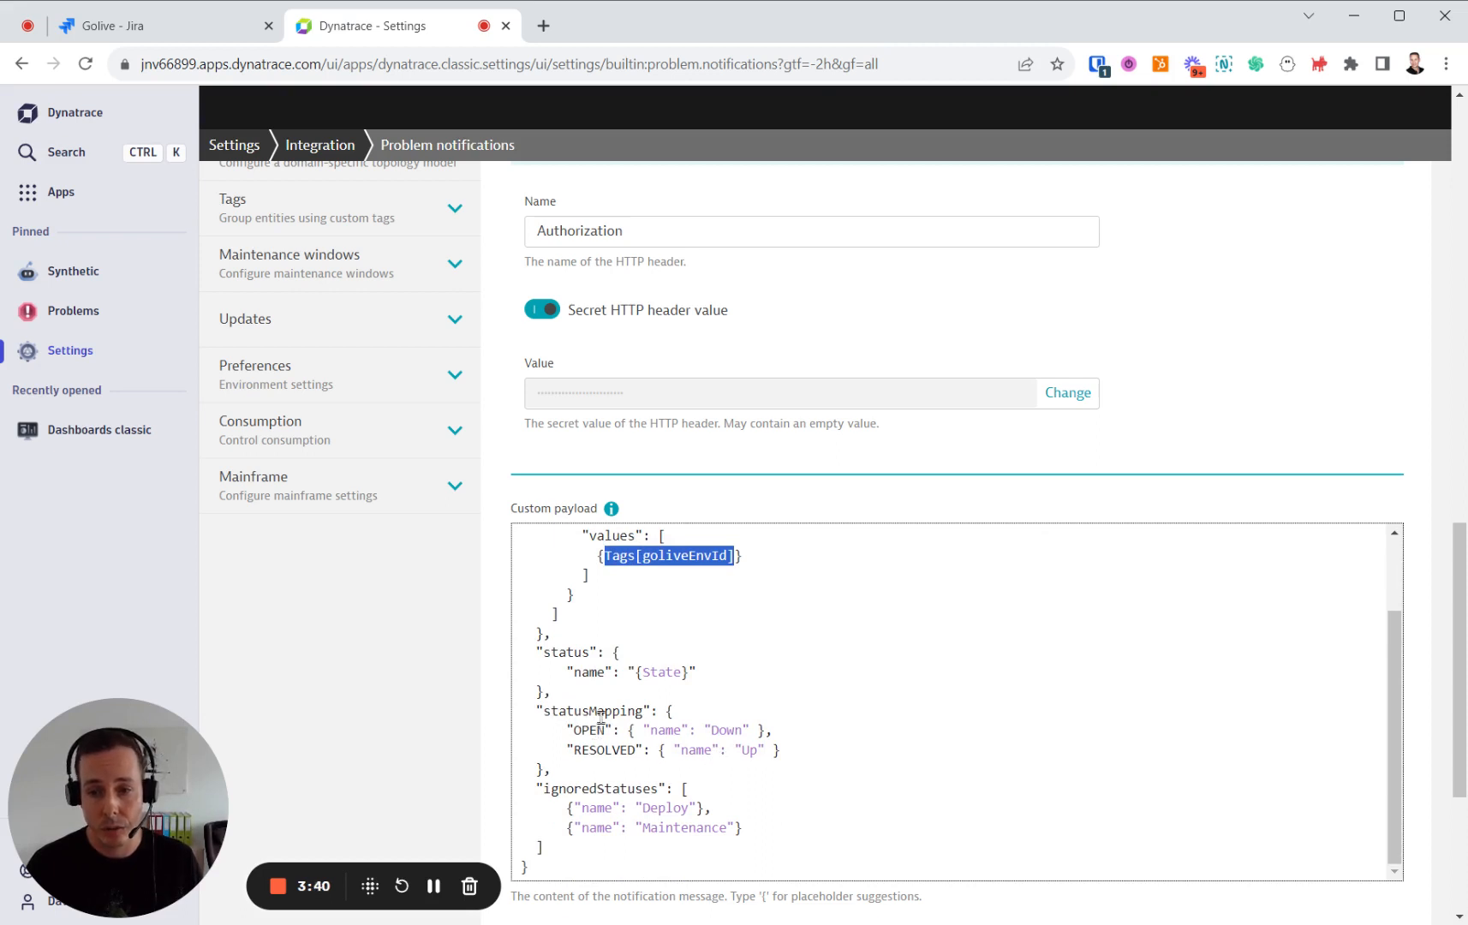
pyautogui.doubleClick(726, 730)
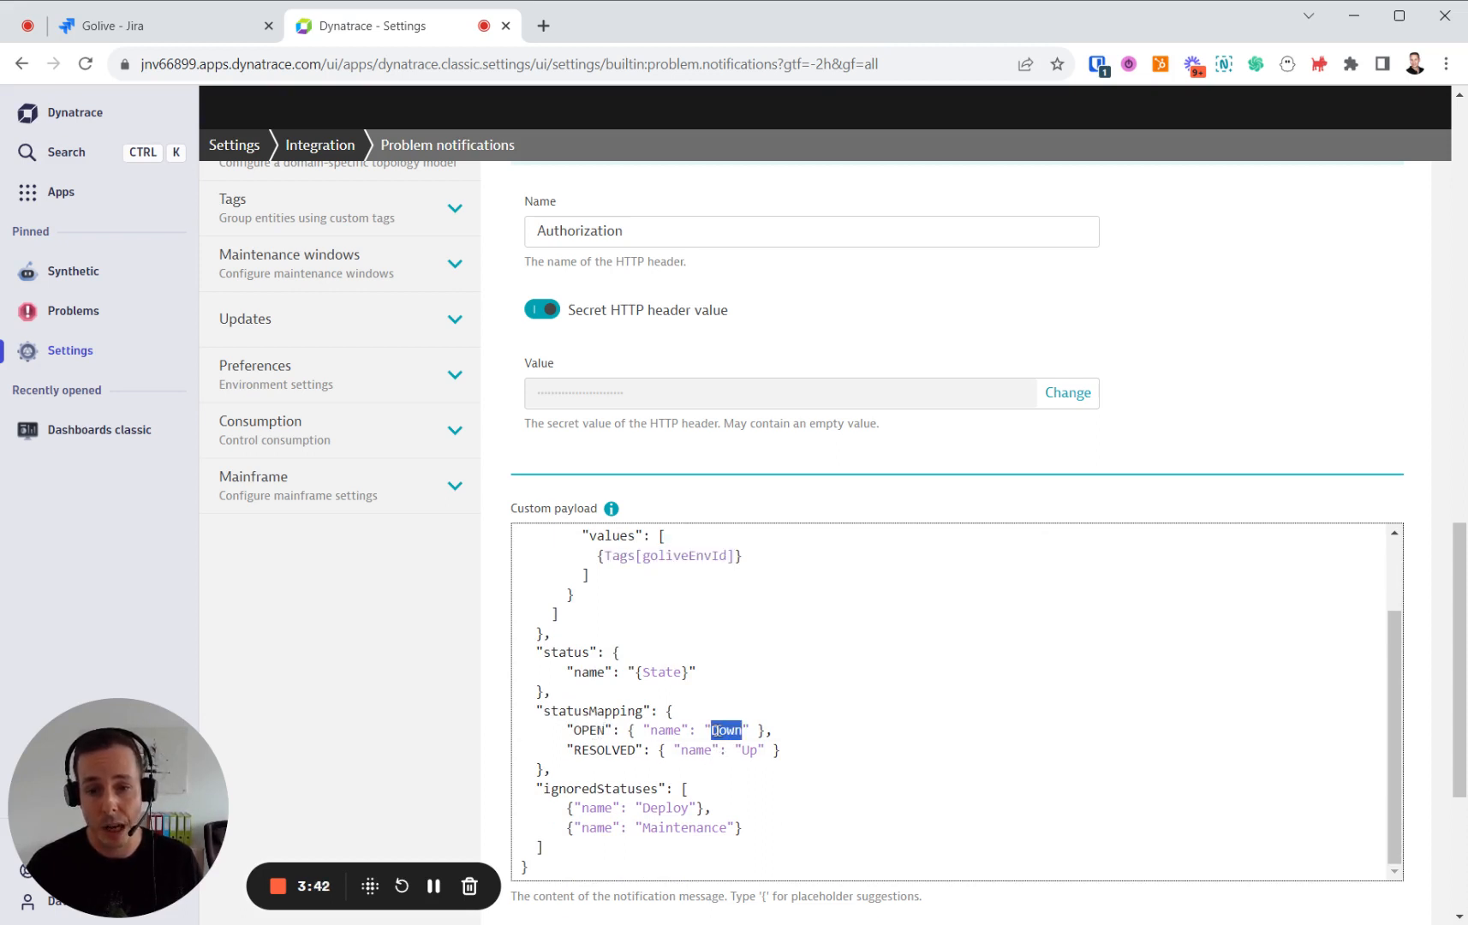
pyautogui.doubleClick(588, 735)
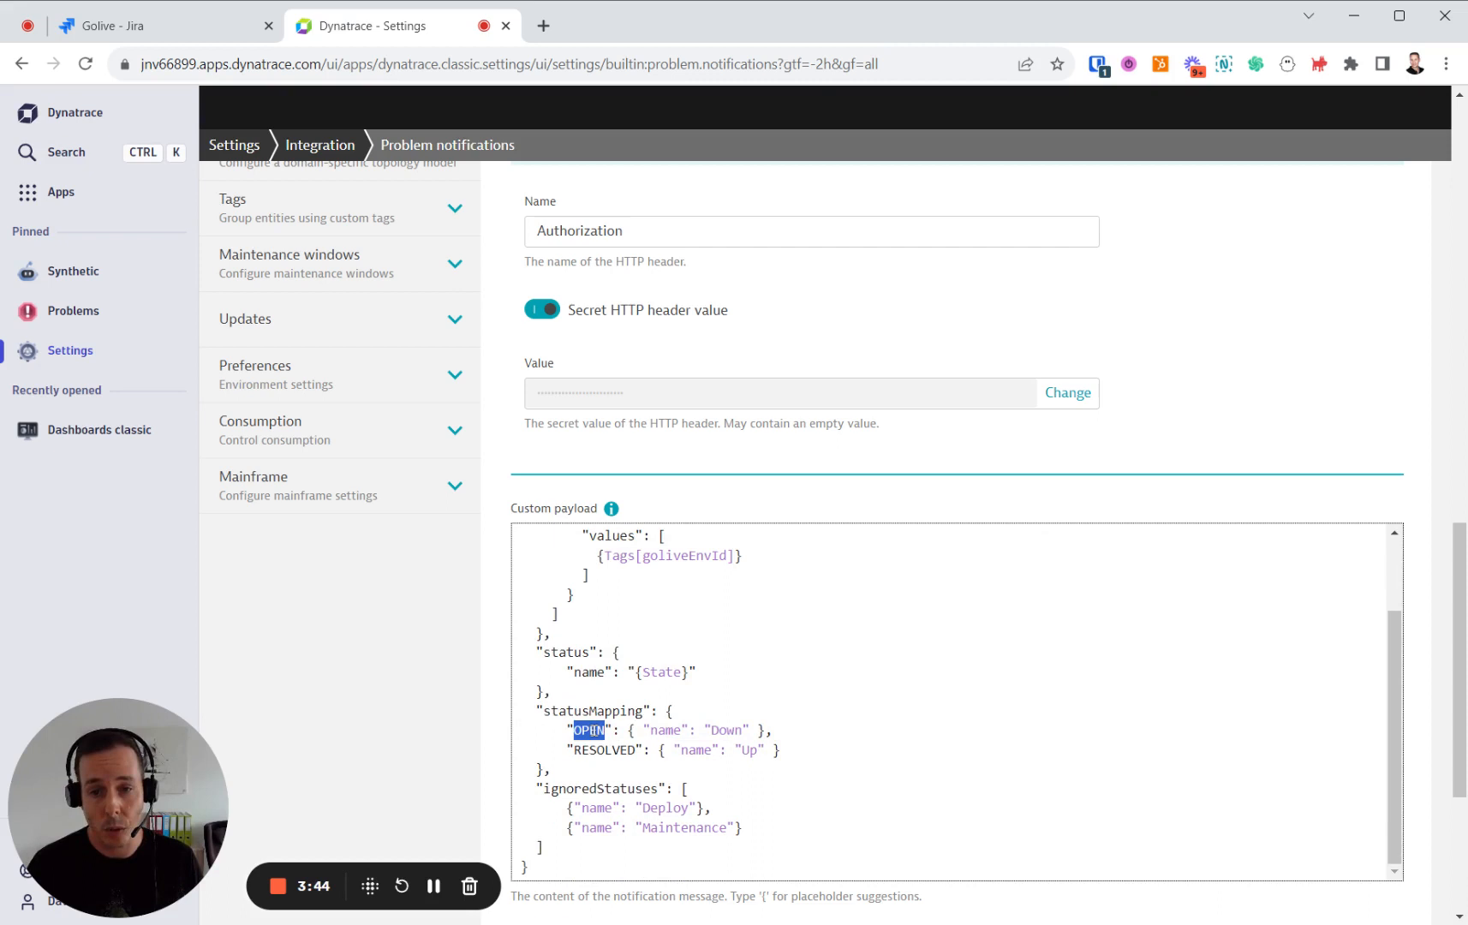
pyautogui.doubleClick(750, 751)
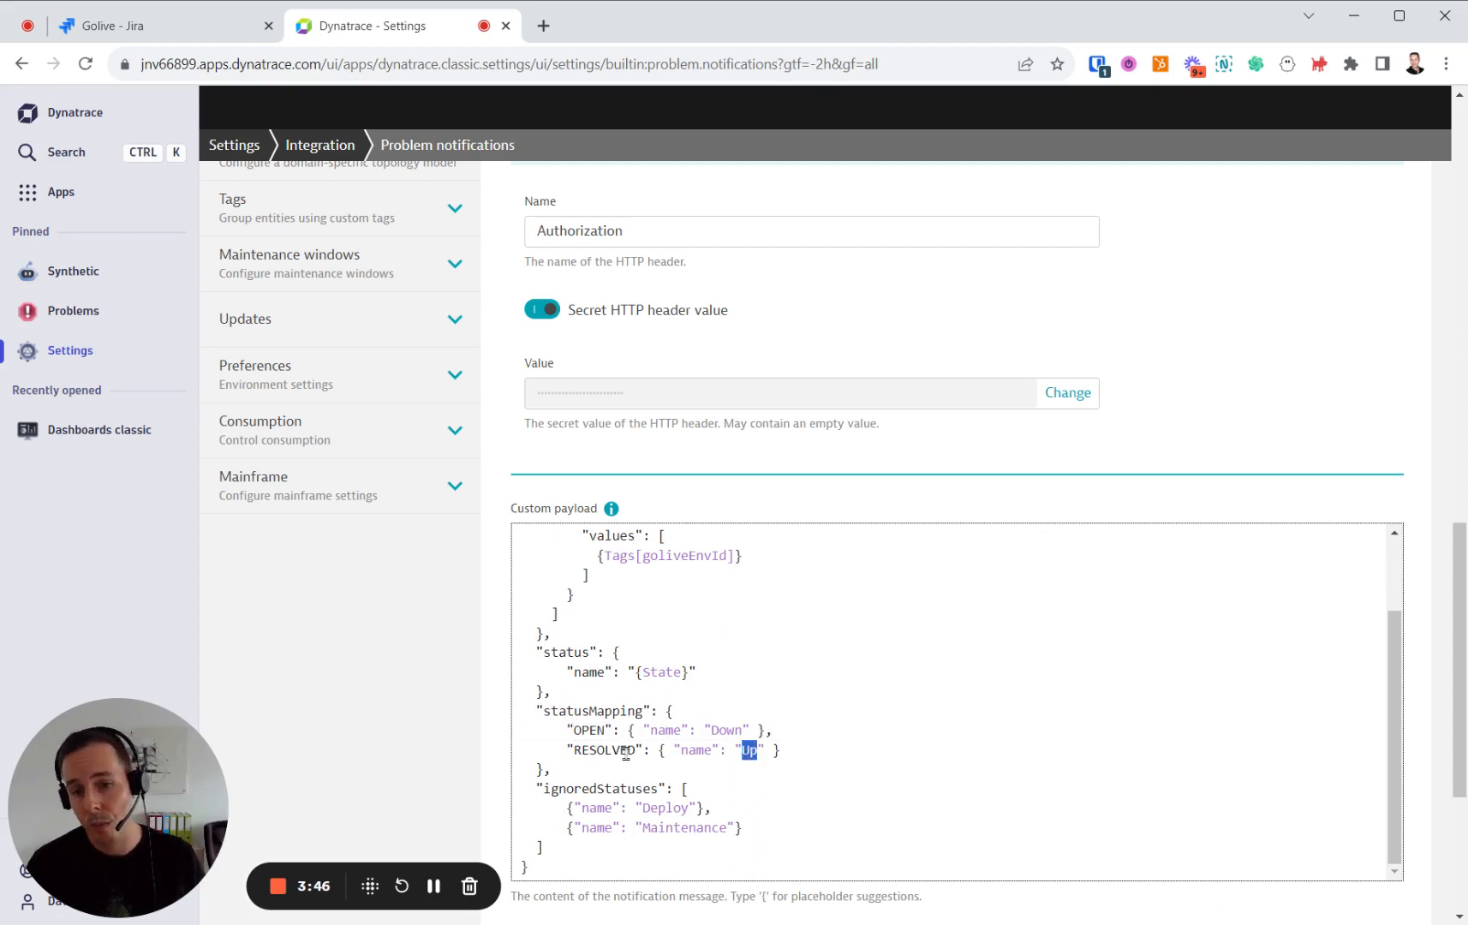
pyautogui.doubleClick(601, 750)
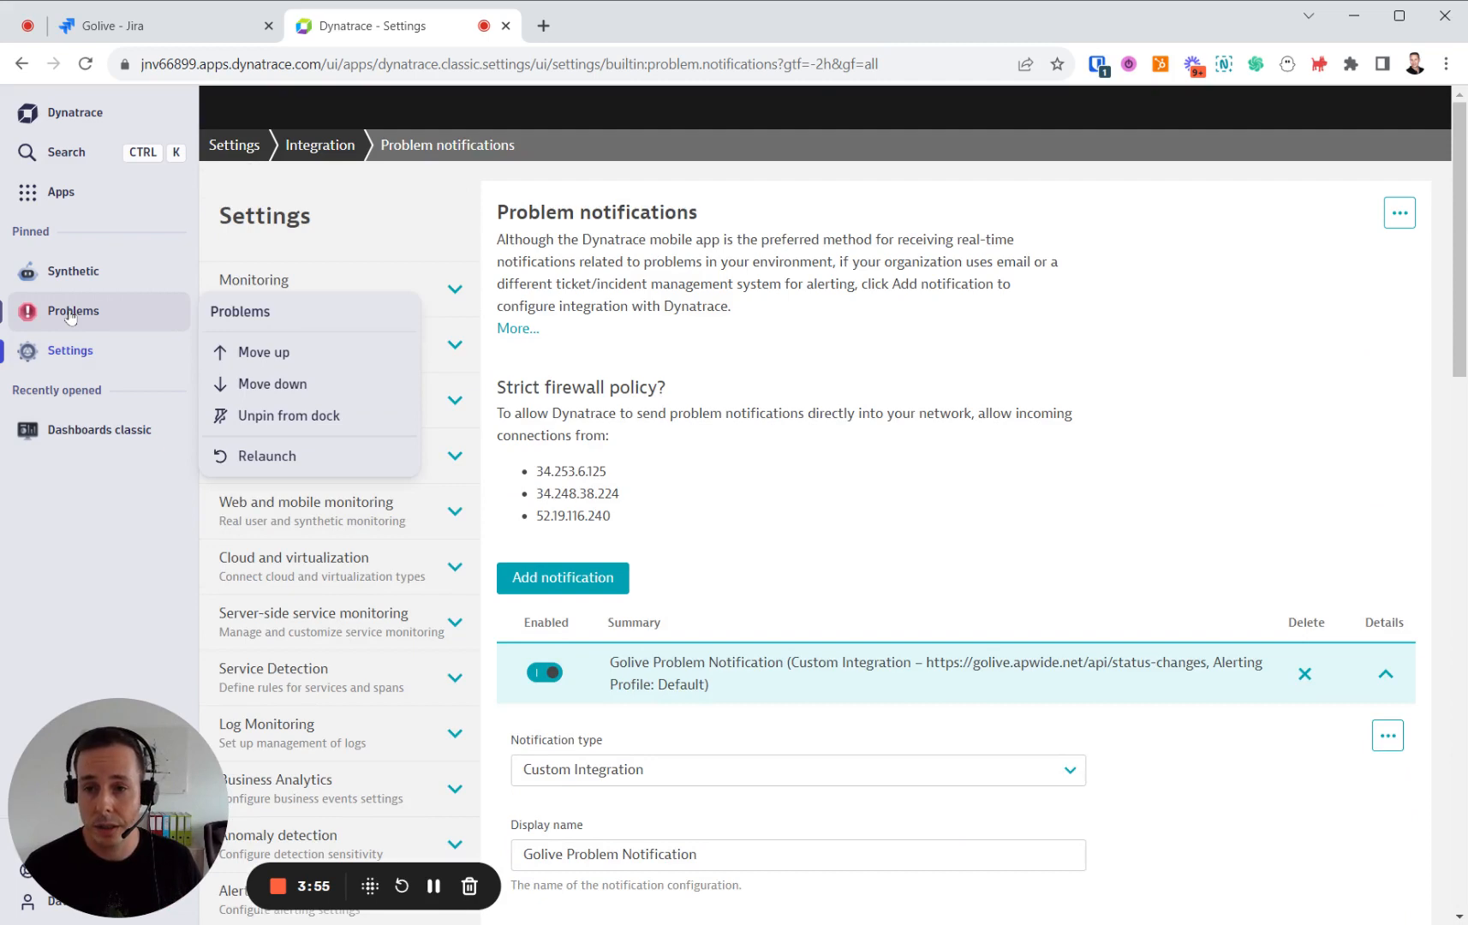
# - Go from Synthetic to the eCommerce Staging Monitoring HTTP monitor overview
pyautogui.click(71, 272)
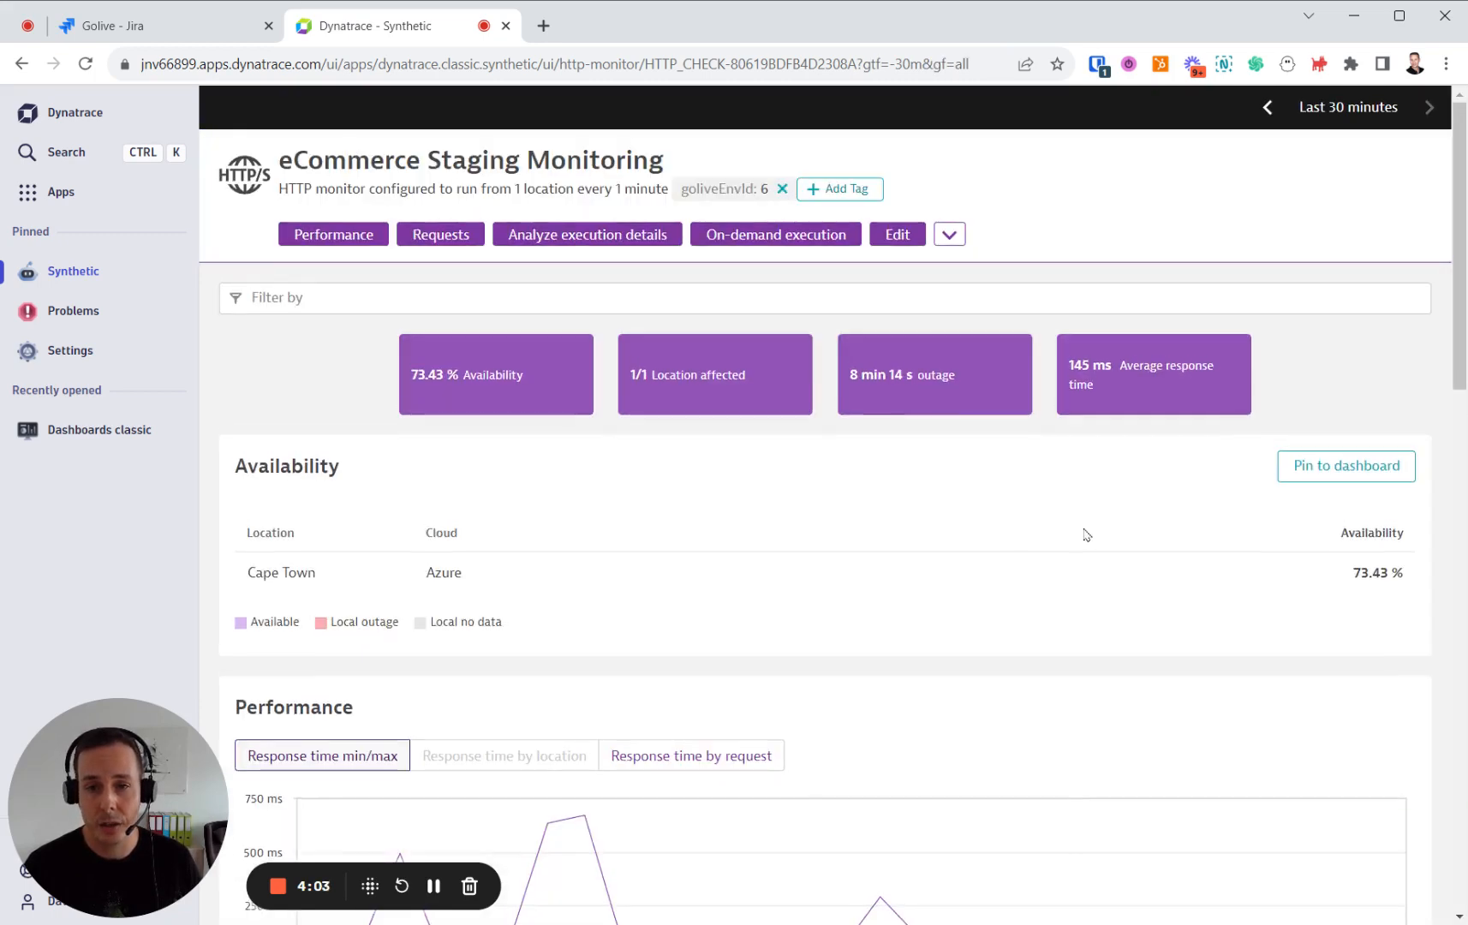
pyautogui.click(896, 235)
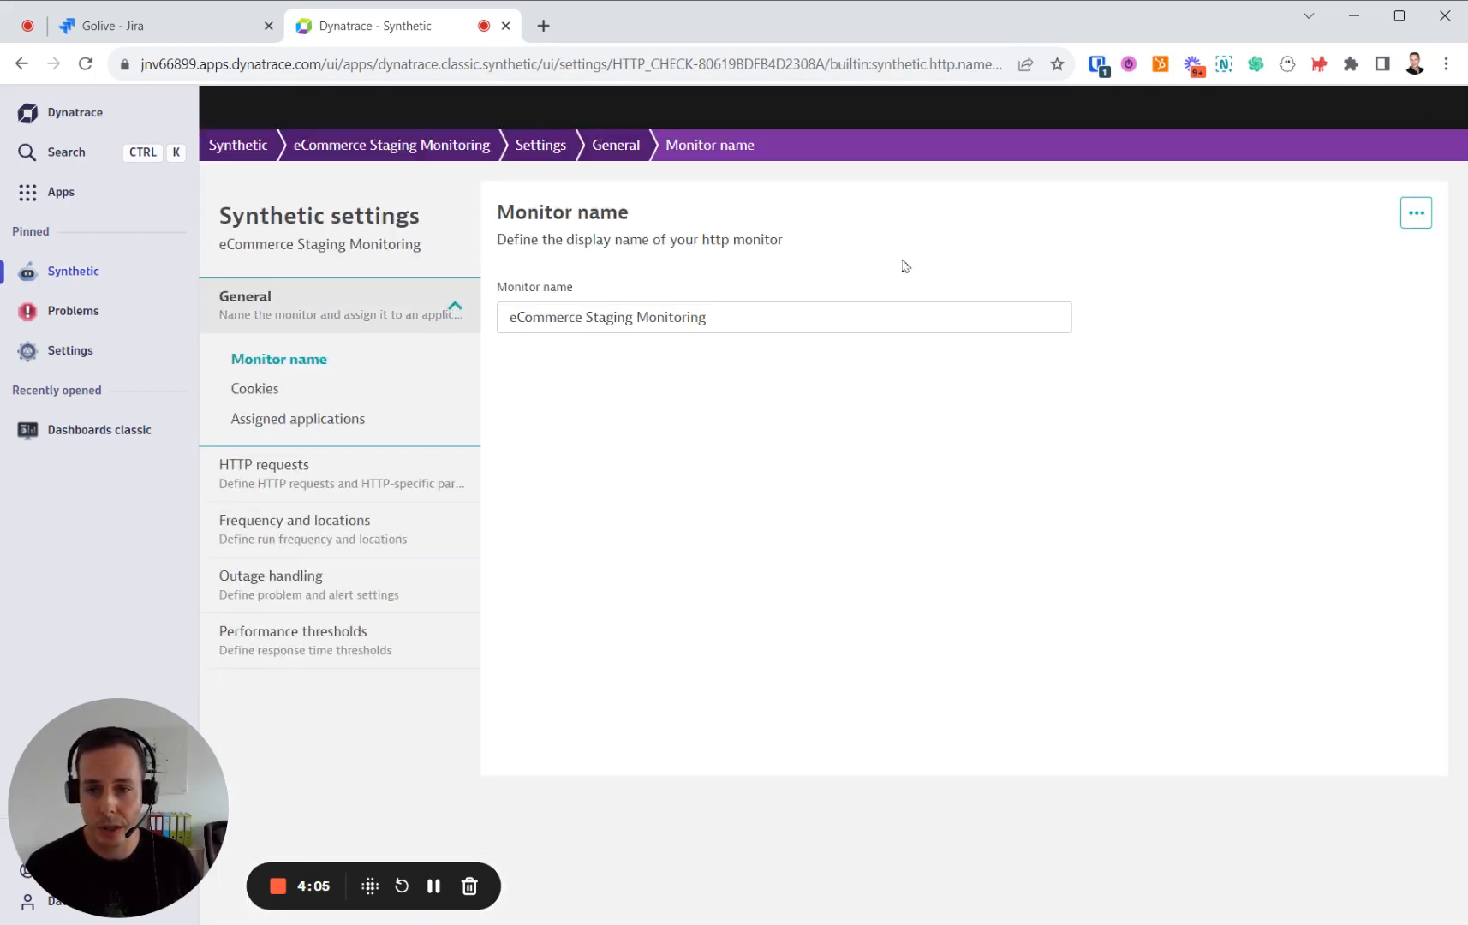
pyautogui.moveTo(373, 502)
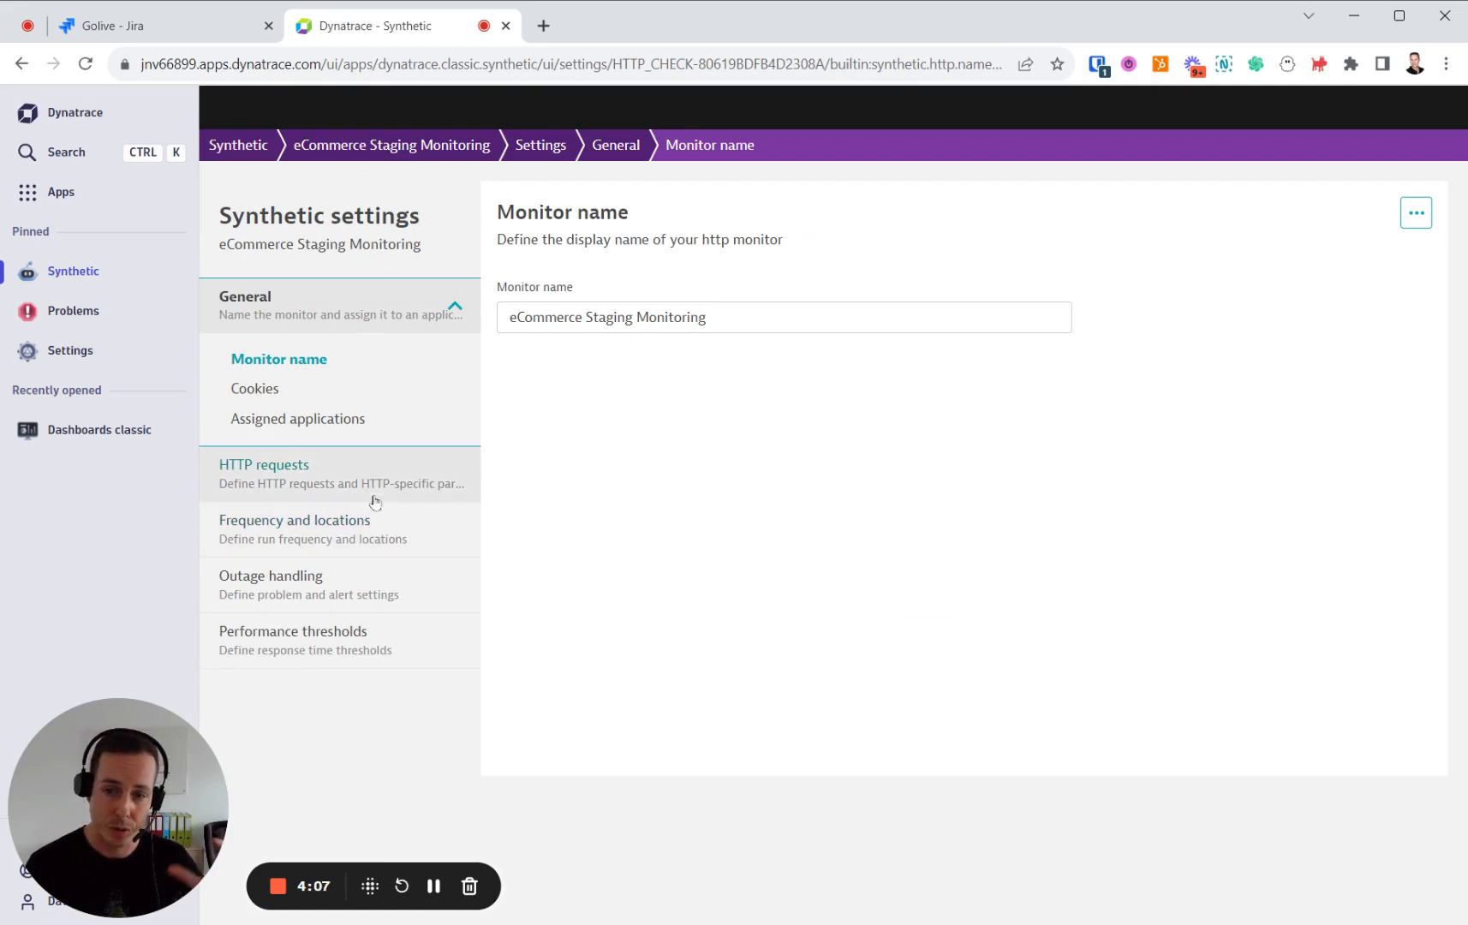
pyautogui.click(264, 466)
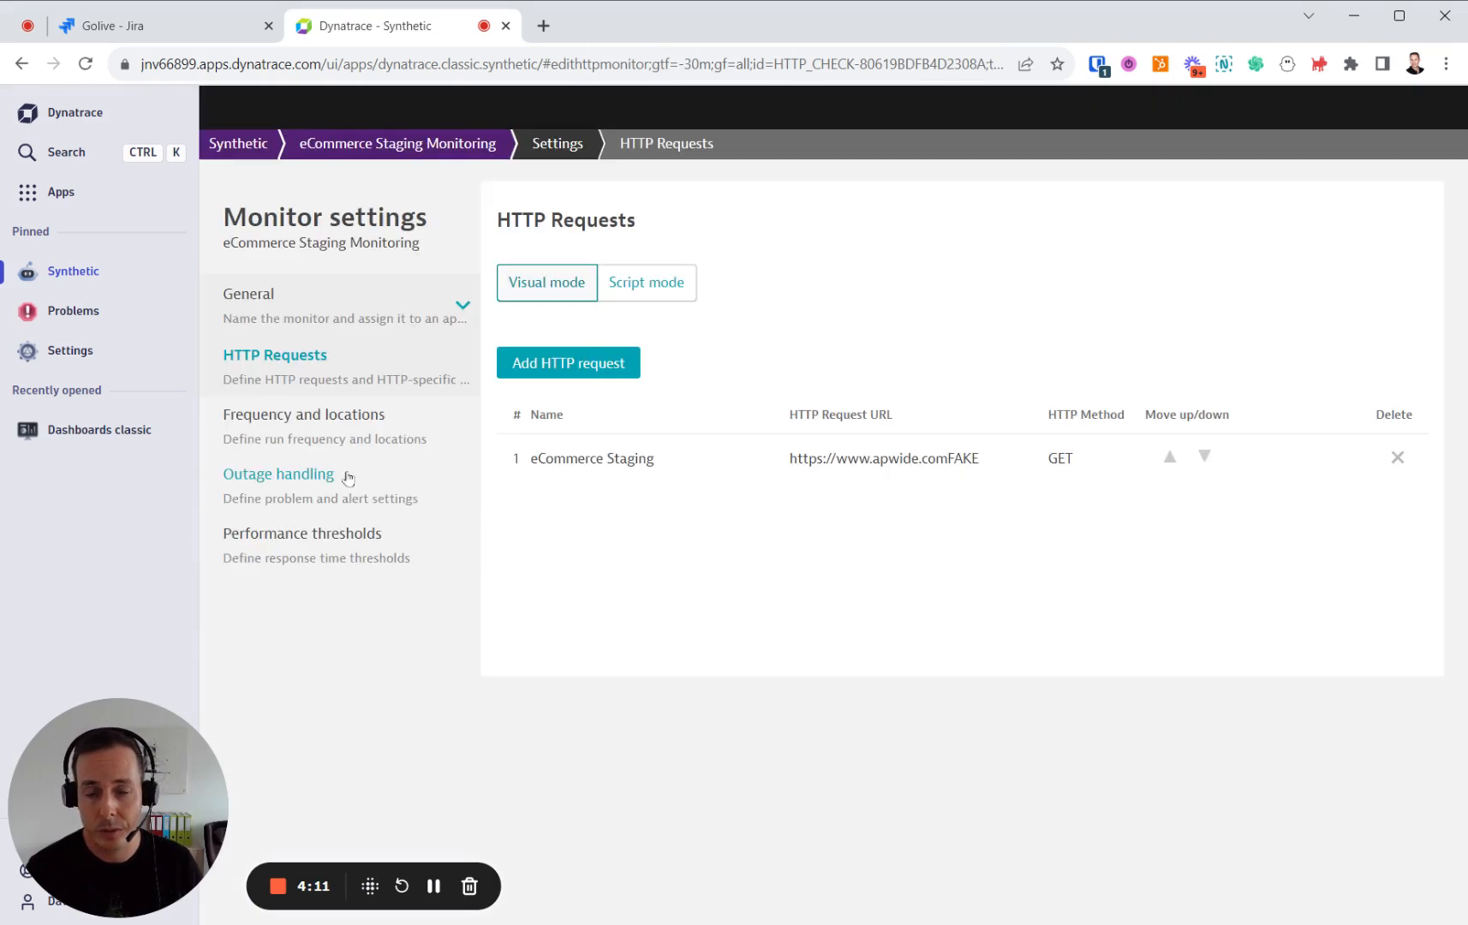
pyautogui.click(591, 457)
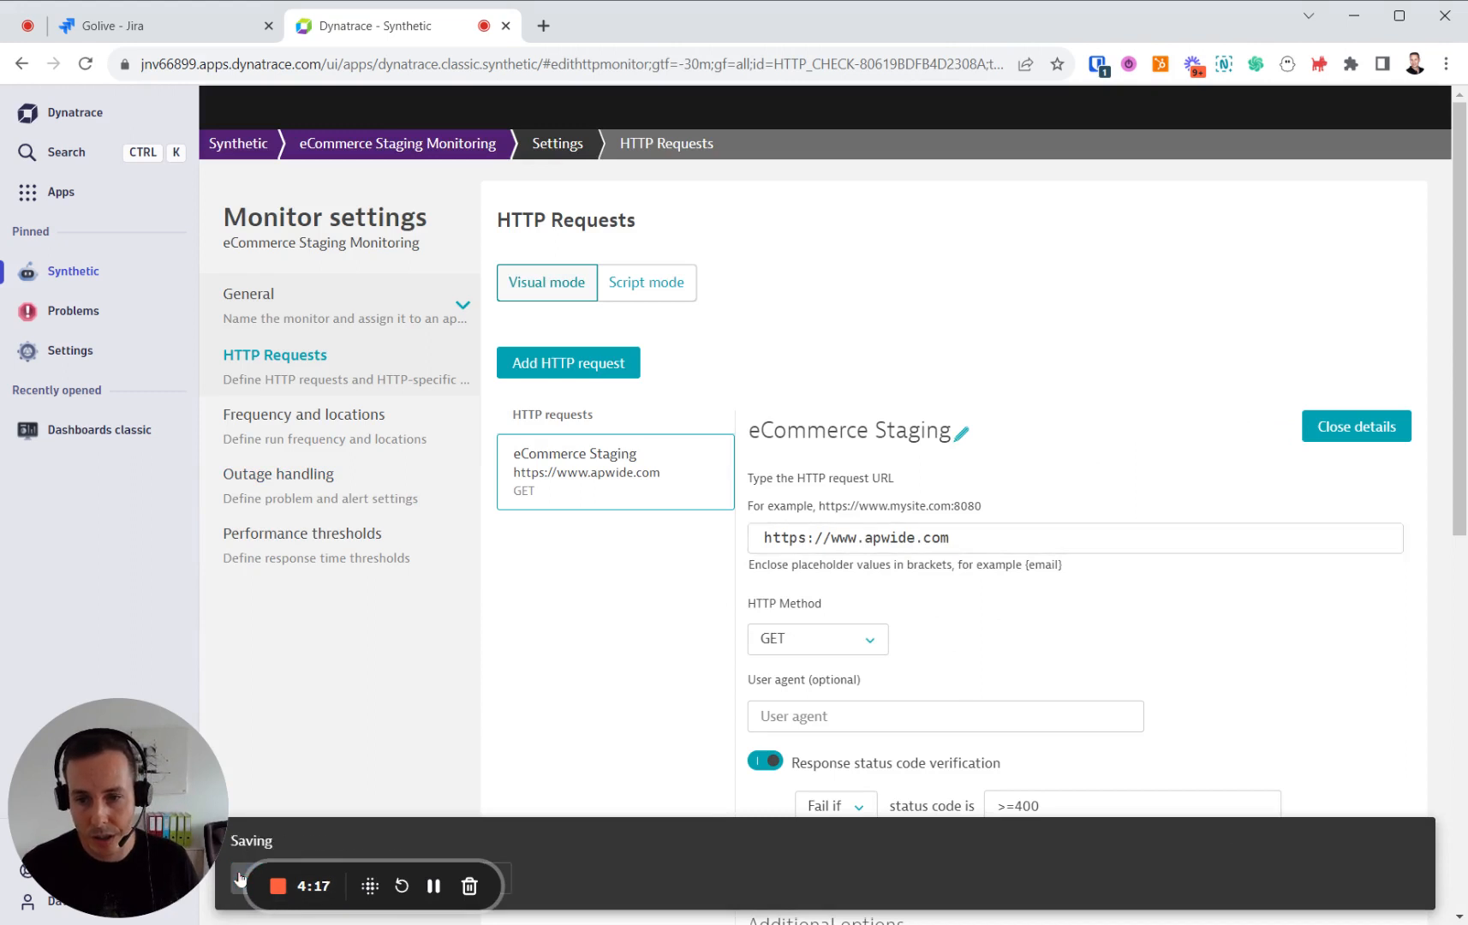
pyautogui.click(1355, 427)
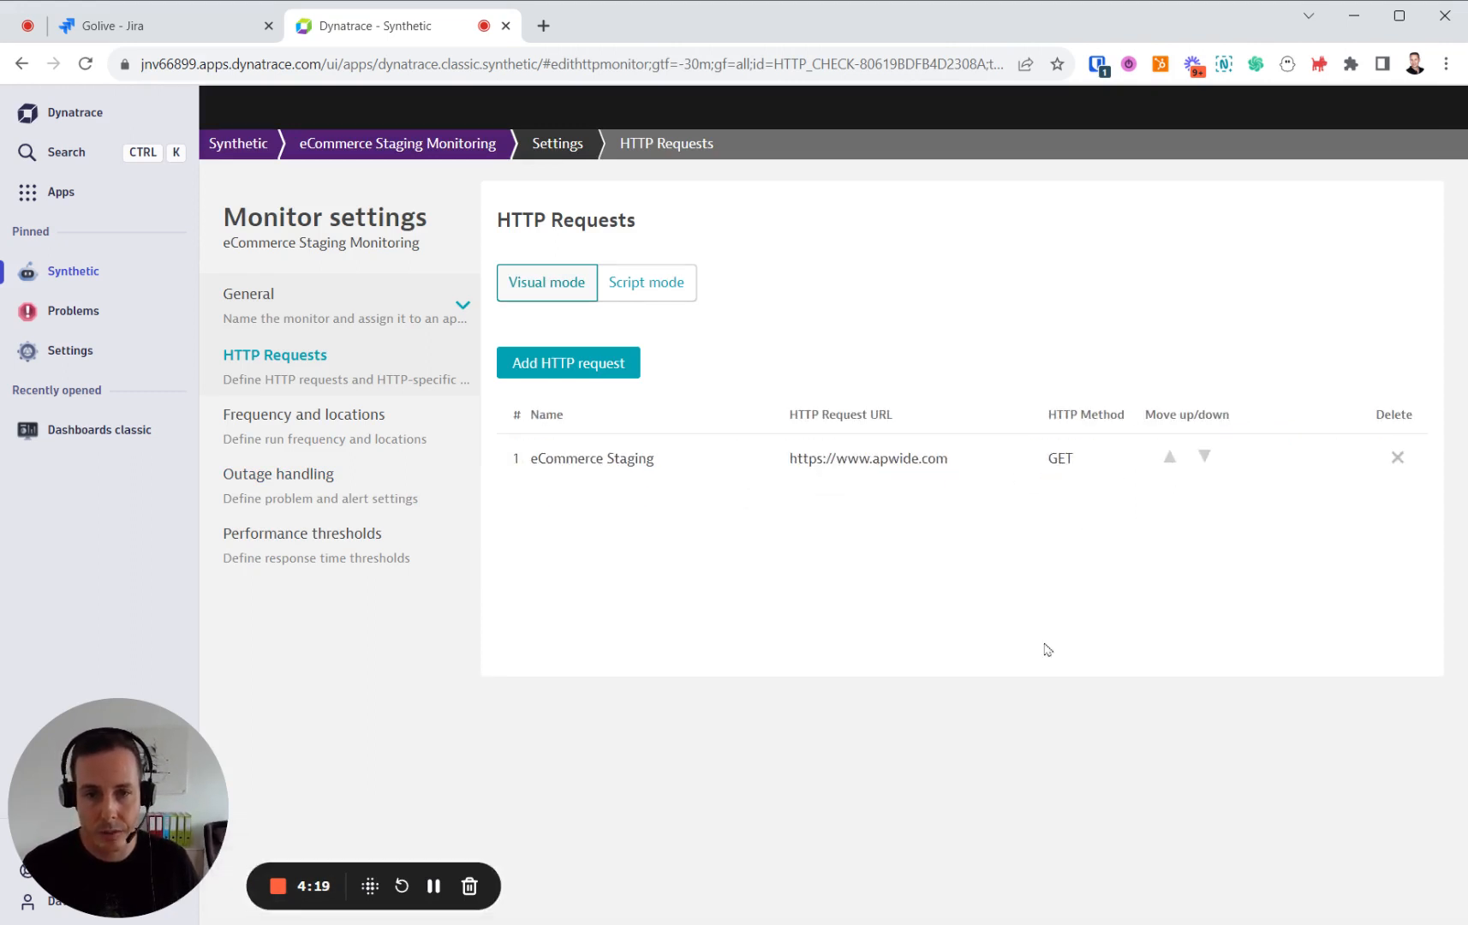
pyautogui.moveTo(543, 194)
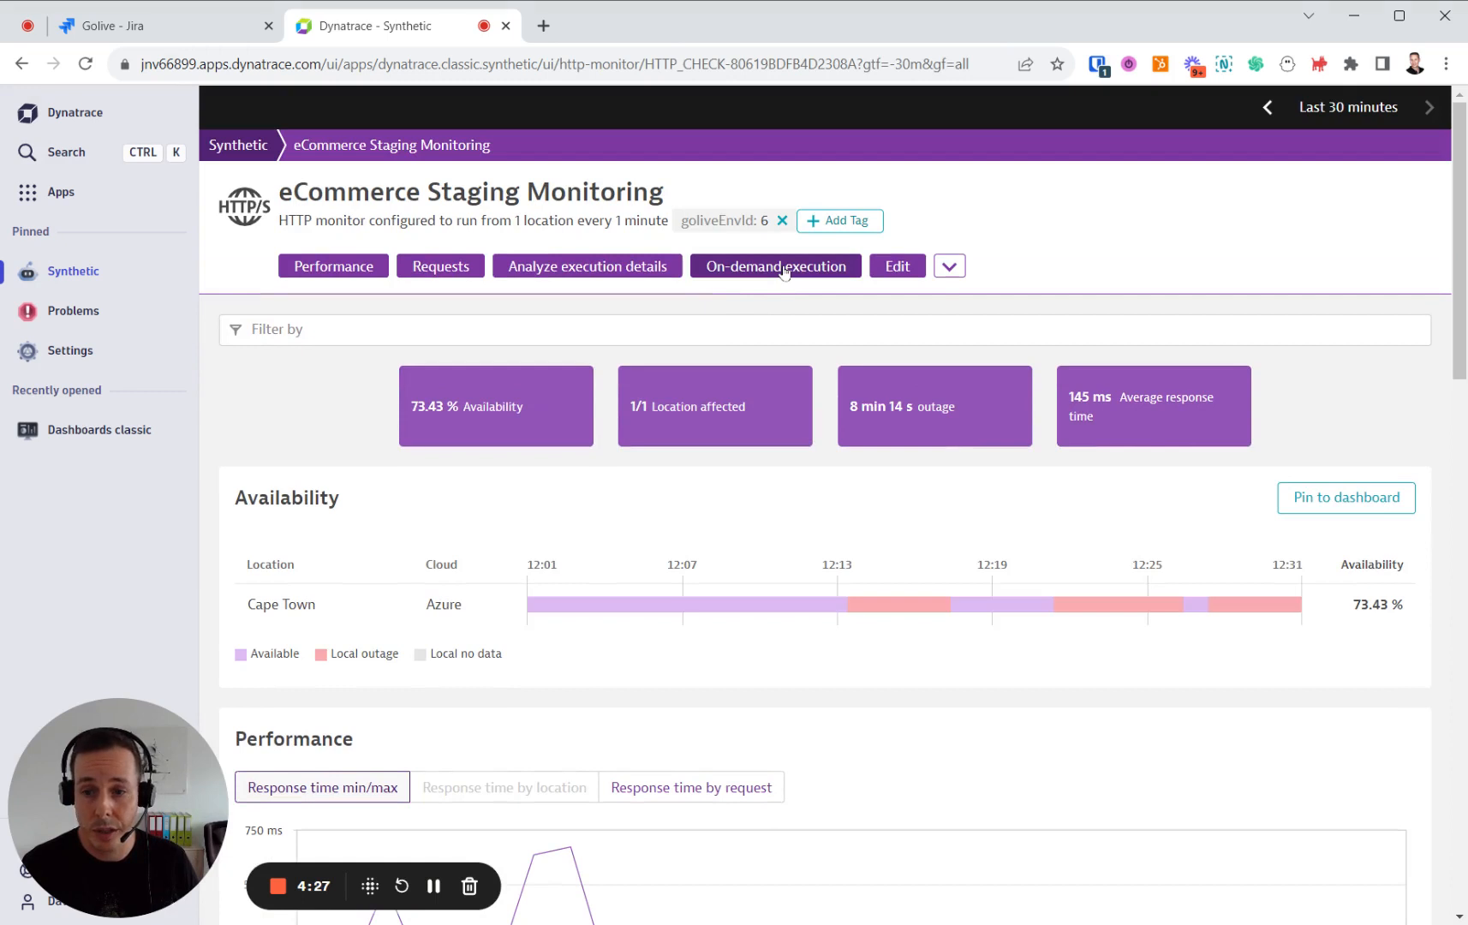
# - Trigger an on-demand execution of eCommerce Staging Monitoring from Cape Town
pyautogui.click(774, 266)
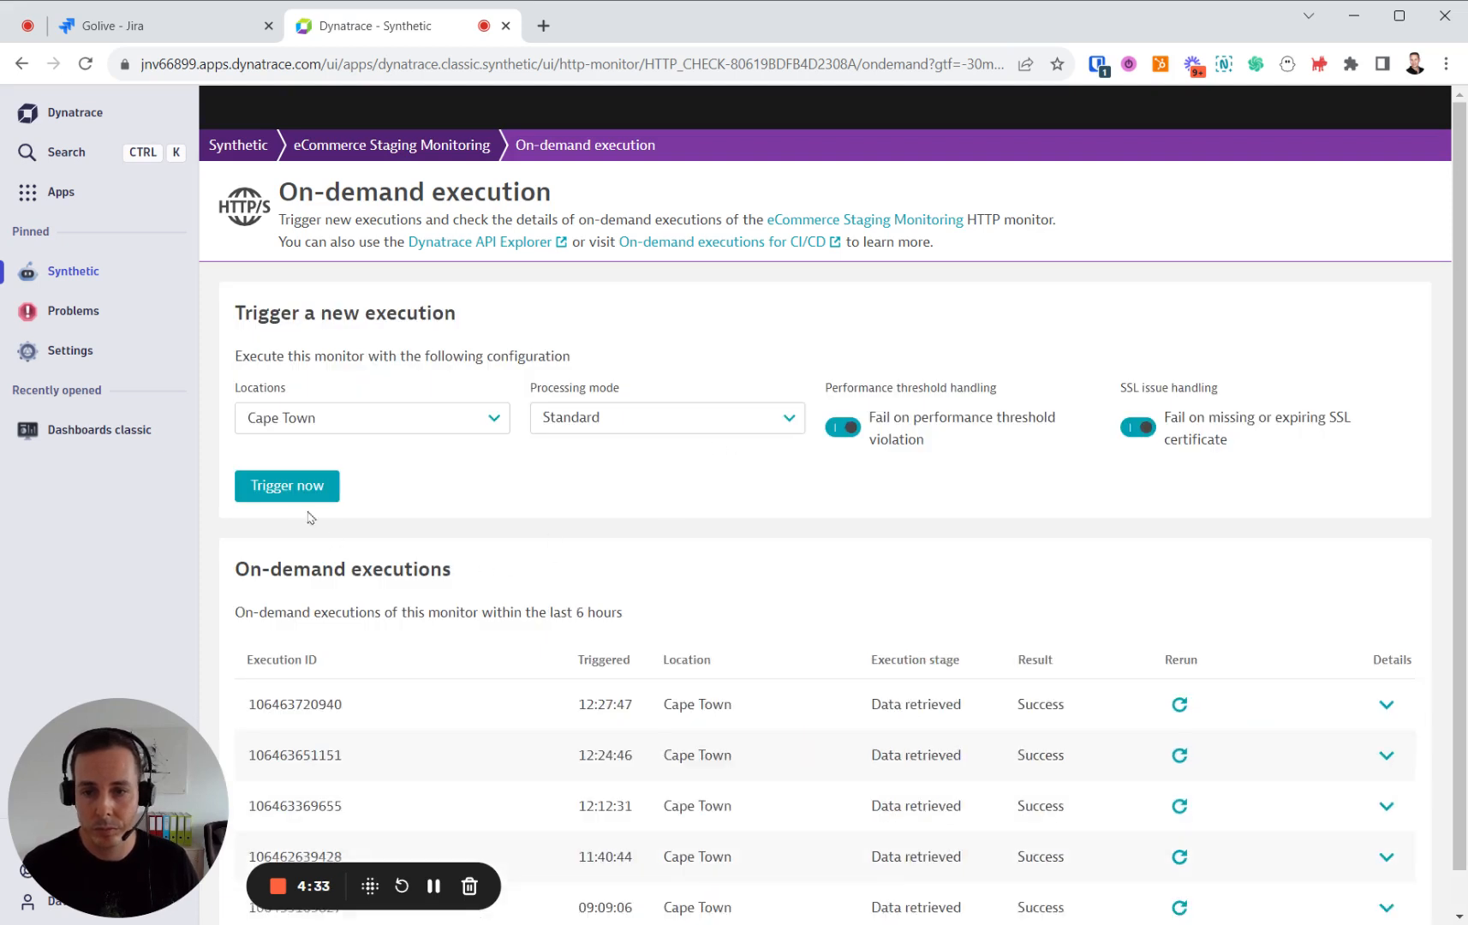
pyautogui.click(286, 487)
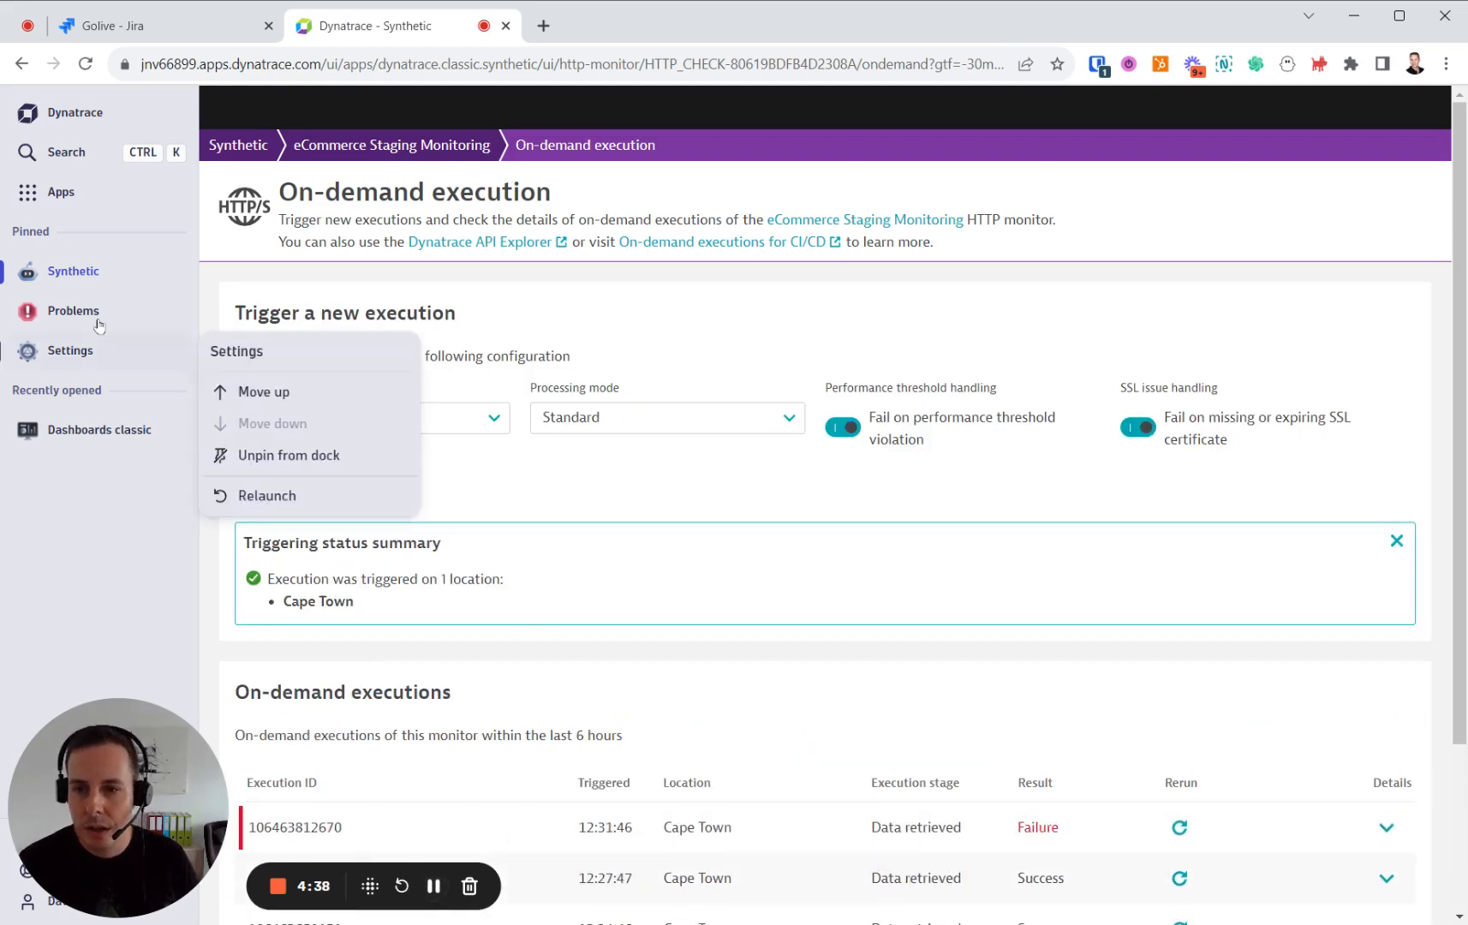
# - Check the P-23096 Http monitor global outage in Problems, then return to the Golive Environment Matrix
pyautogui.click(72, 310)
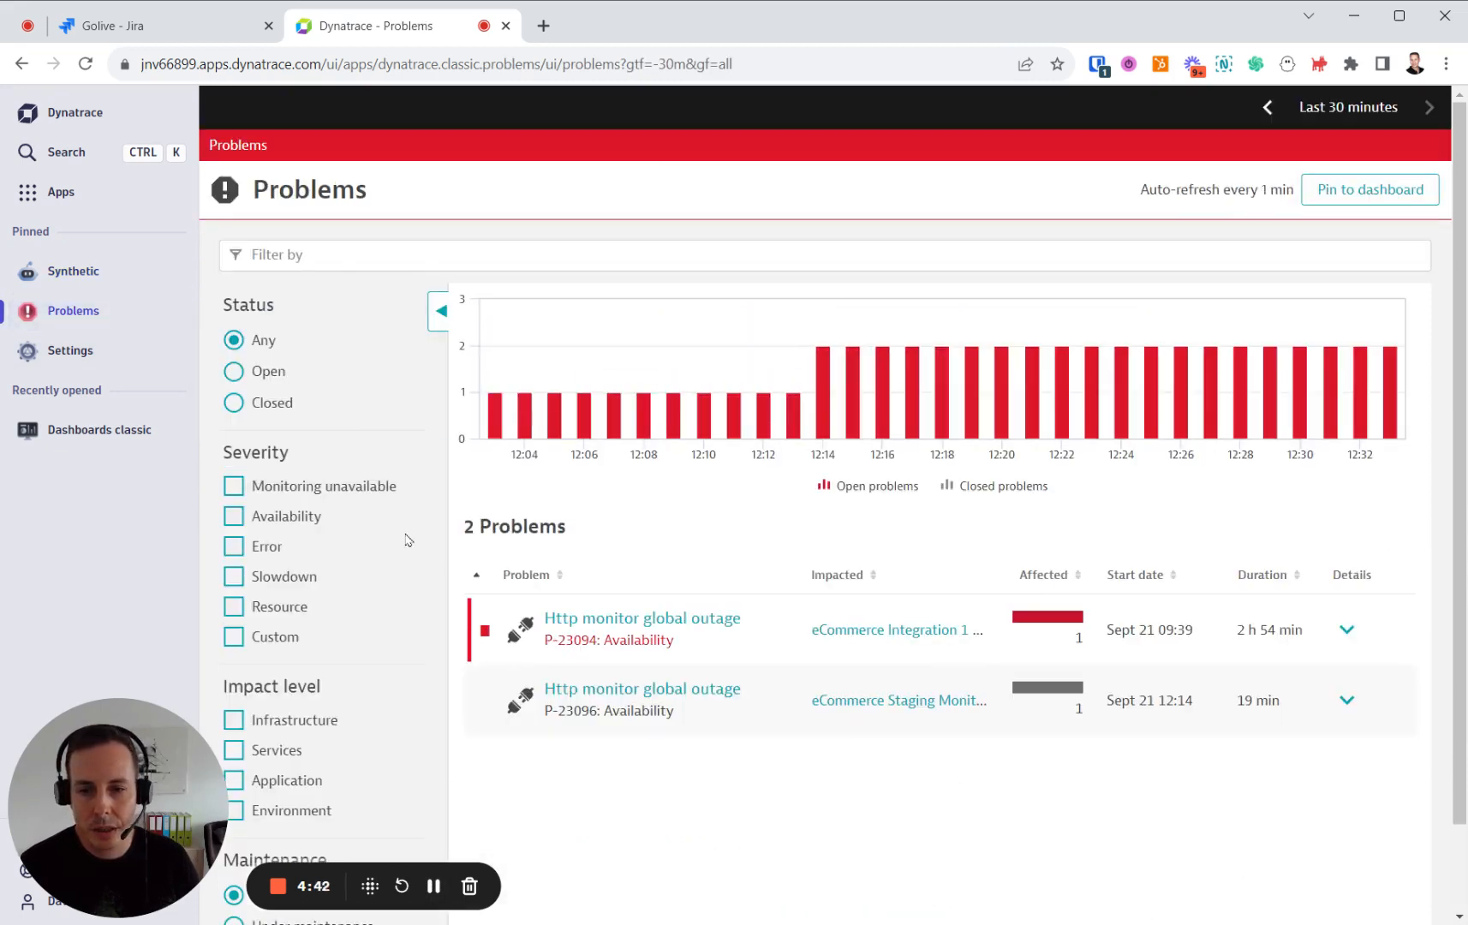
pyautogui.moveTo(786, 779)
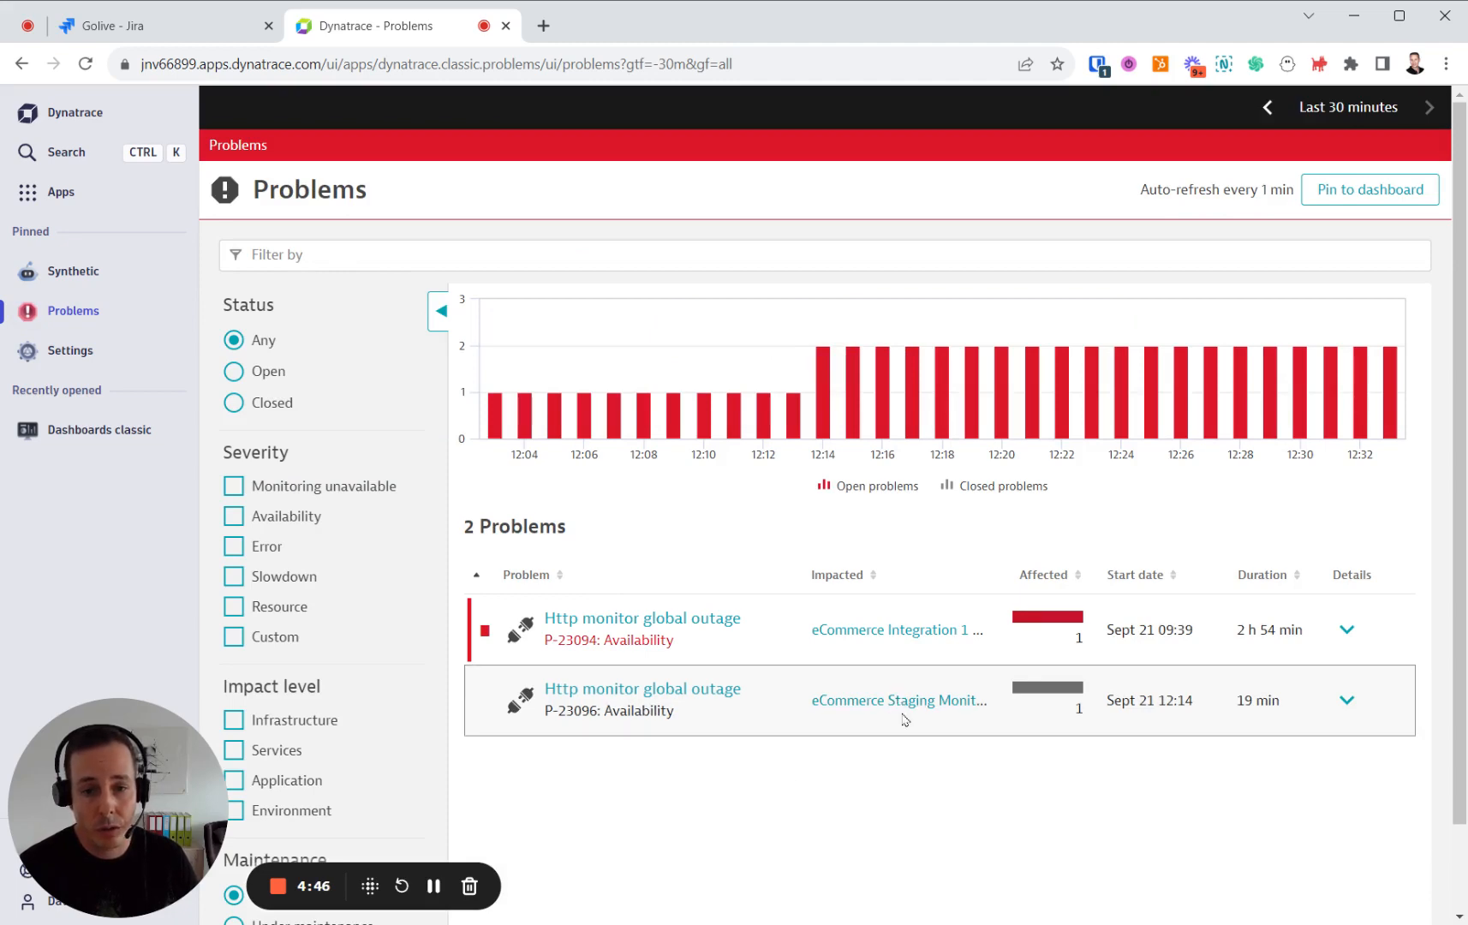
pyautogui.click(160, 25)
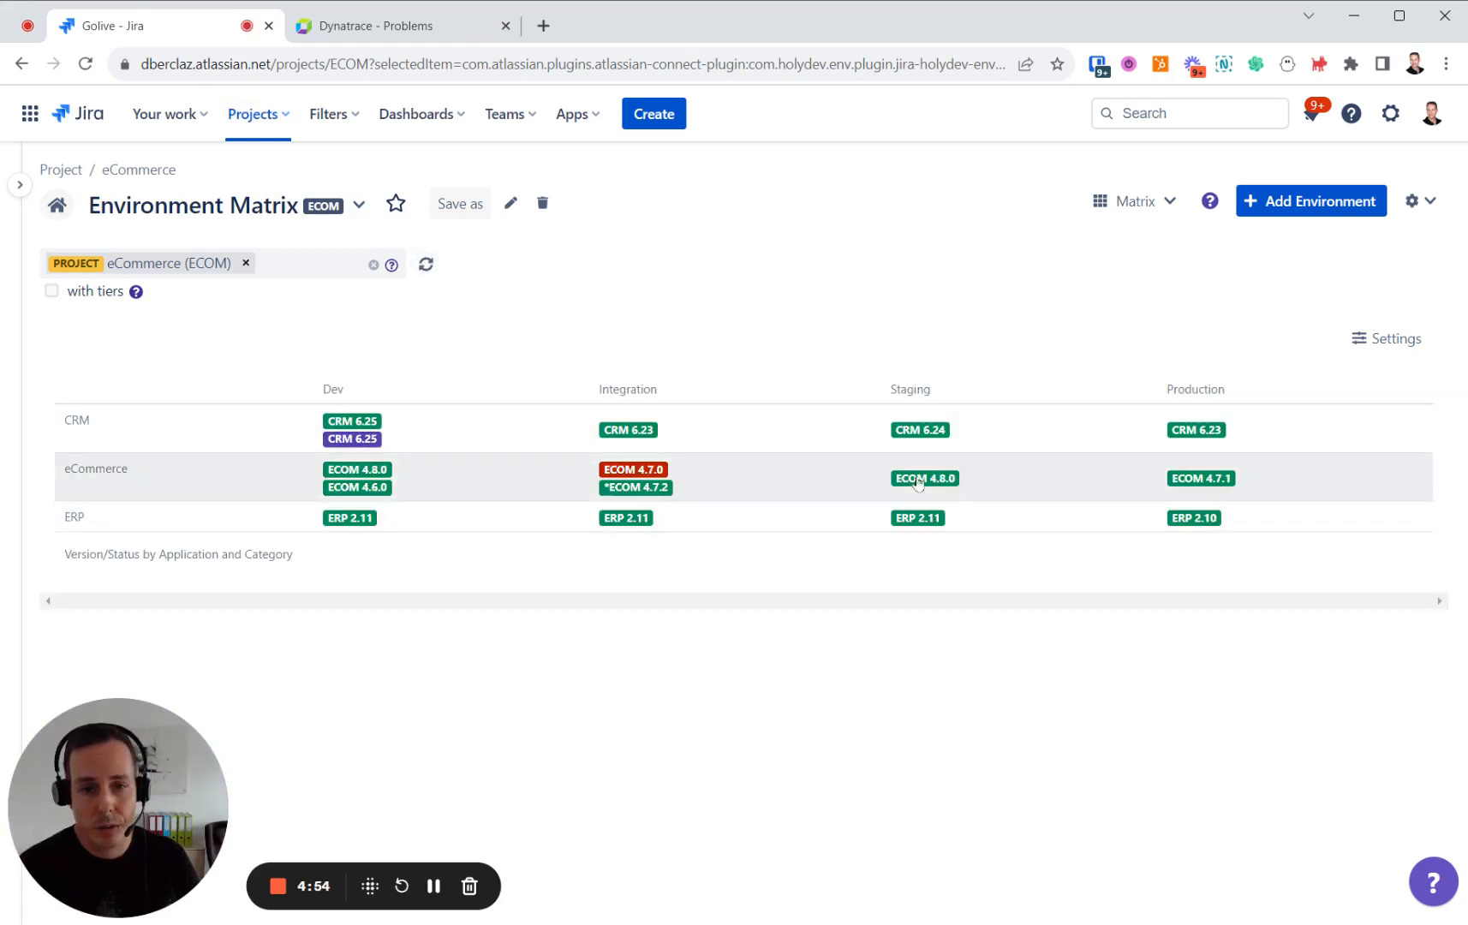
pyautogui.moveTo(923, 478)
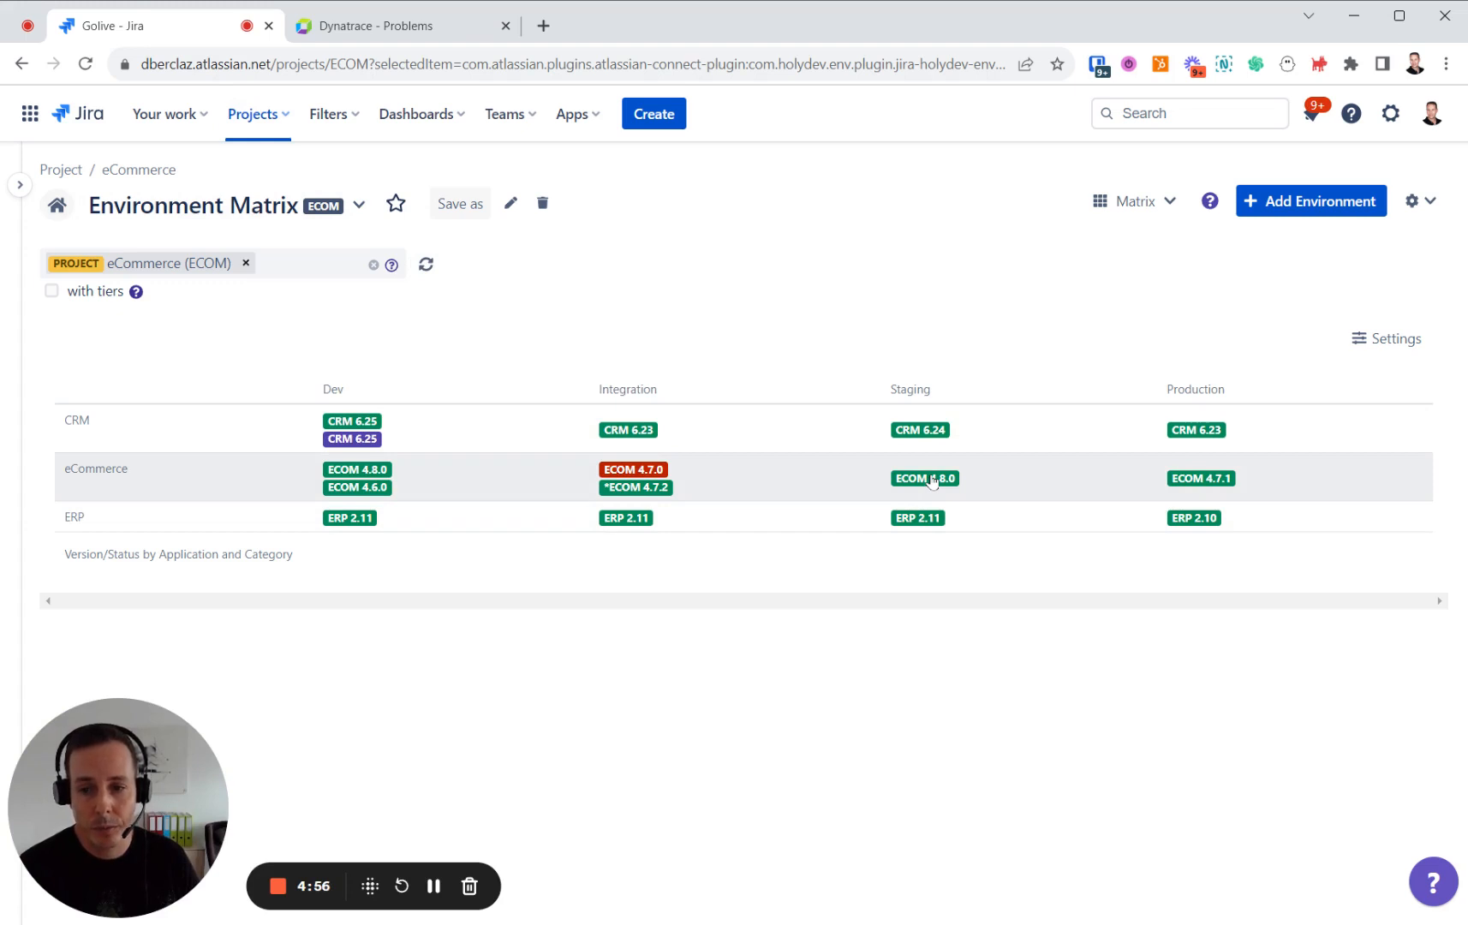
pyautogui.moveTo(925, 478)
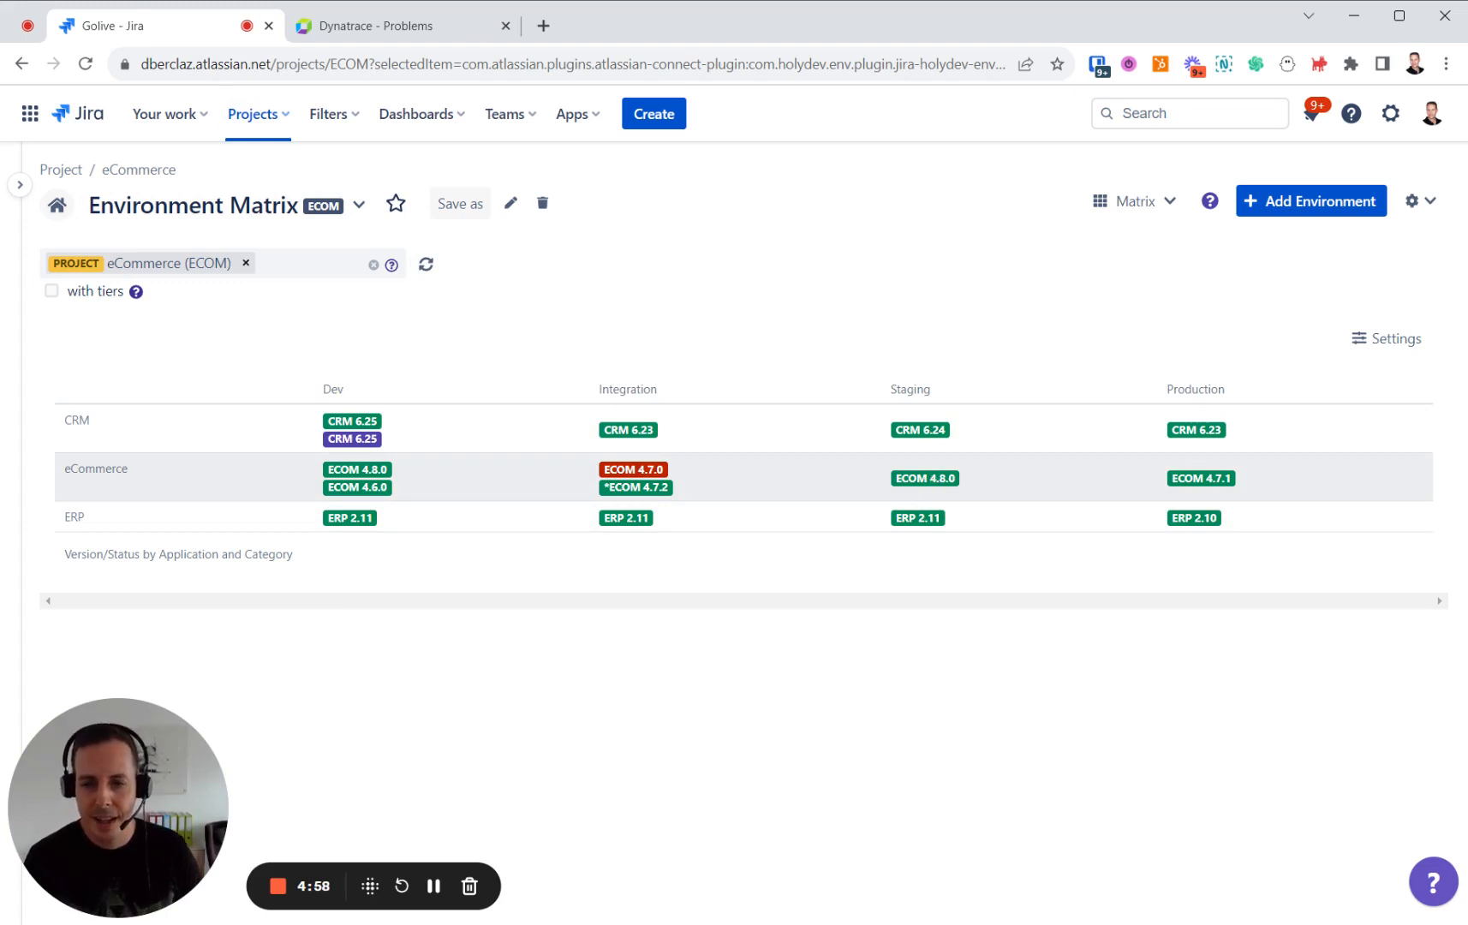